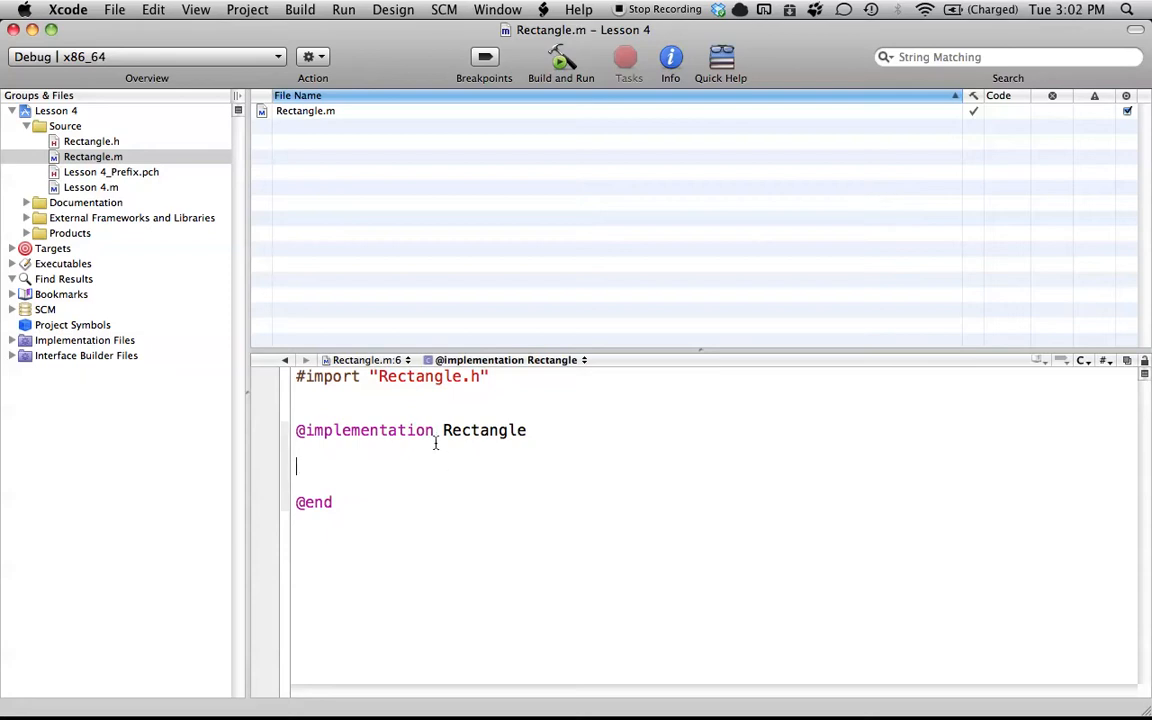
mouse_move(508, 442)
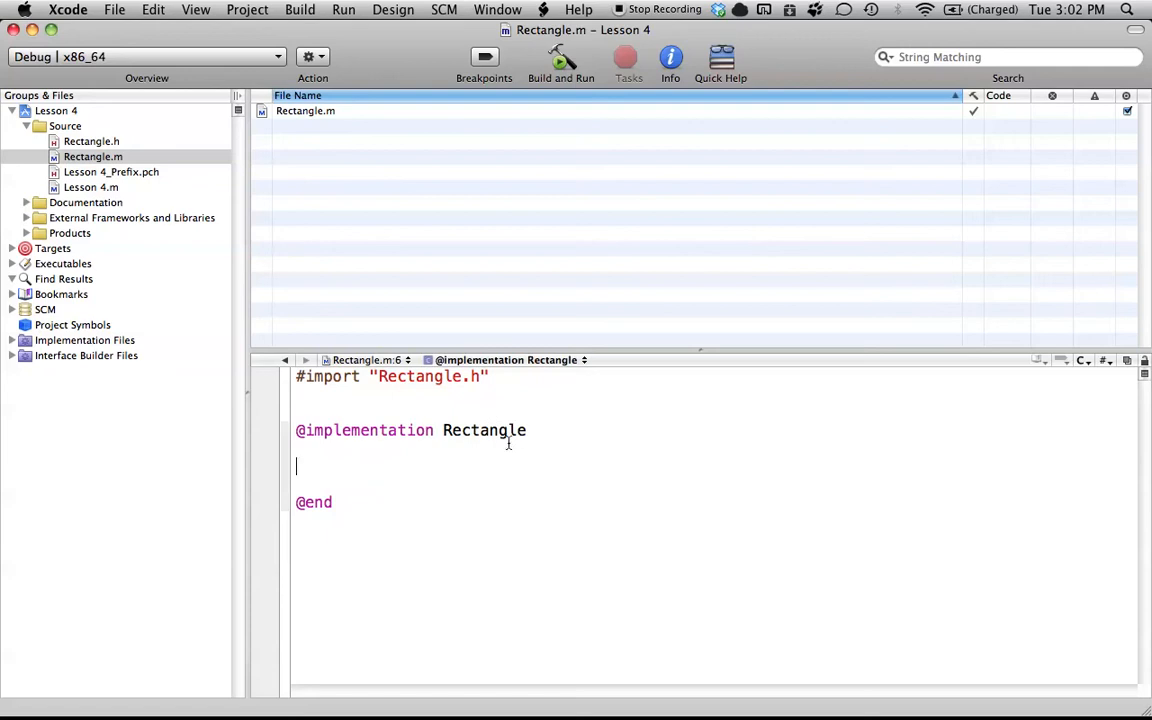
Step: Review Rectangle.h's ivar and setter declarations, glancing at the empty Rectangle.m
click(92, 140)
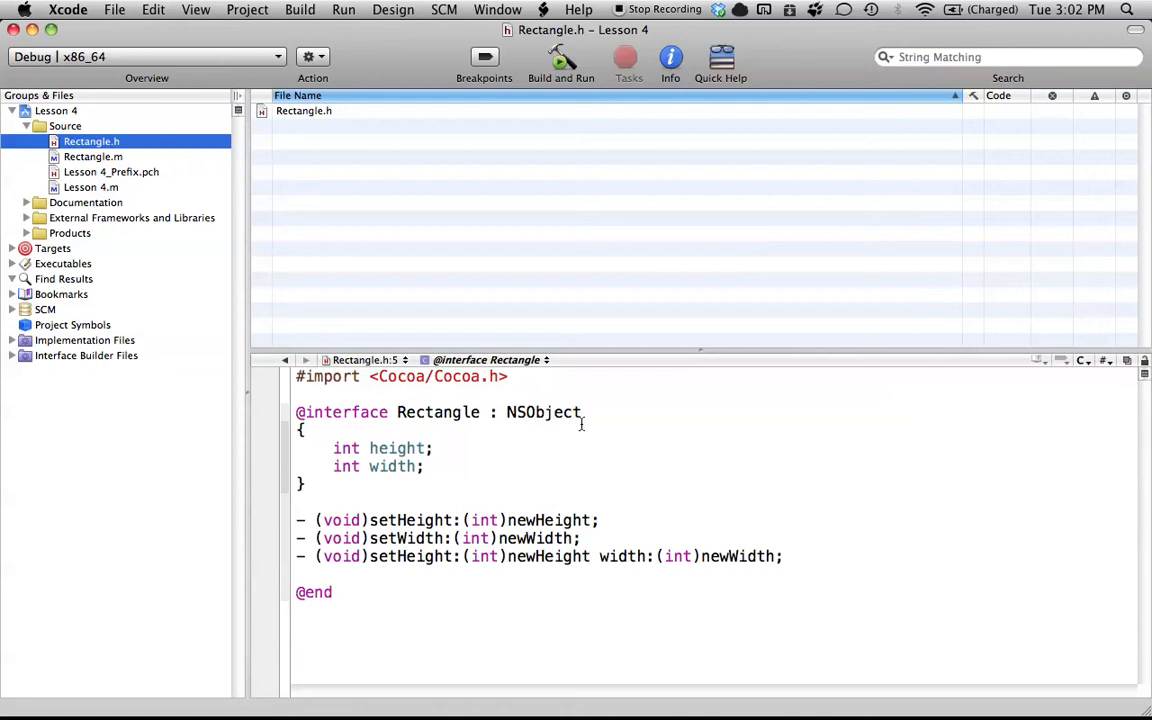
mouse_move(472, 456)
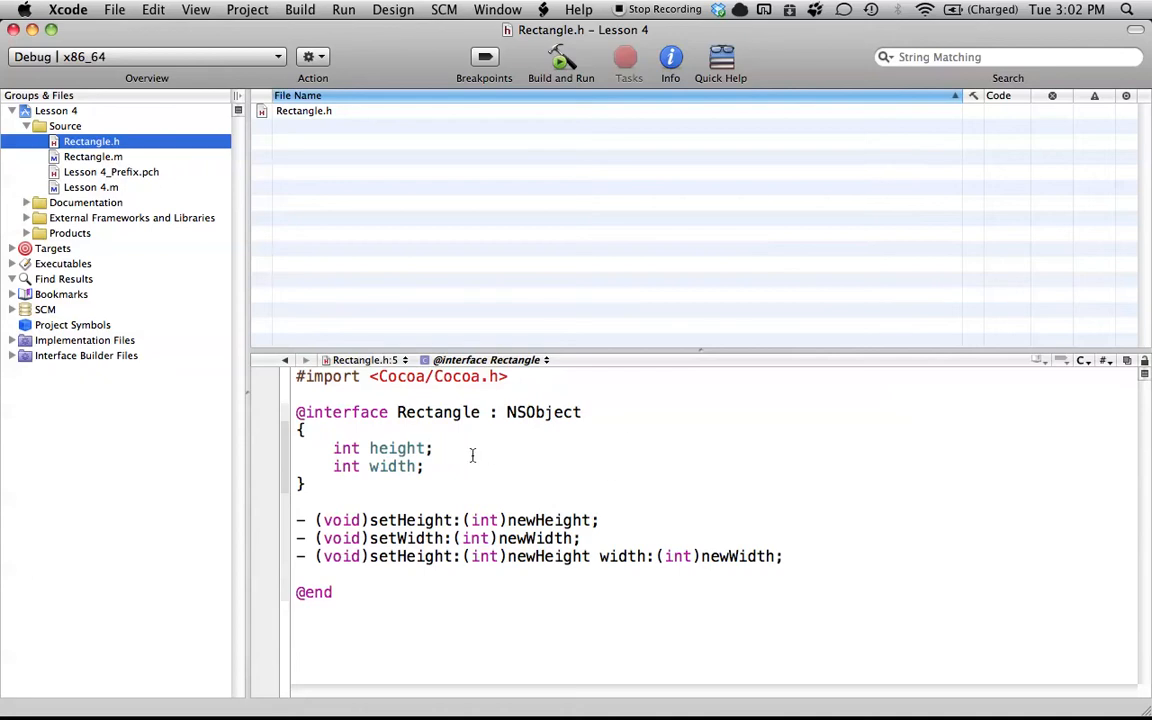
mouse_move(438, 456)
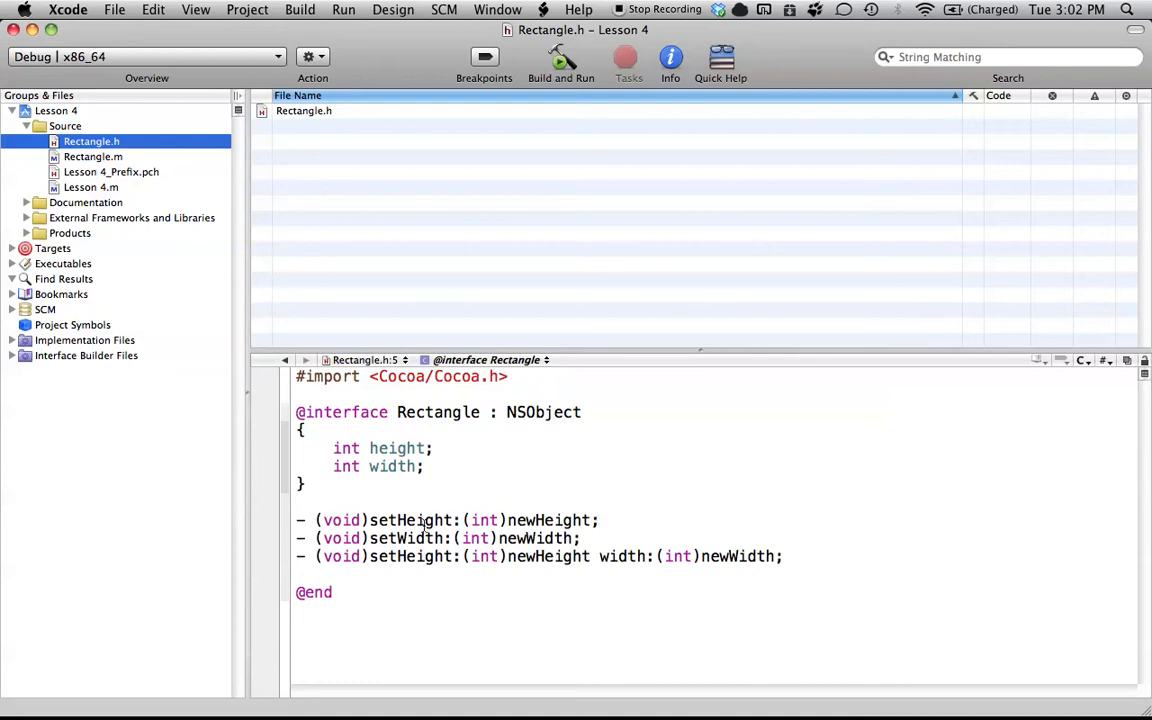
mouse_move(548, 524)
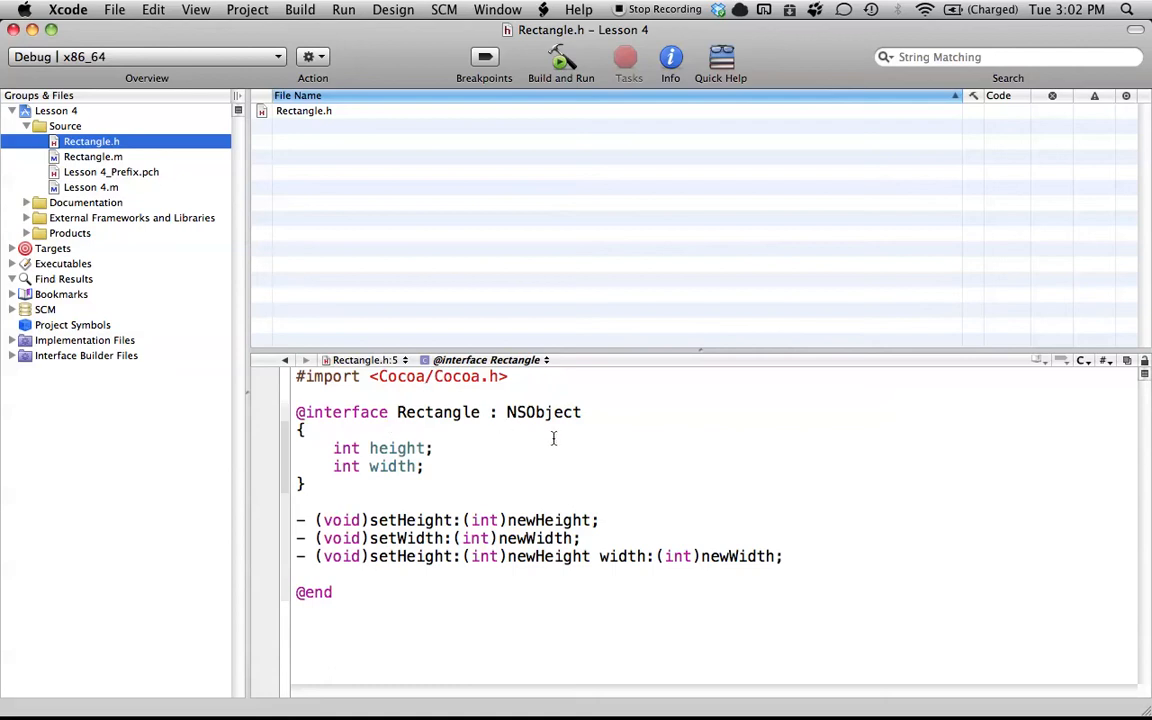
mouse_move(716, 488)
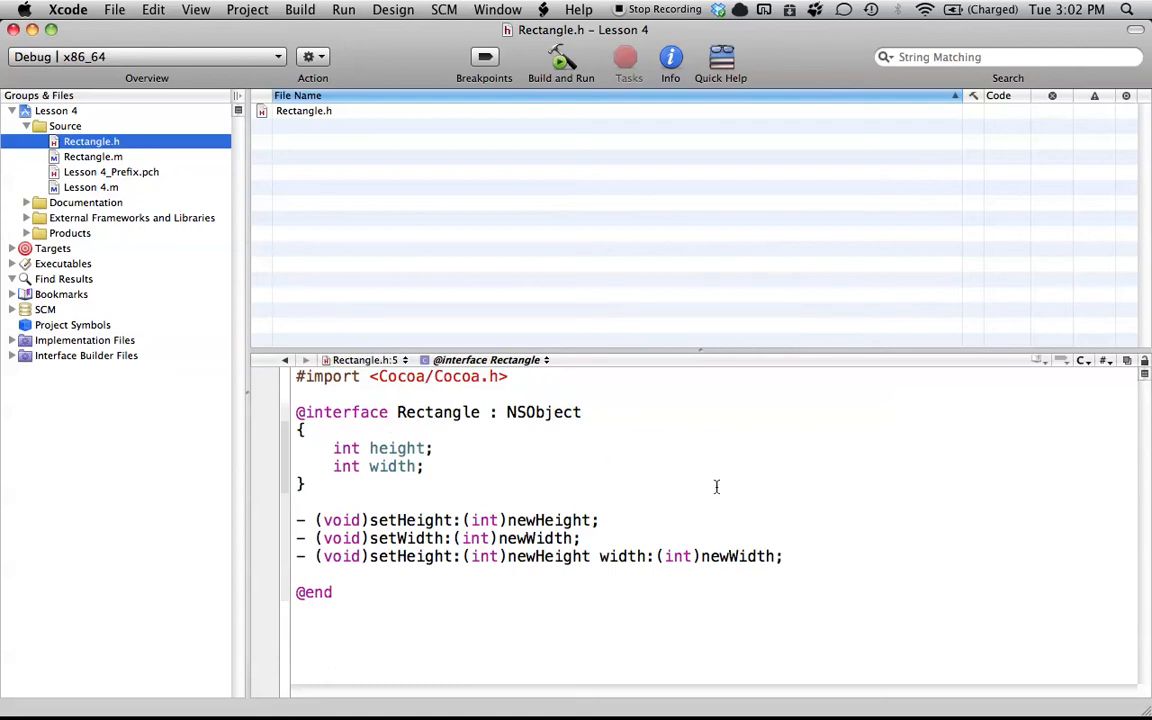
mouse_move(174, 162)
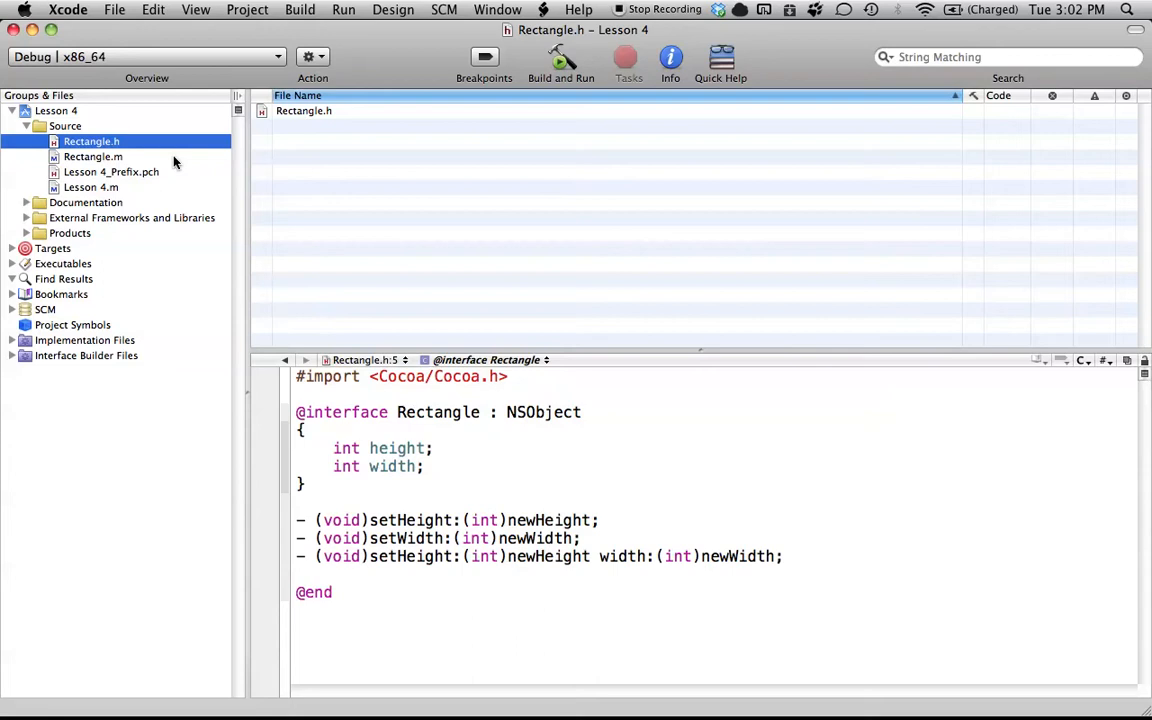
click(92, 156)
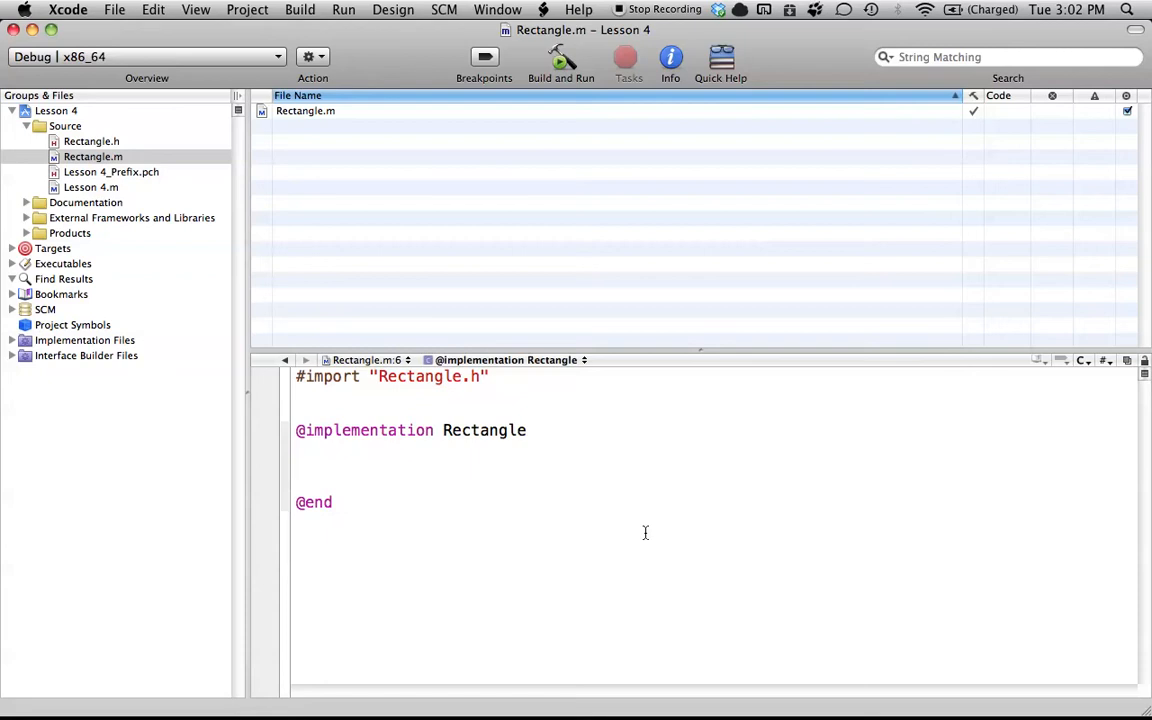
click(92, 140)
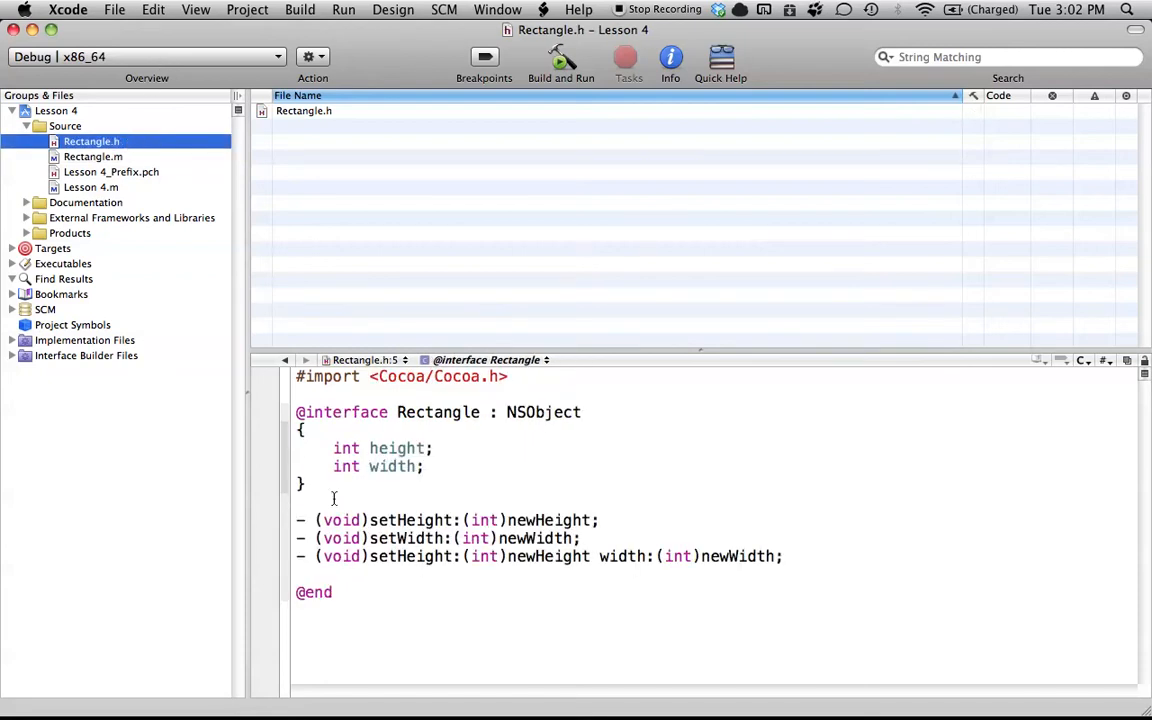
mouse_move(388, 564)
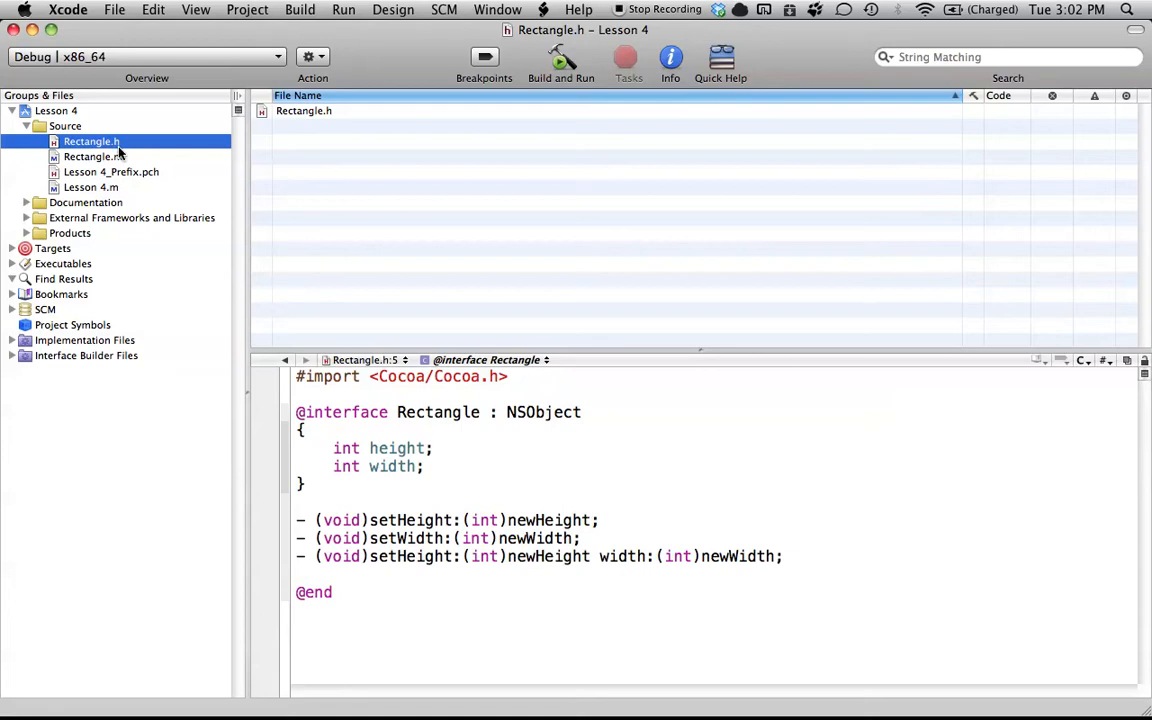
Step: In Rectangle.m, write the - (void)setHeight:(int)newHeight signature and opening brace
click(92, 156)
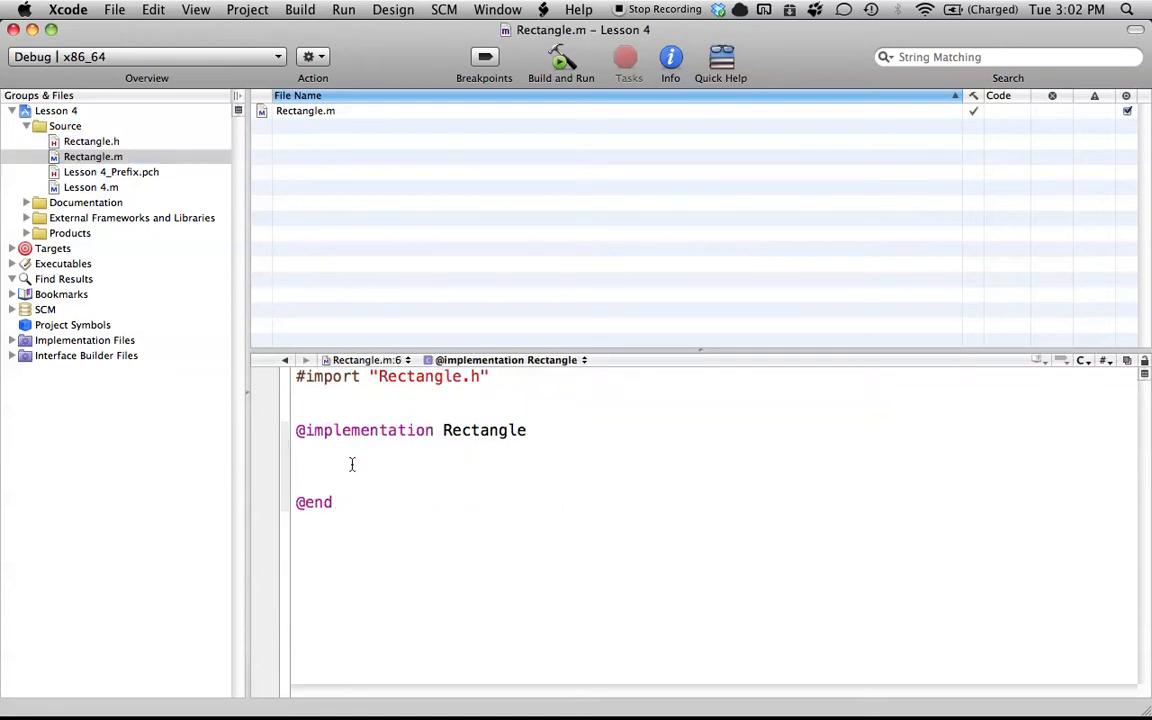
text(- ()
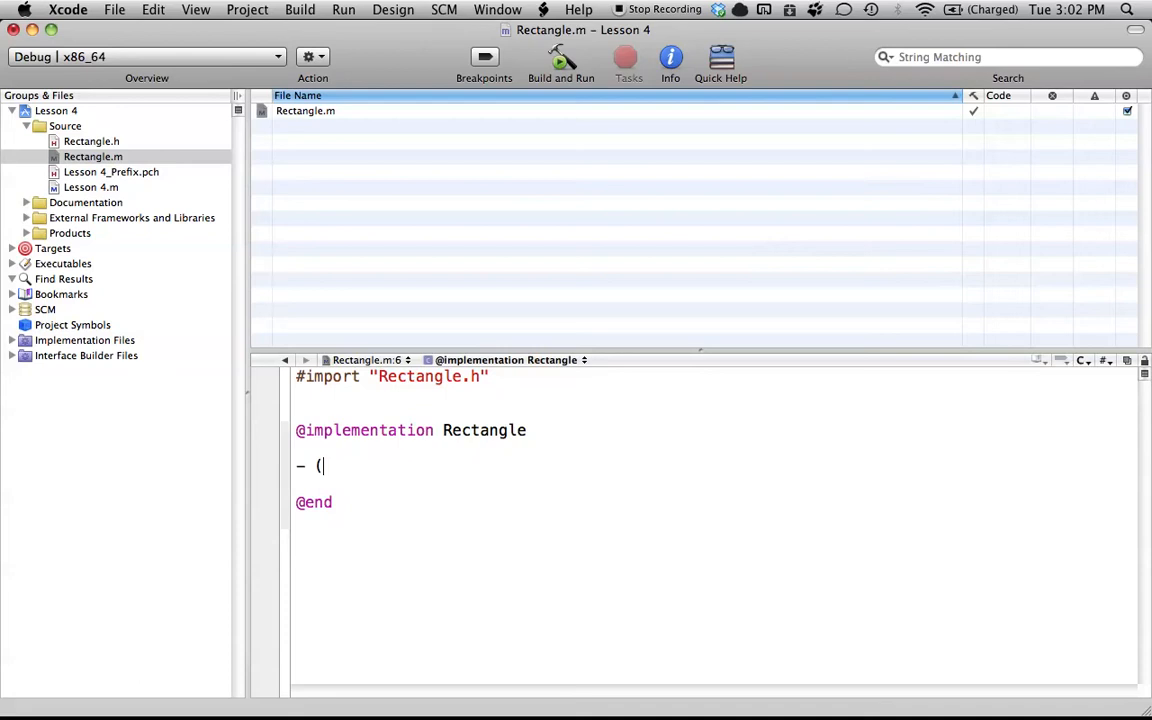
text(void))
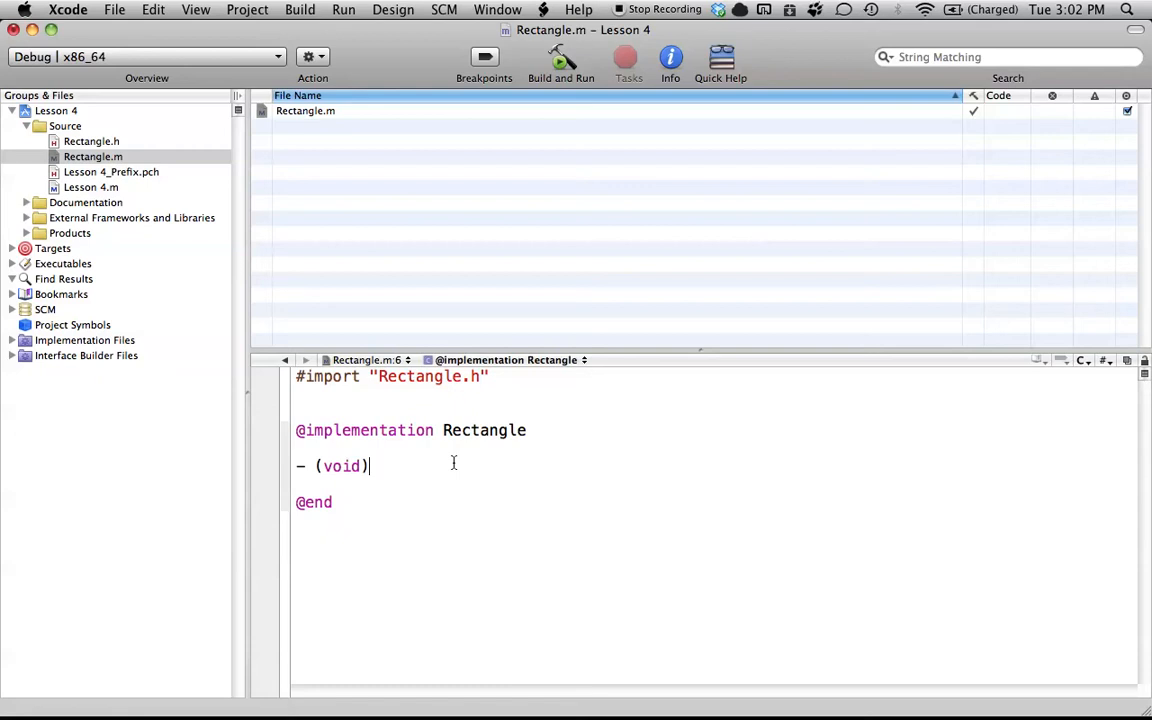
text(setHeight:(int)newHeight)
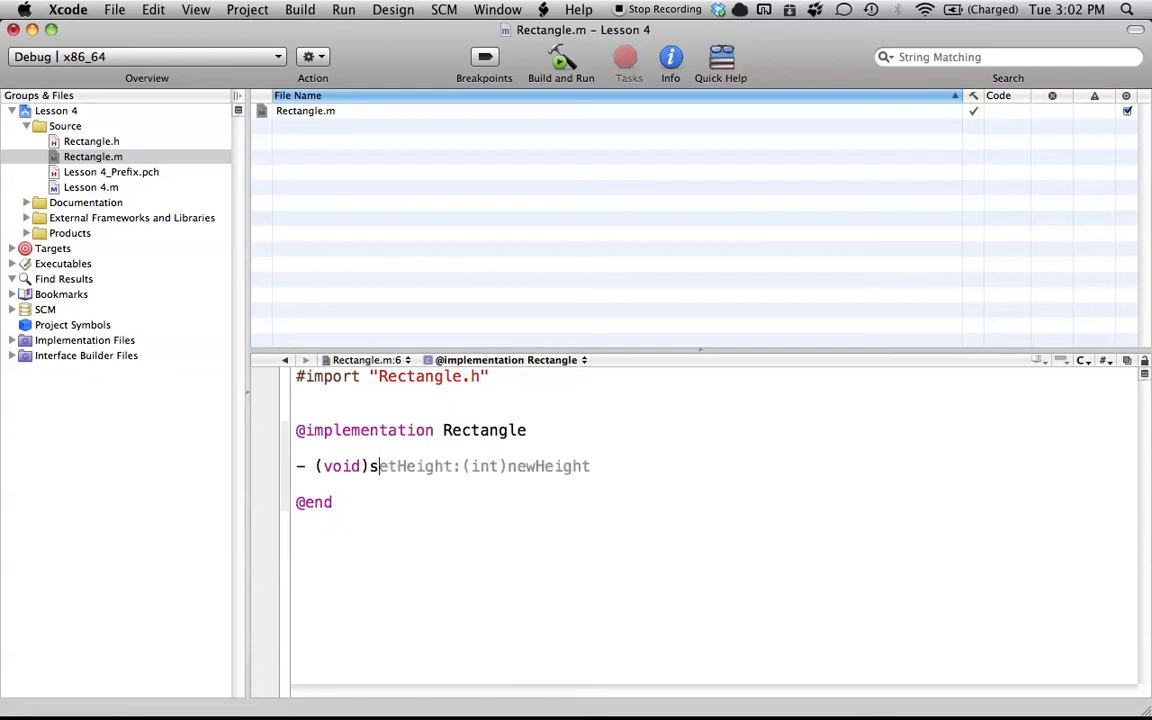
double_click(428, 466)
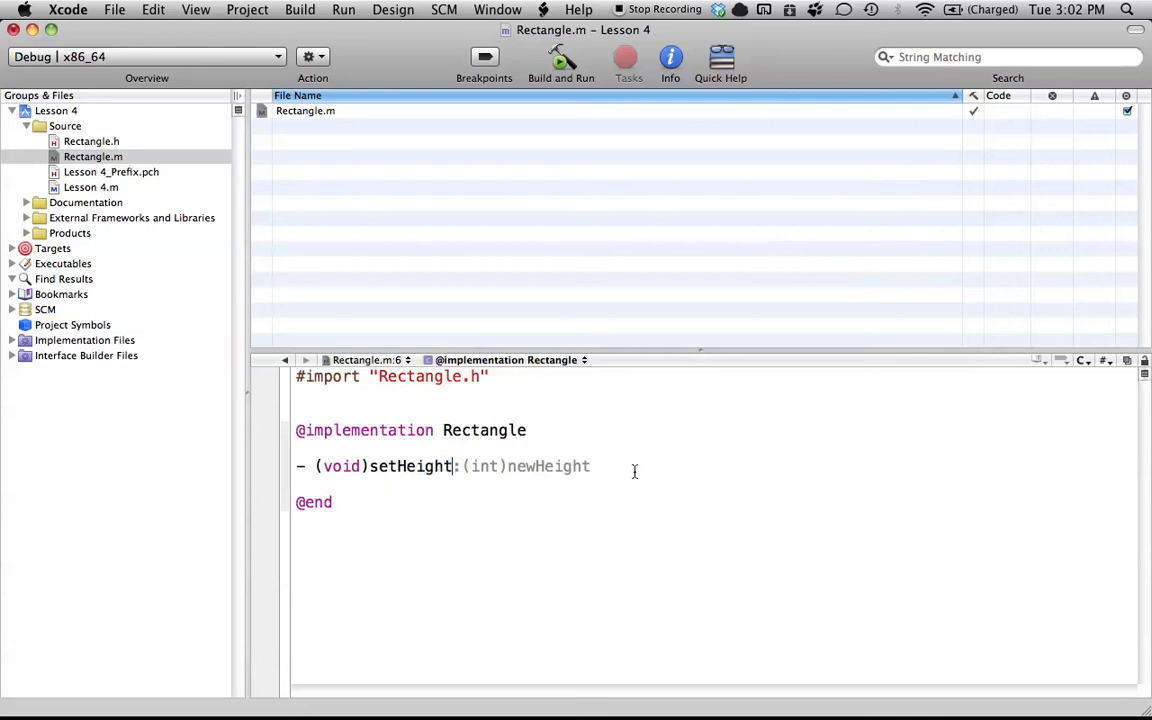
text({)
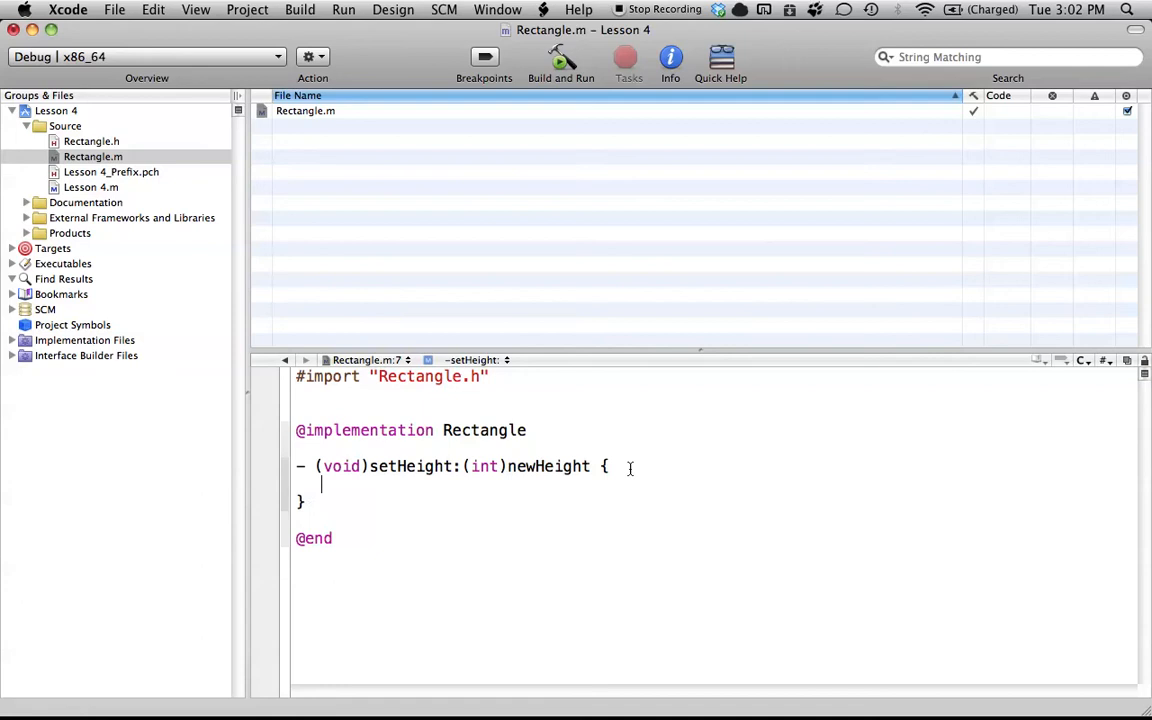
mouse_move(550, 516)
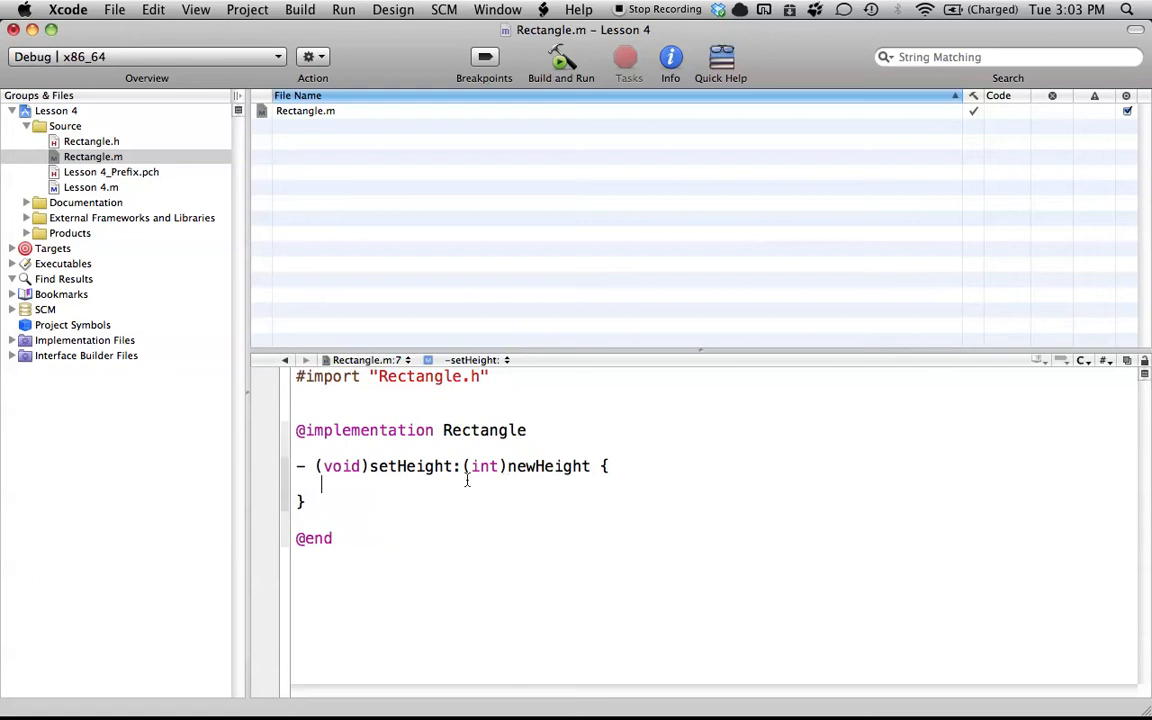
mouse_move(584, 466)
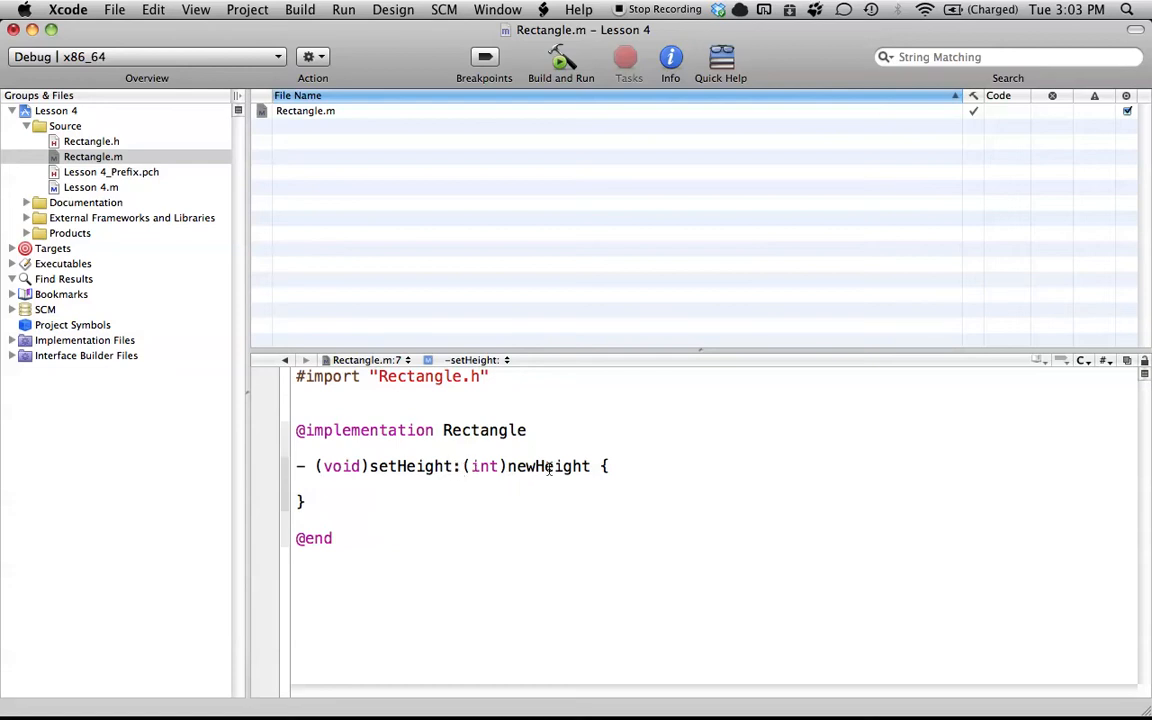
Step: Fill setHeight: with height = newHeight; and begin the - (void) setWidth: method
text(h)
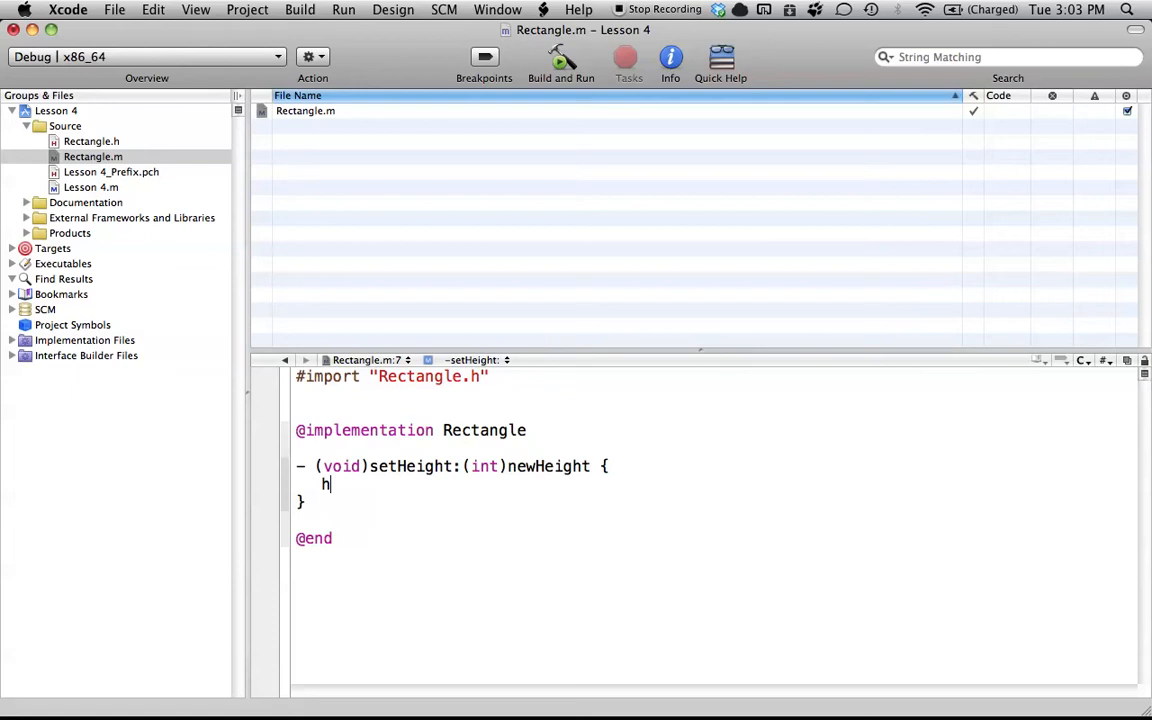
text(eight = ne)
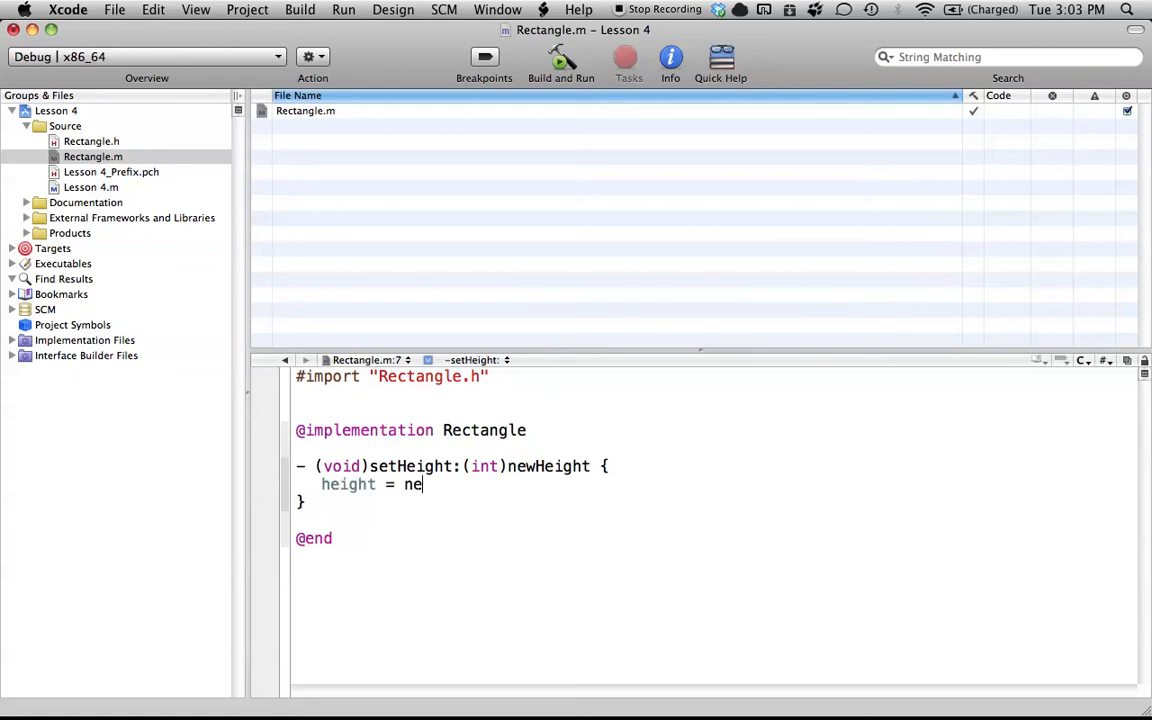
text(wHeight;)
text(-)
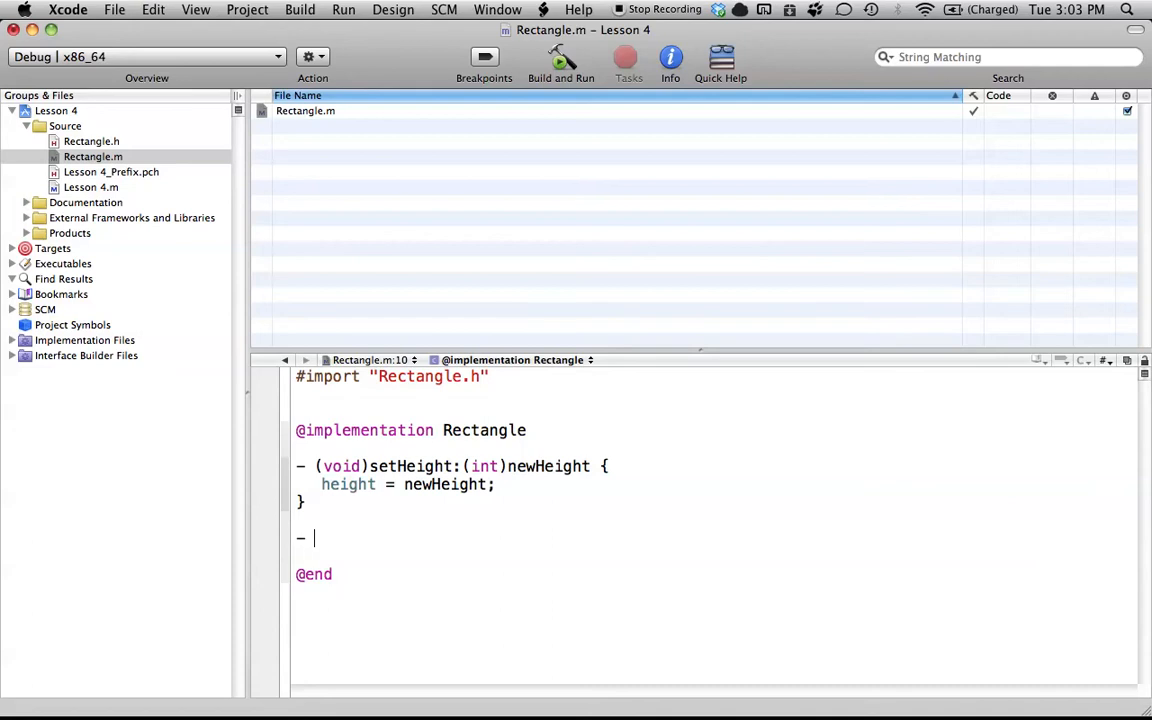
text((void)setWidth:(int)newWidth {)
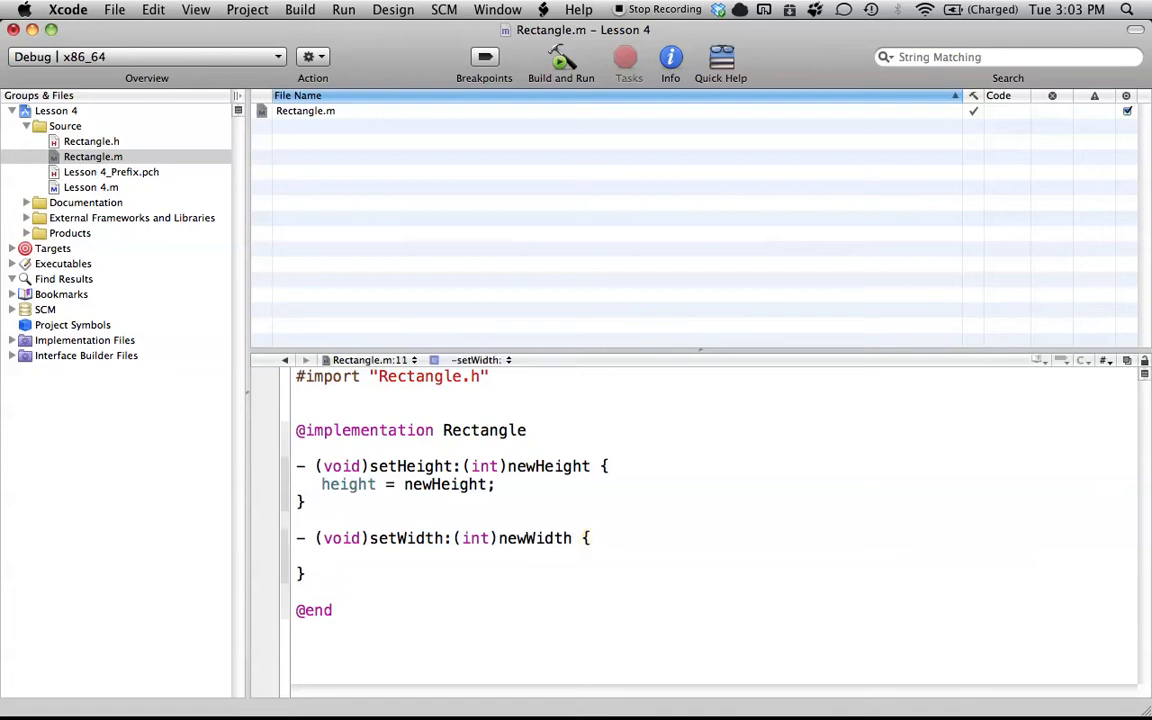
Step: Inside the setWidth: body, assign width = newWidth;
click(320, 556)
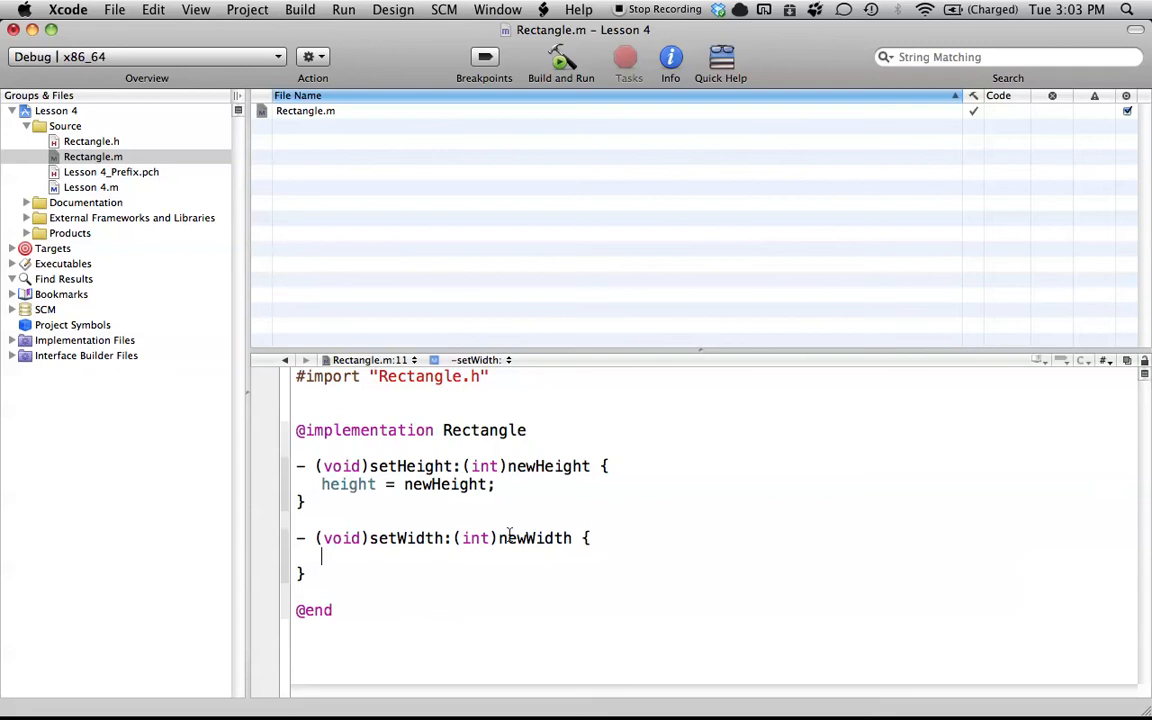
text(wi)
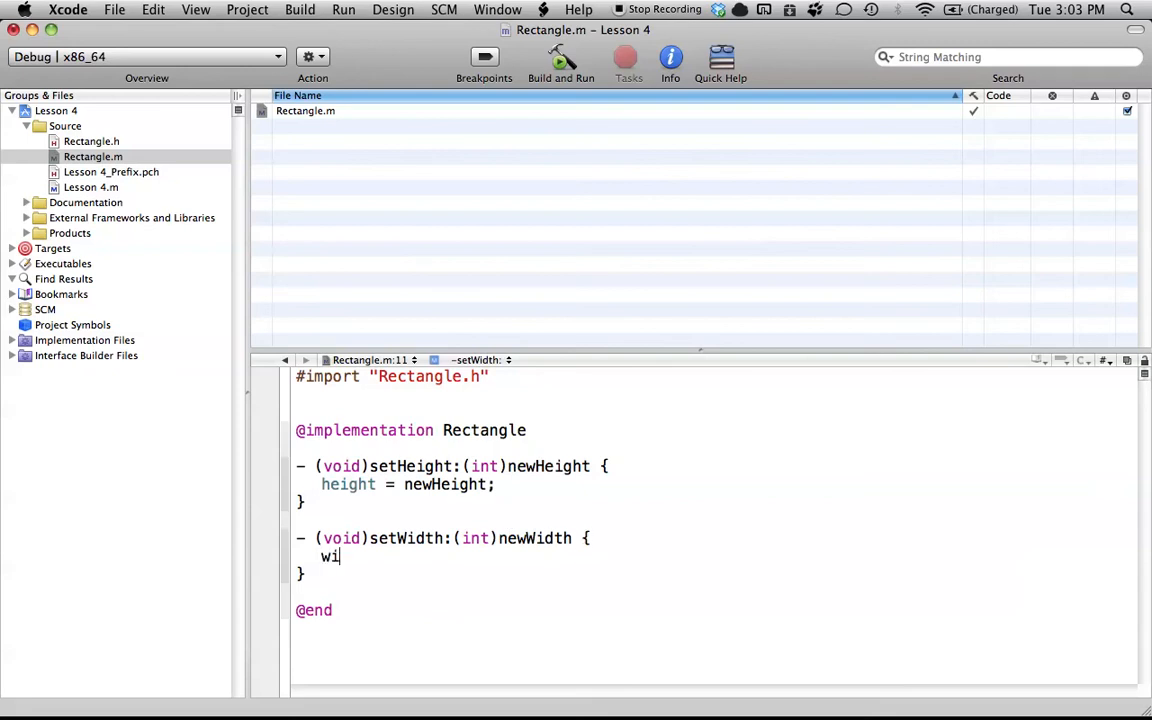
text(dth =)
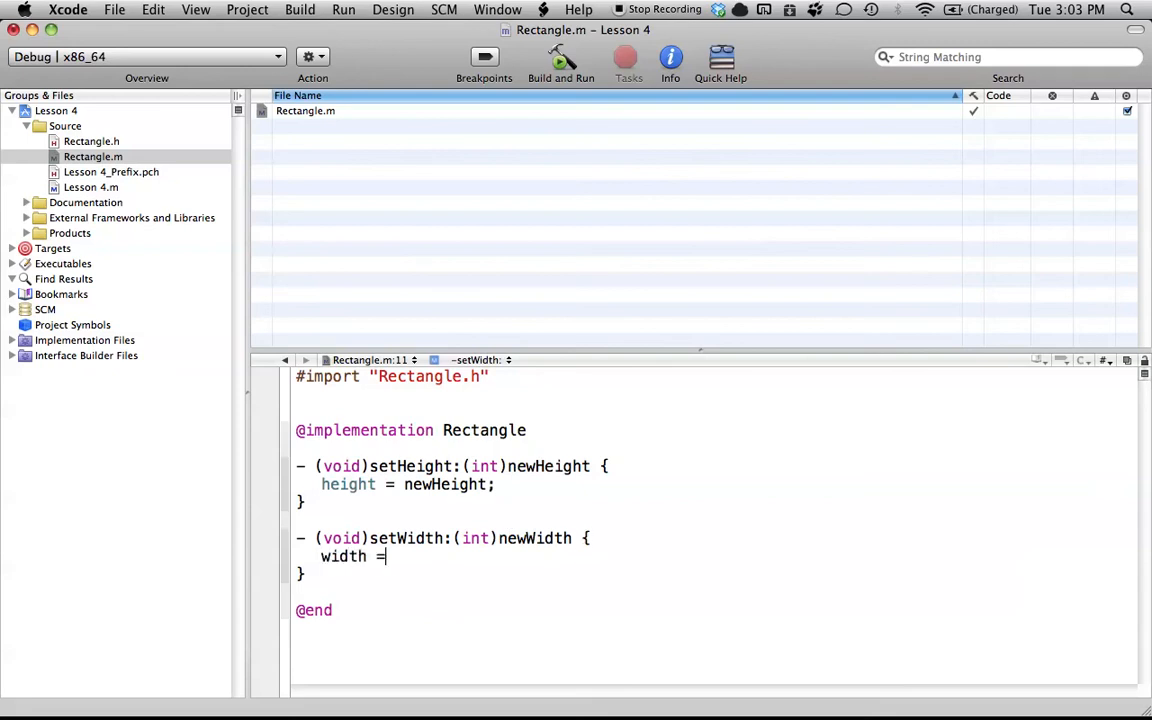
text(newWidth)
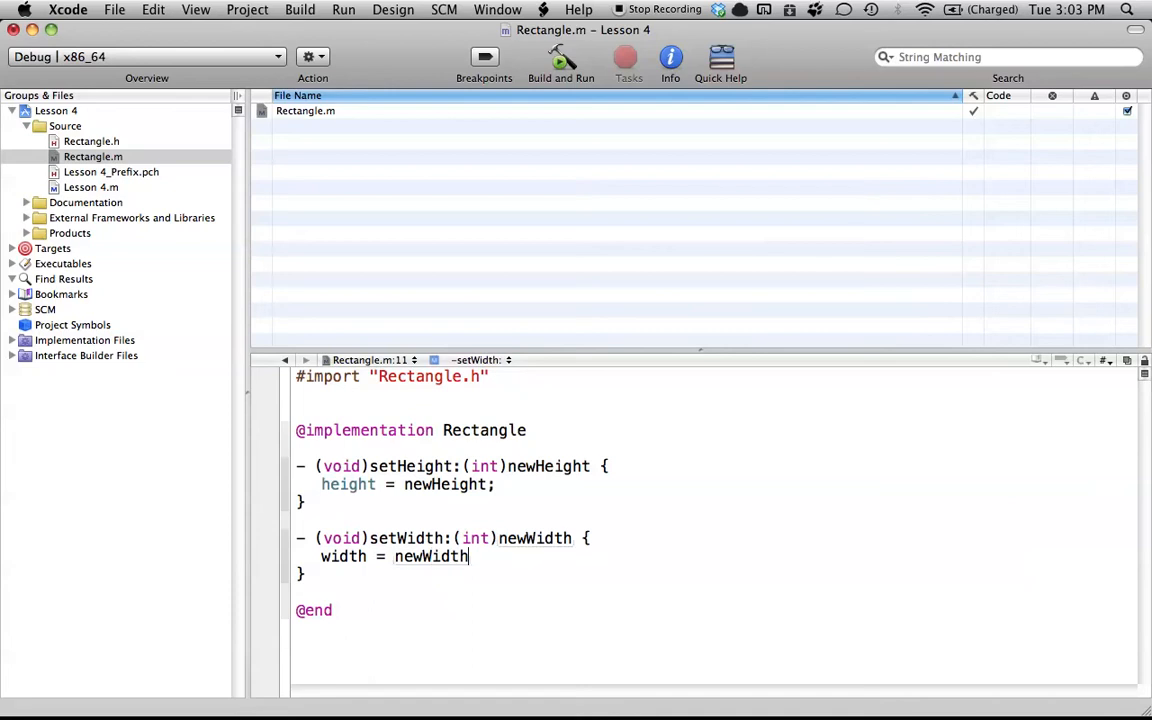
text(;)
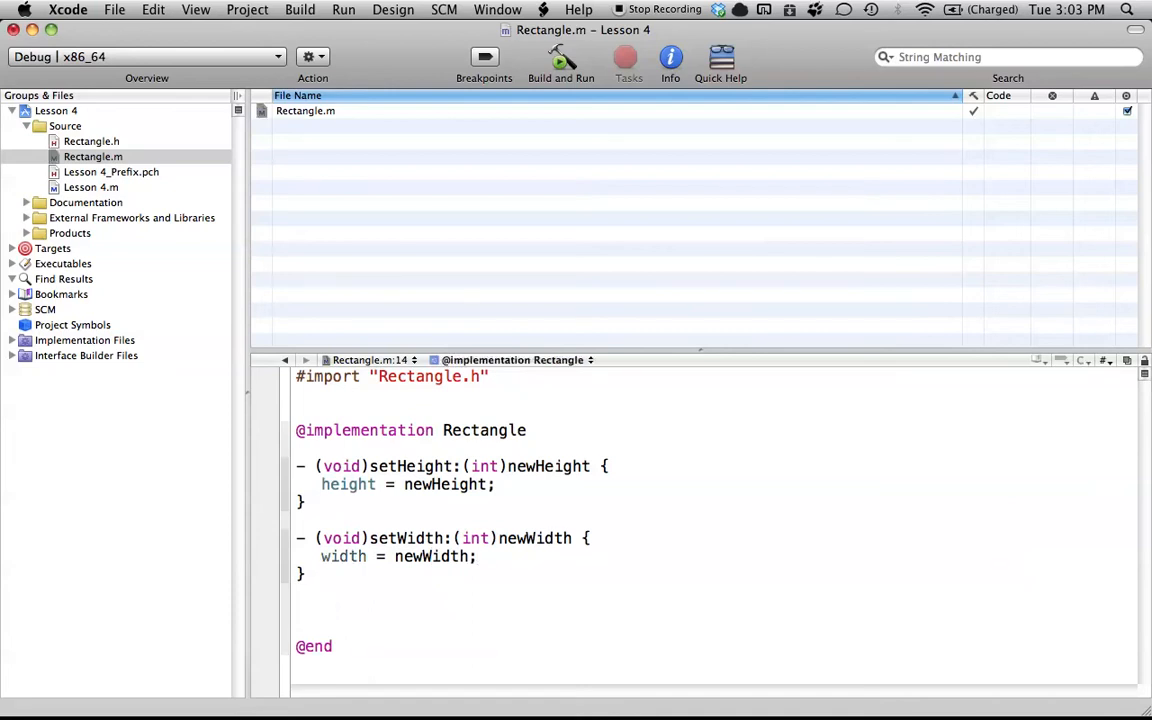
Step: Below setWidth:, start the combined - (void)setHeight:(int)newHeight width: signature
text(- (void))
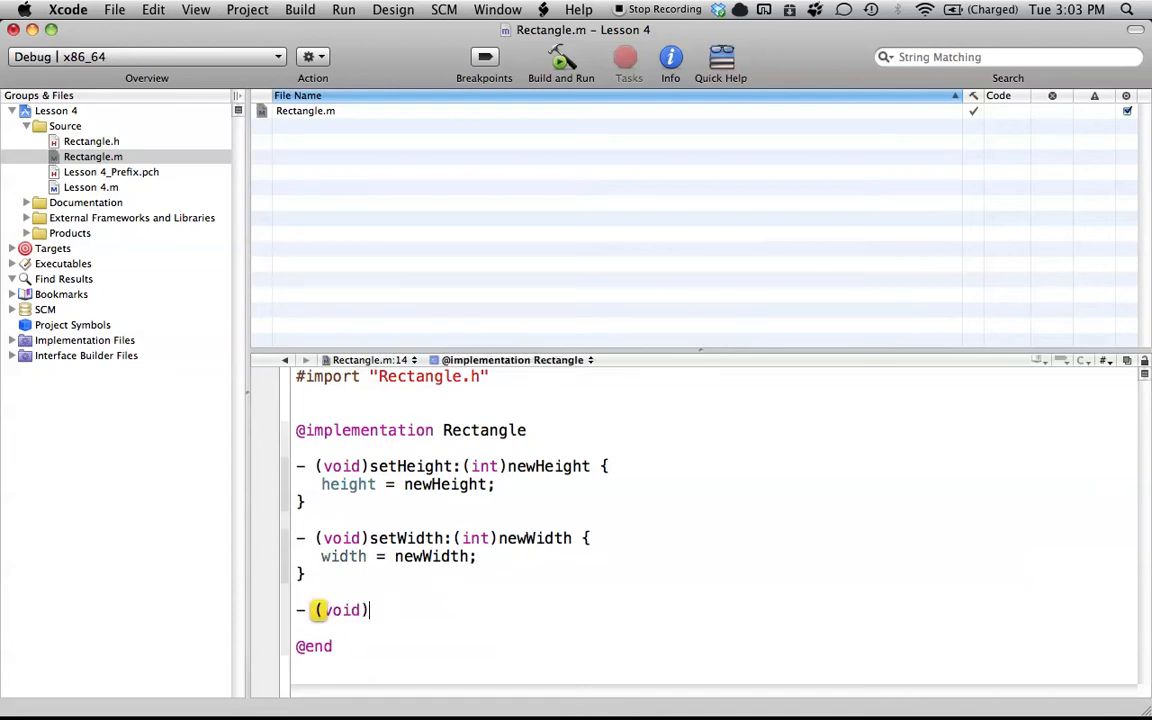
text(setHeight:(int)newHeight)
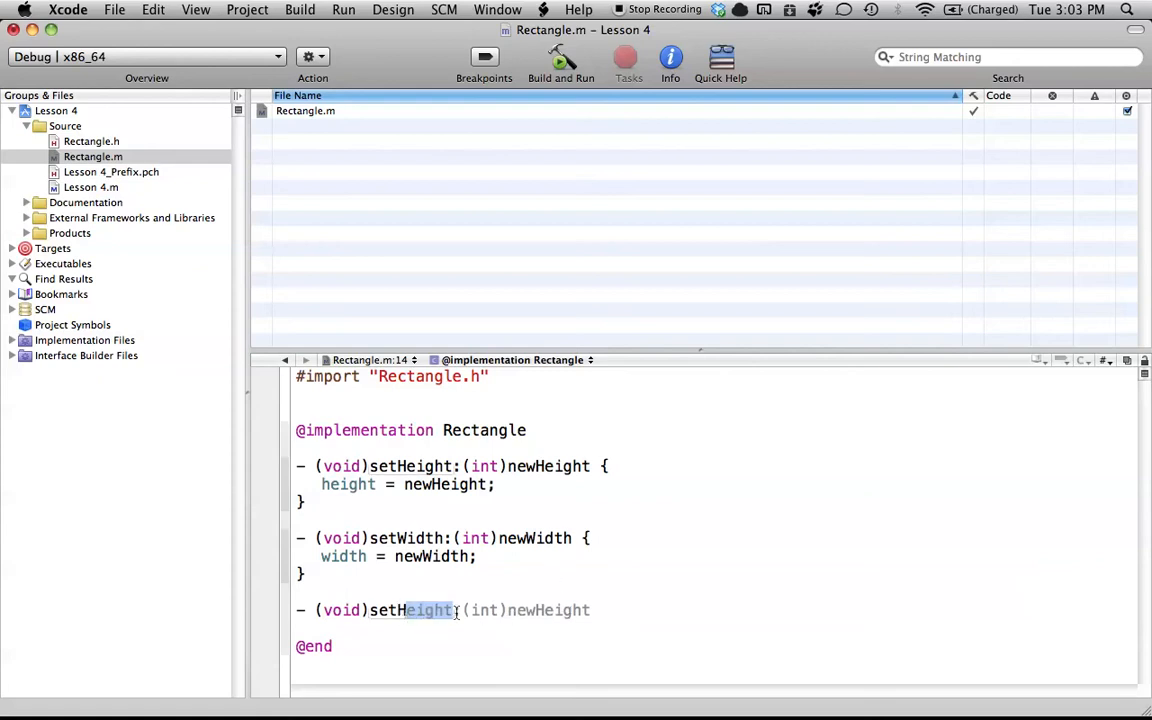
mouse_move(558, 448)
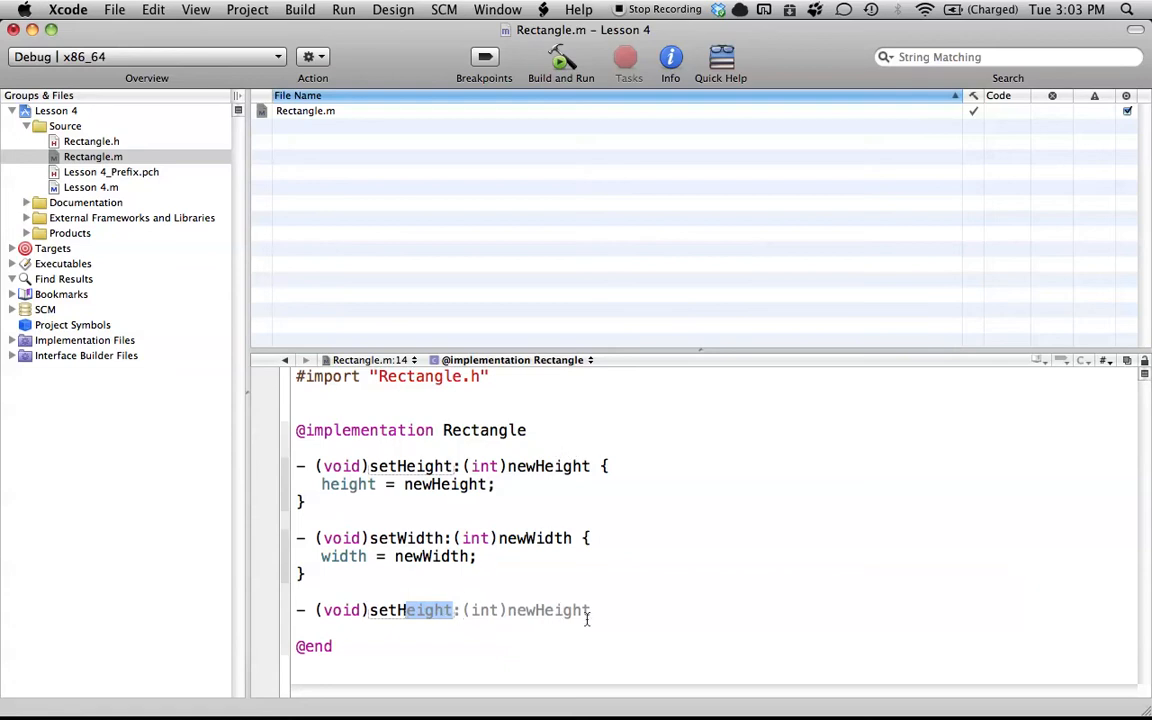
mouse_move(634, 620)
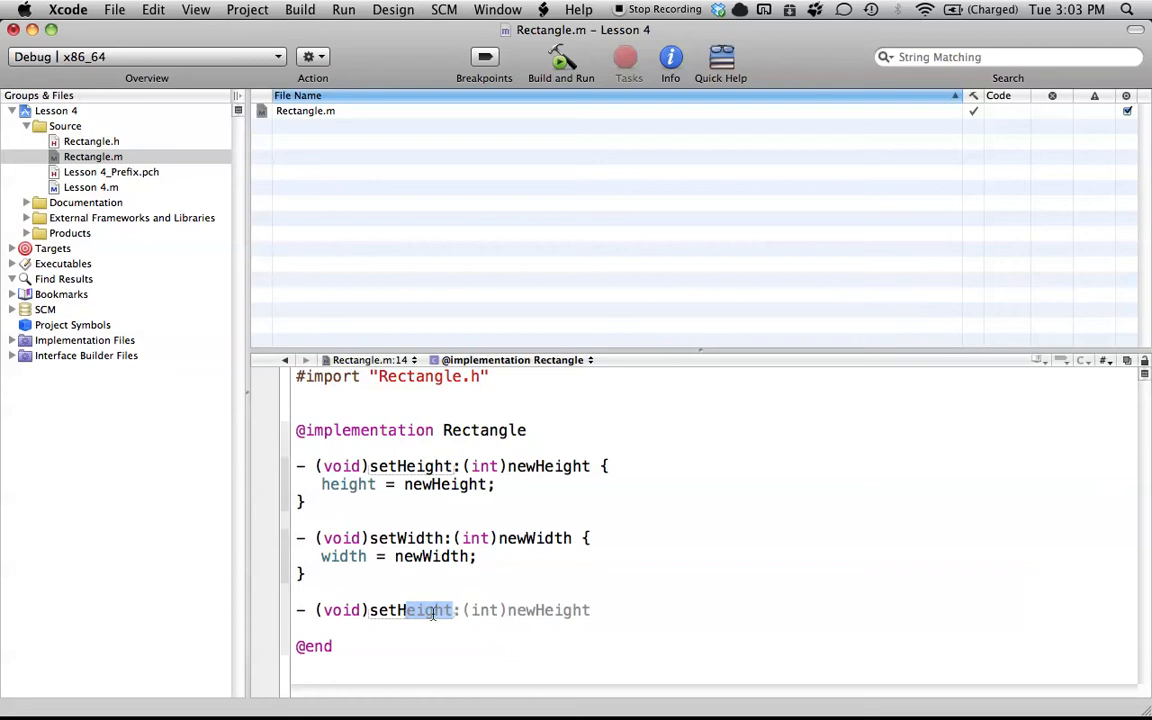
mouse_move(726, 612)
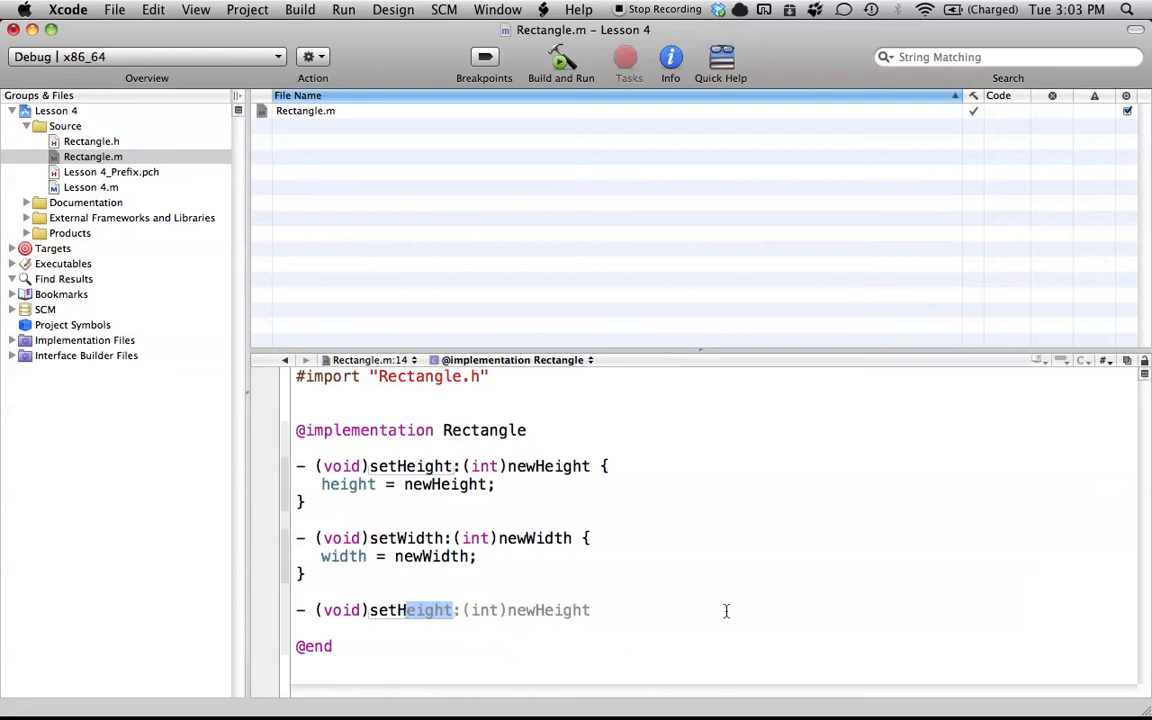
mouse_move(658, 616)
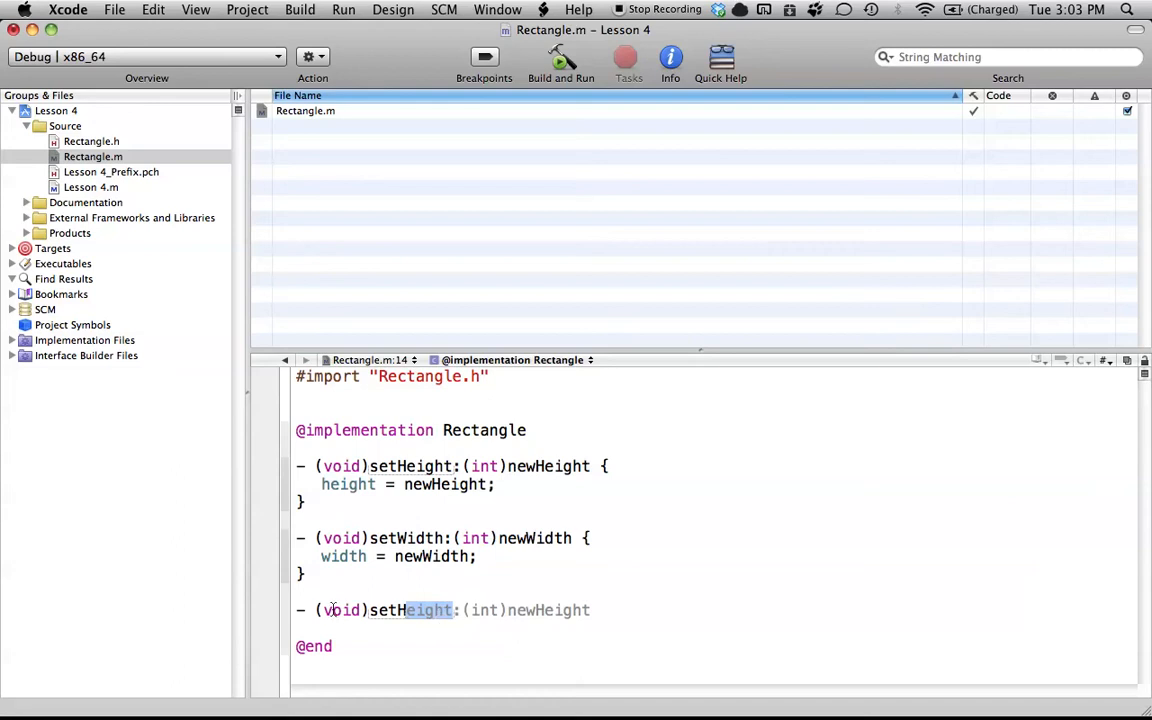
mouse_move(494, 610)
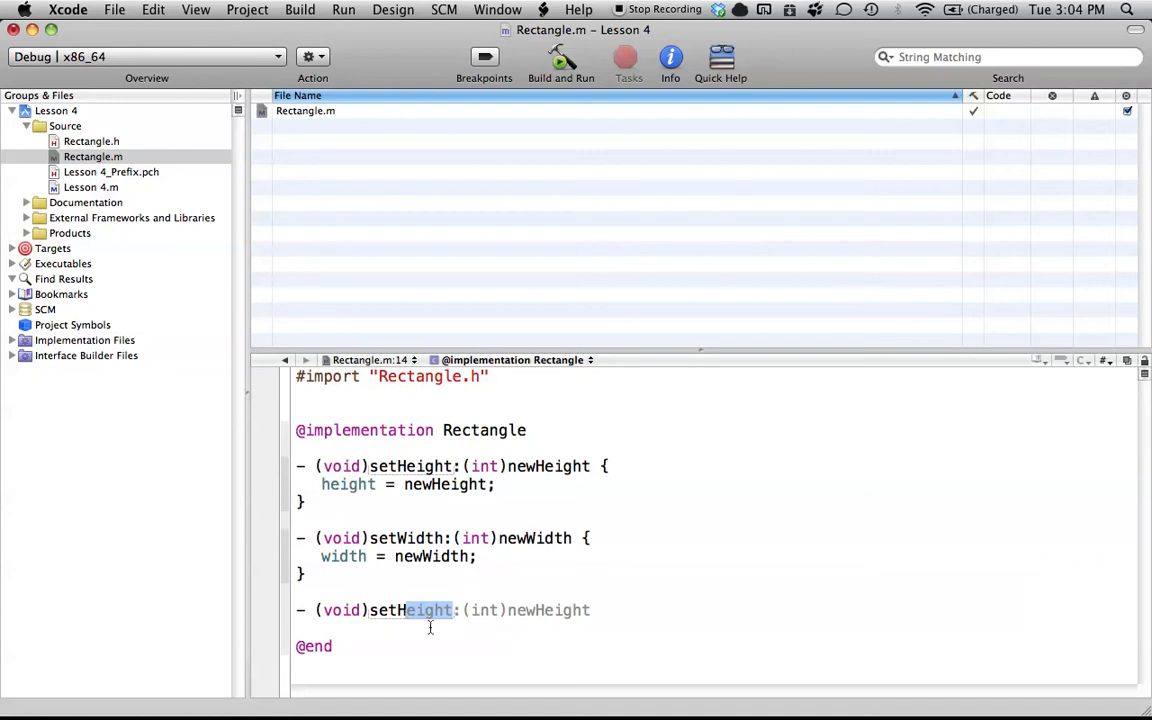
mouse_move(470, 628)
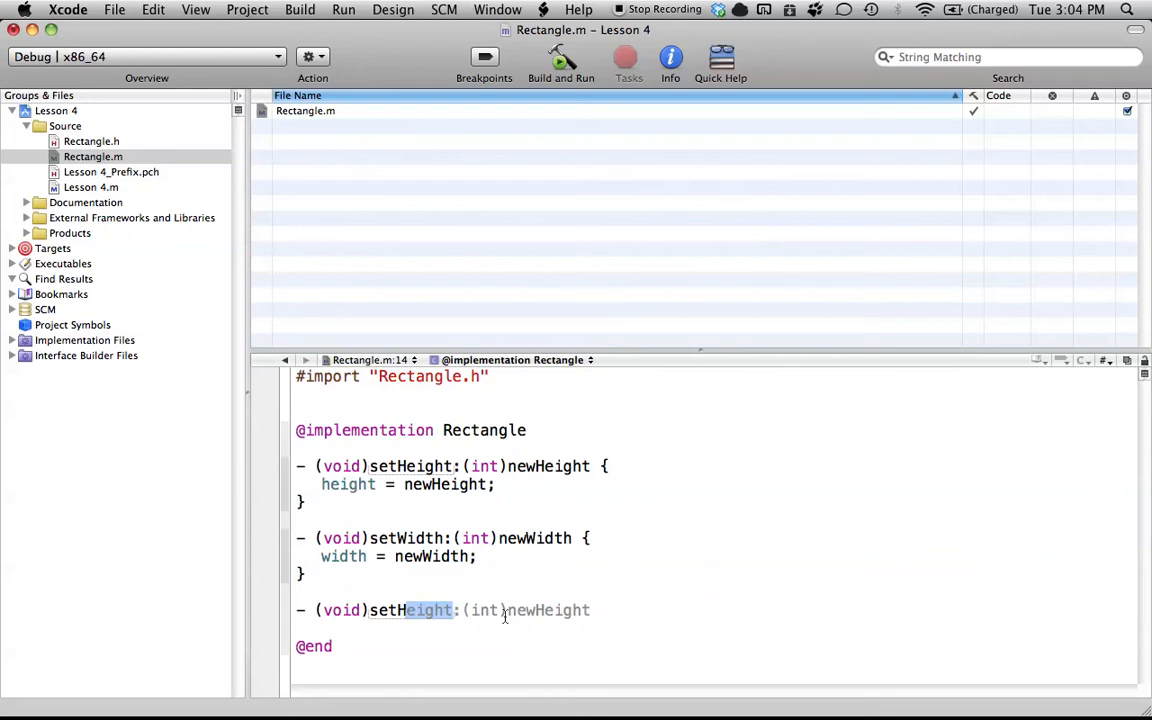
text(Height width:(int)newWidth {)
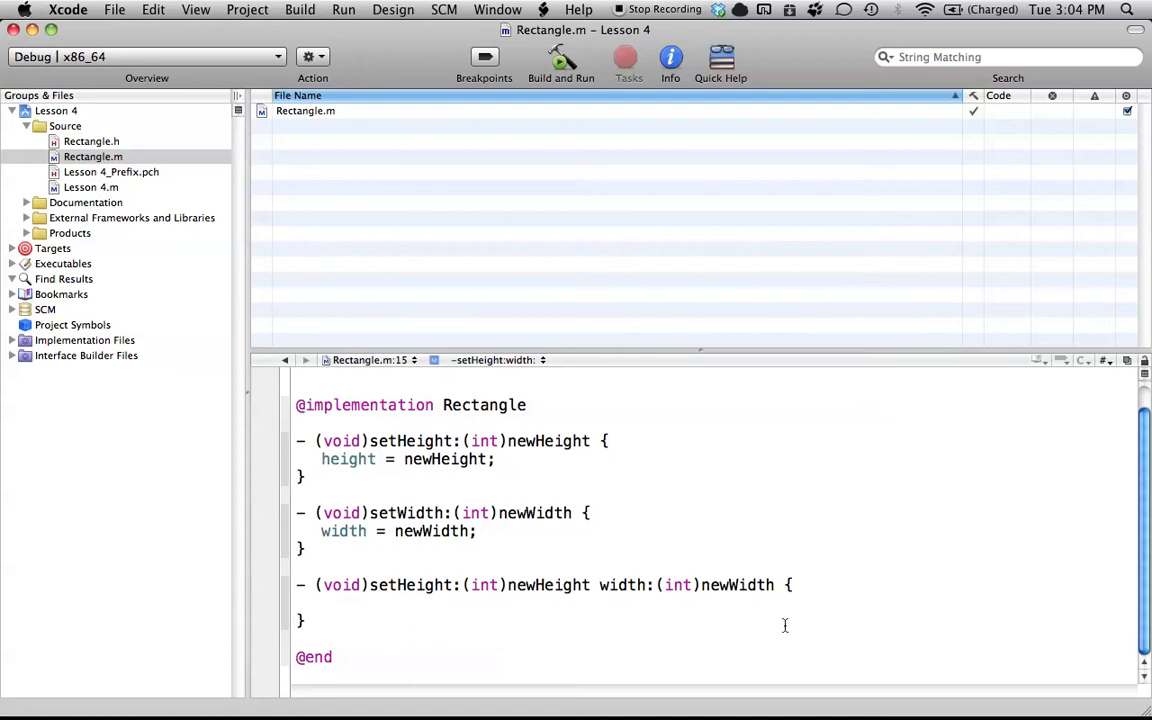
mouse_move(502, 620)
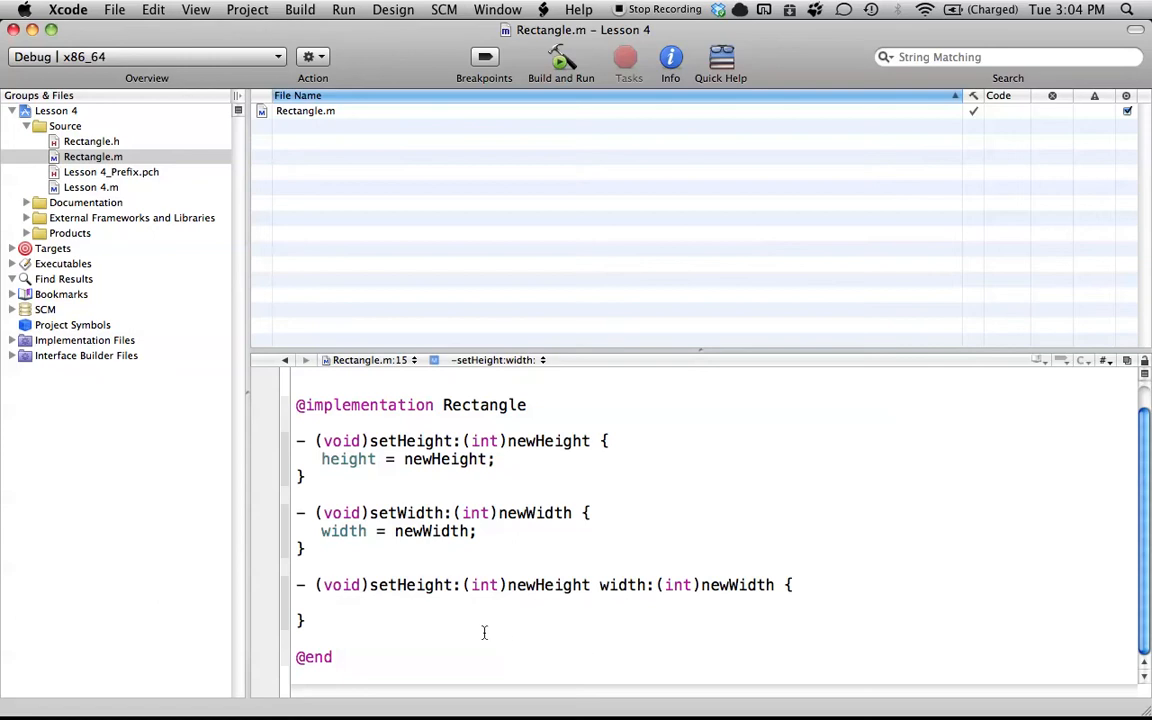
Step: In setHeight:width:, assign height = newHeight and width = newWidth
click(322, 604)
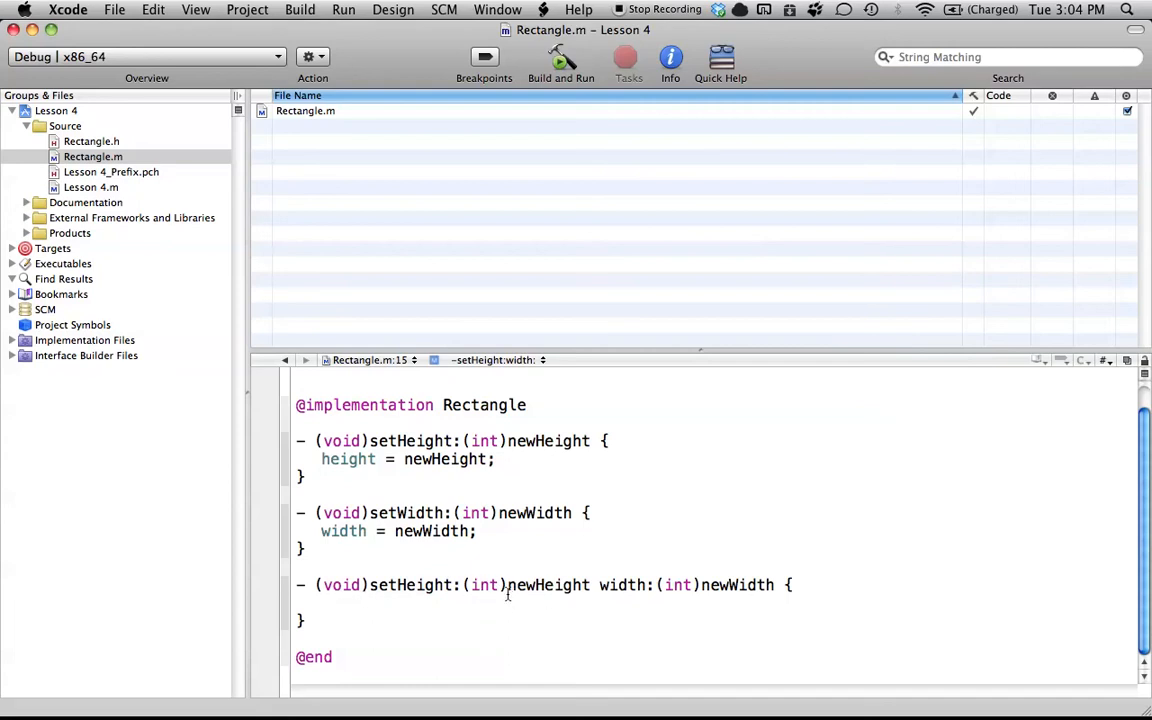
mouse_move(614, 612)
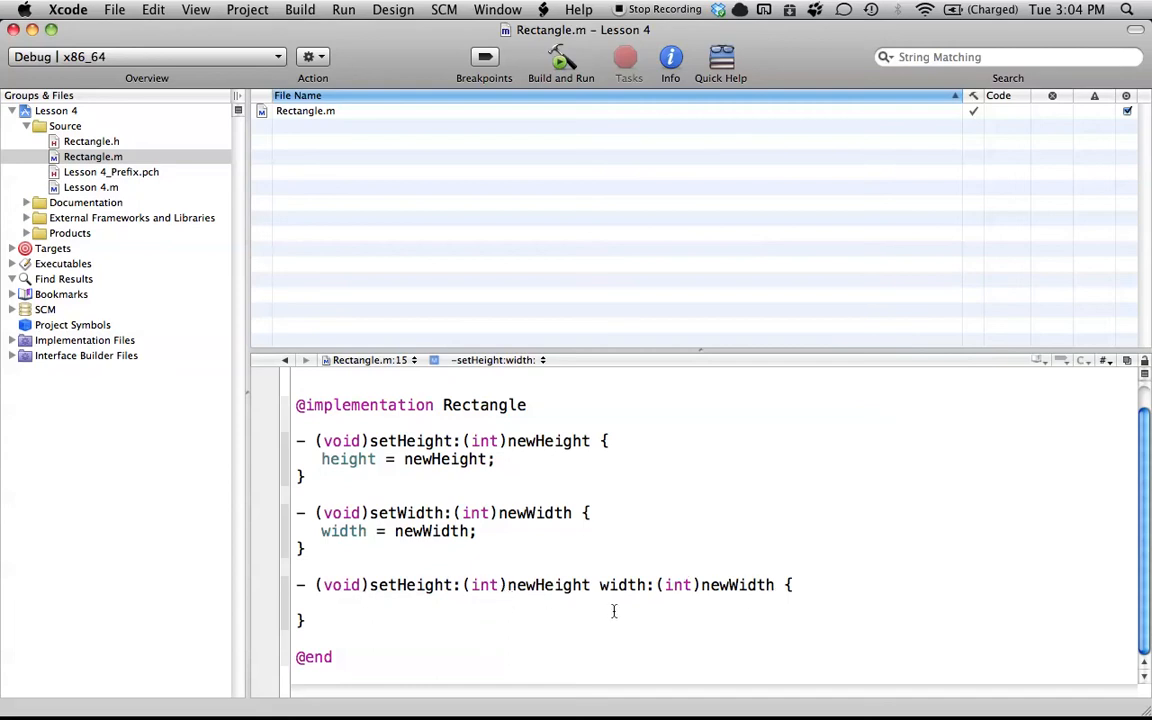
text(height)
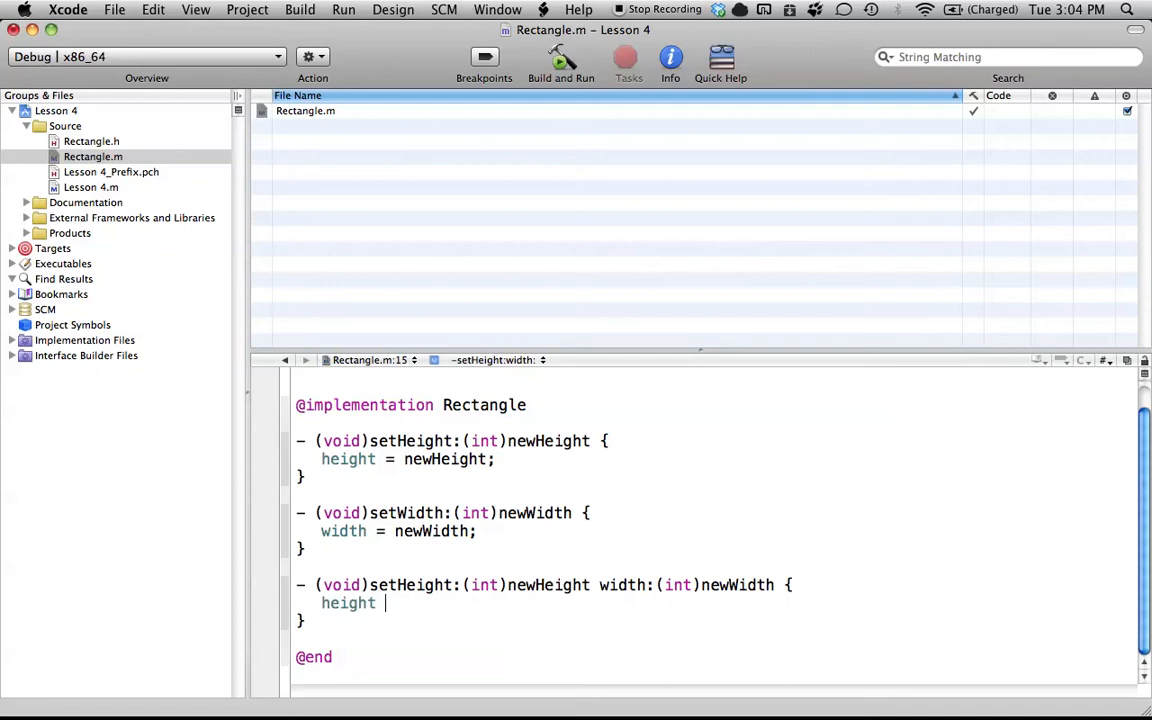
text(= newHeight;)
text(width = newWidth;)
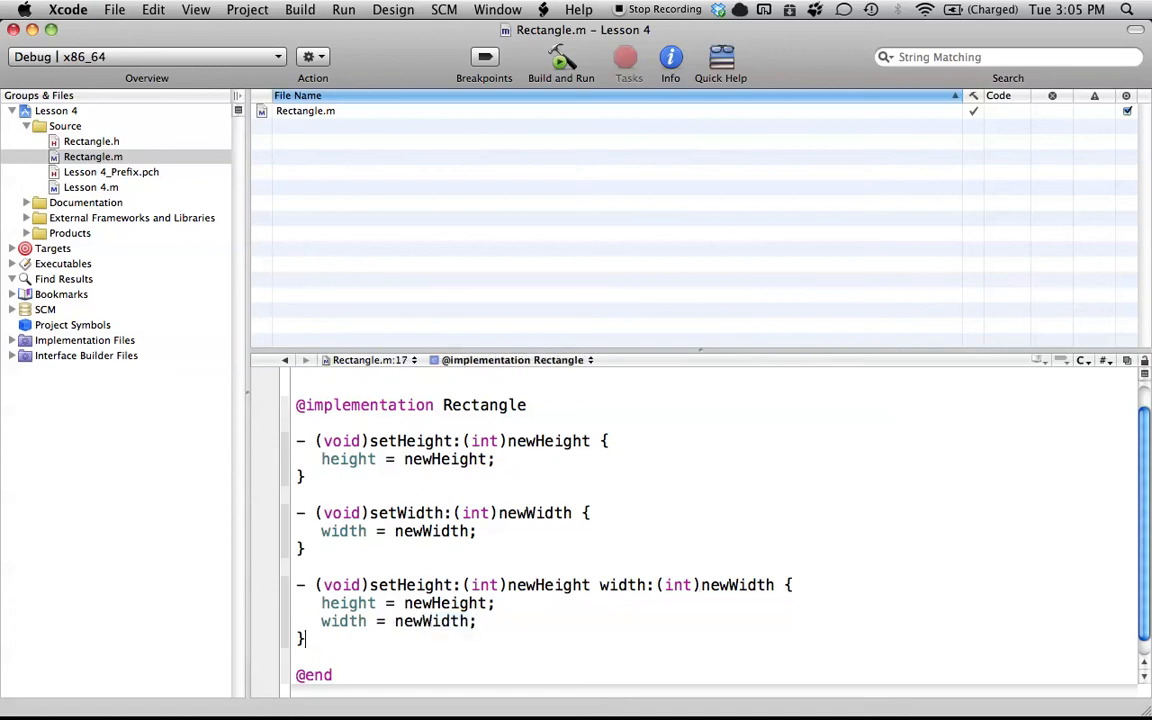
scroll(up, 3)
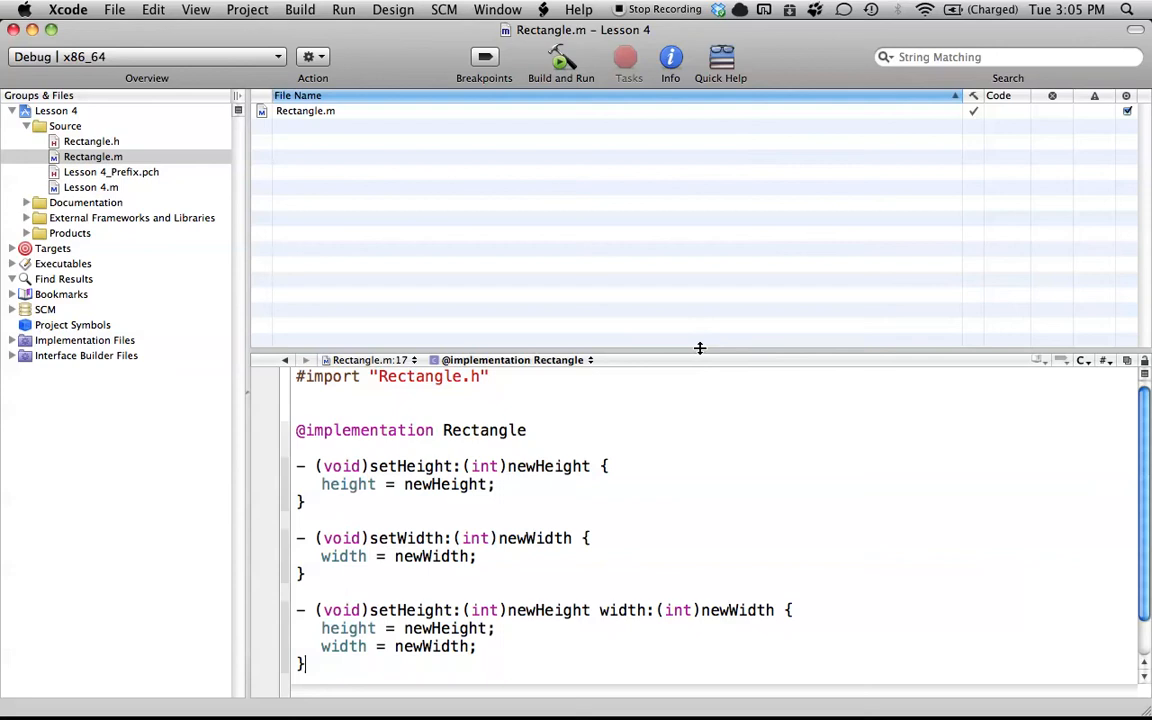
Step: Enlarge the code editor and return to the Rectangle.h header
drag(700, 360, 700, 284)
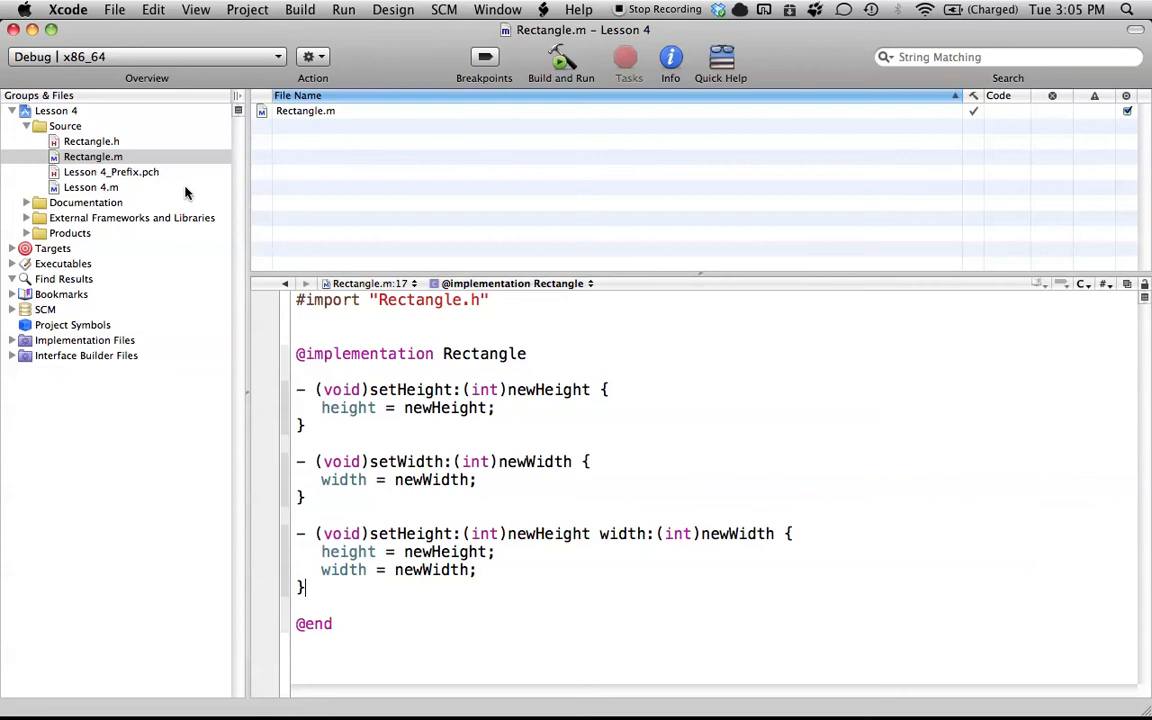
mouse_move(150, 148)
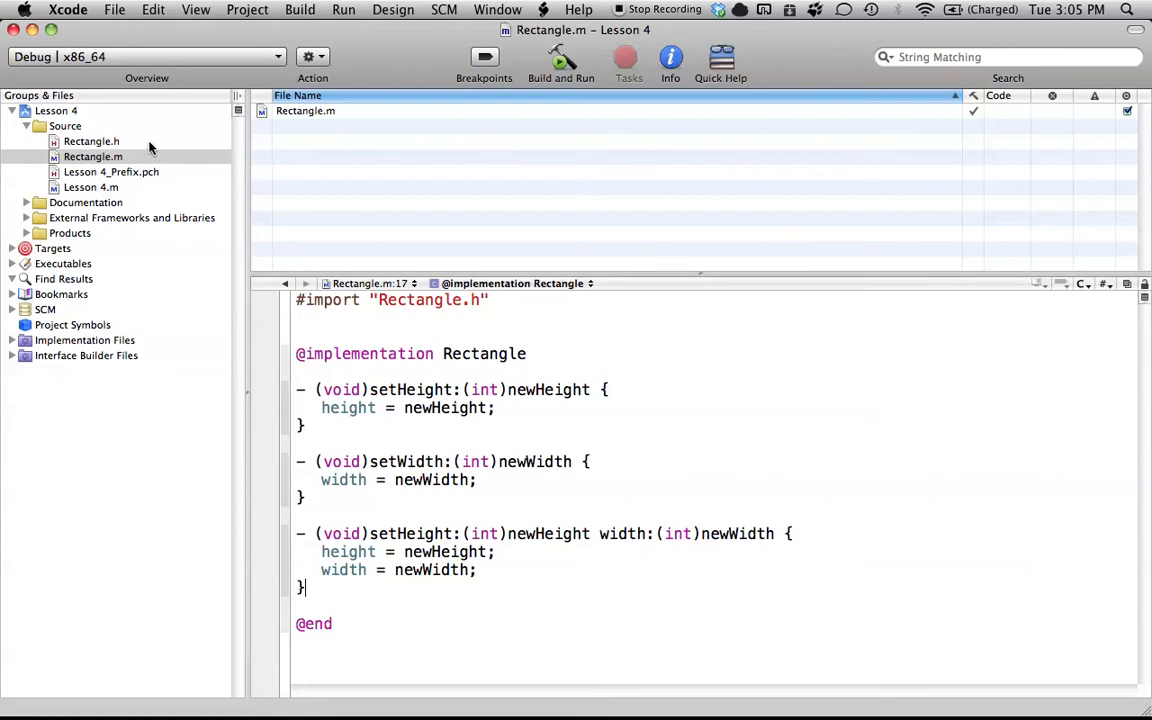
mouse_move(144, 150)
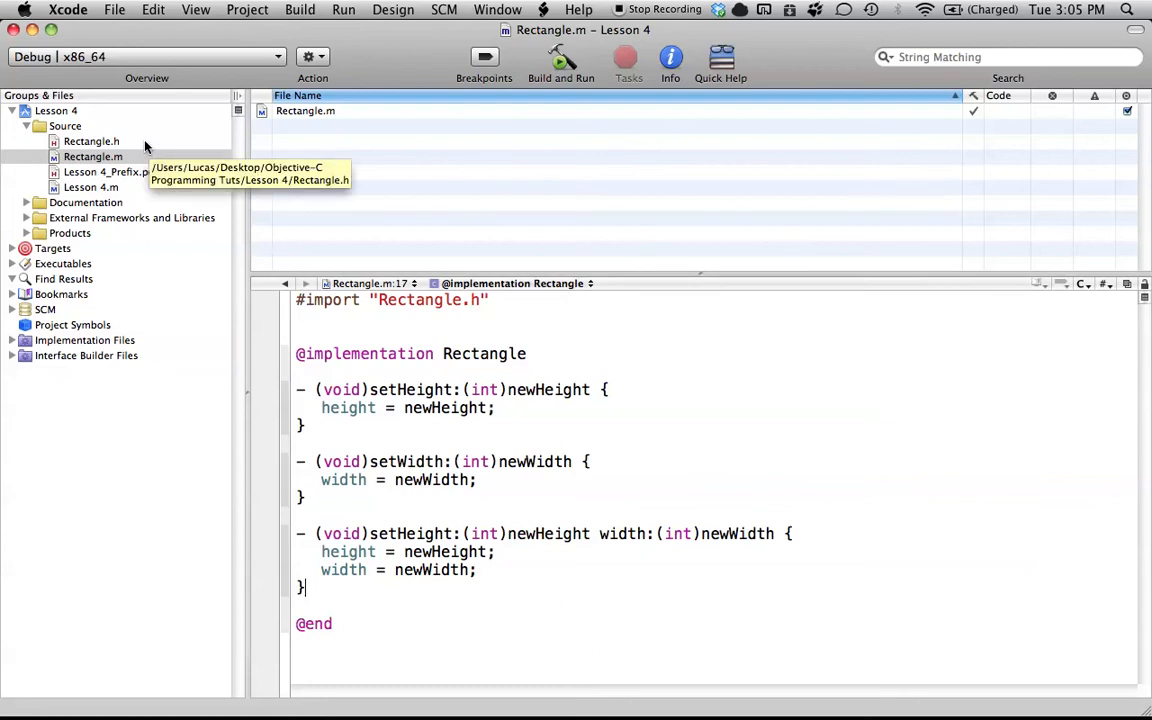
click(92, 140)
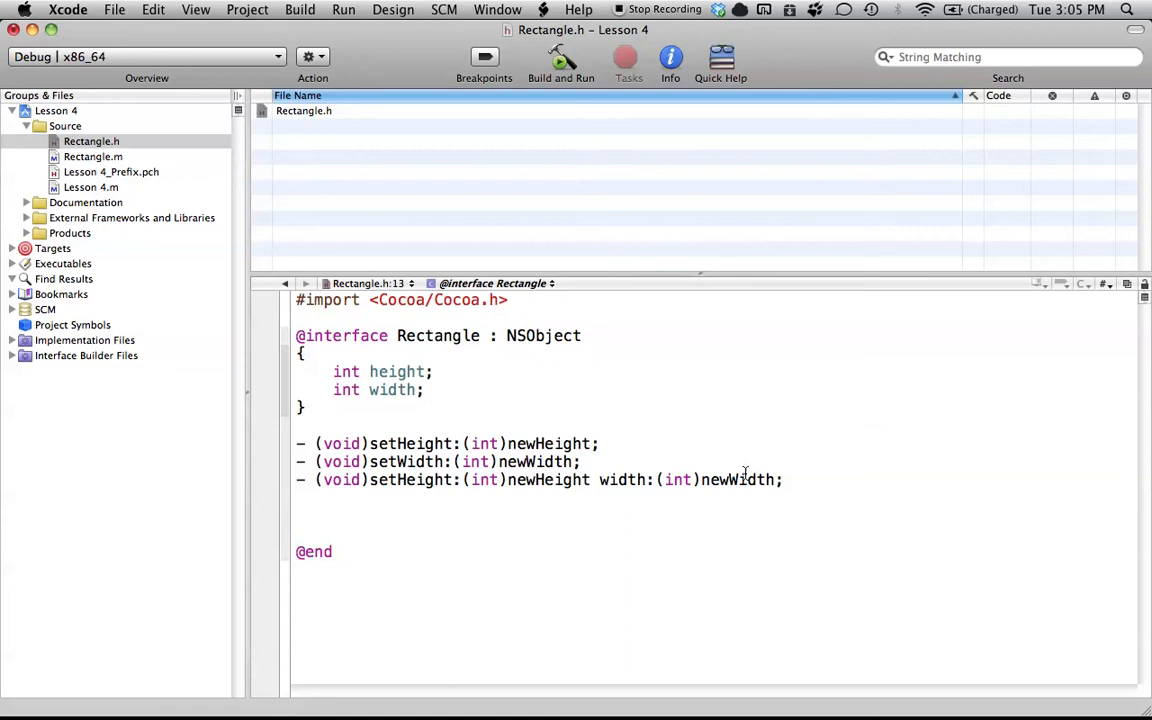
Step: Declare the - (int)height; getter below the setters in Rectangle.h
text(- ()
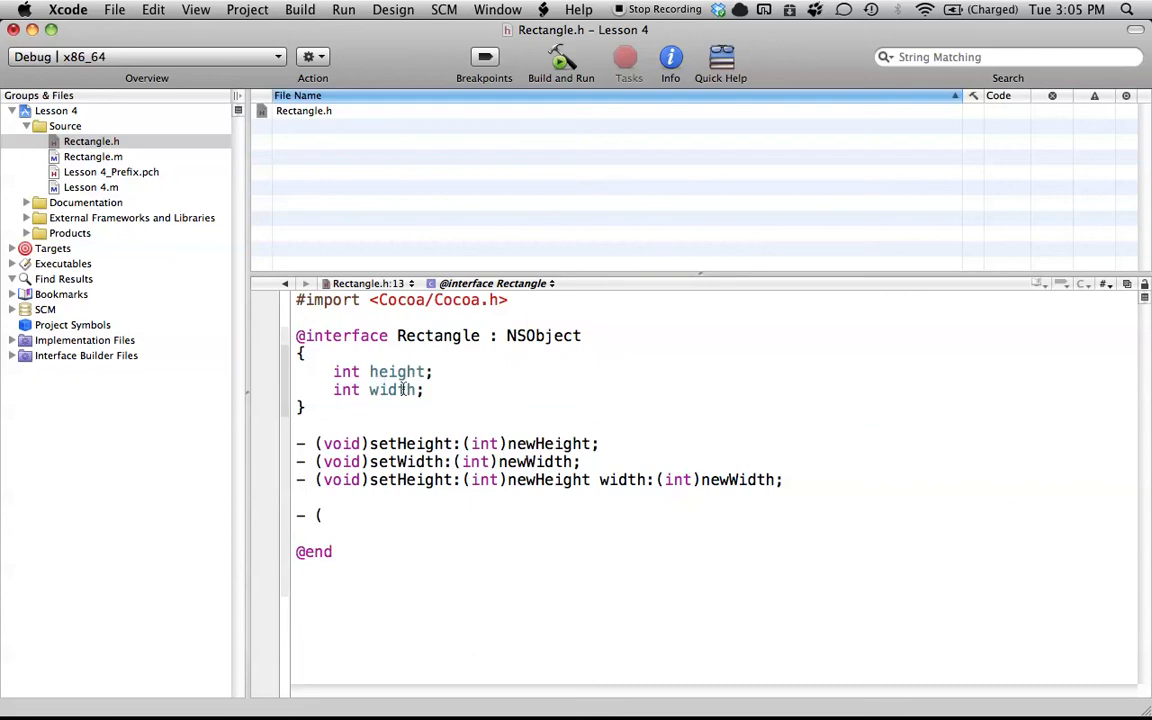
mouse_move(448, 520)
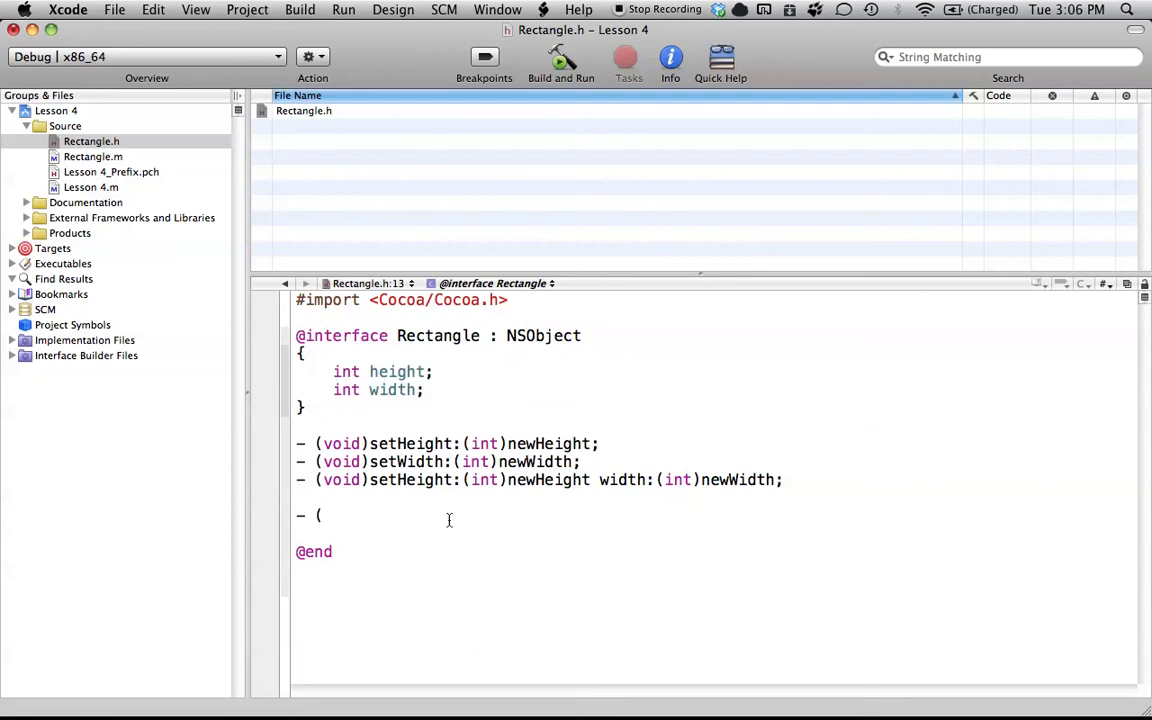
text(int)
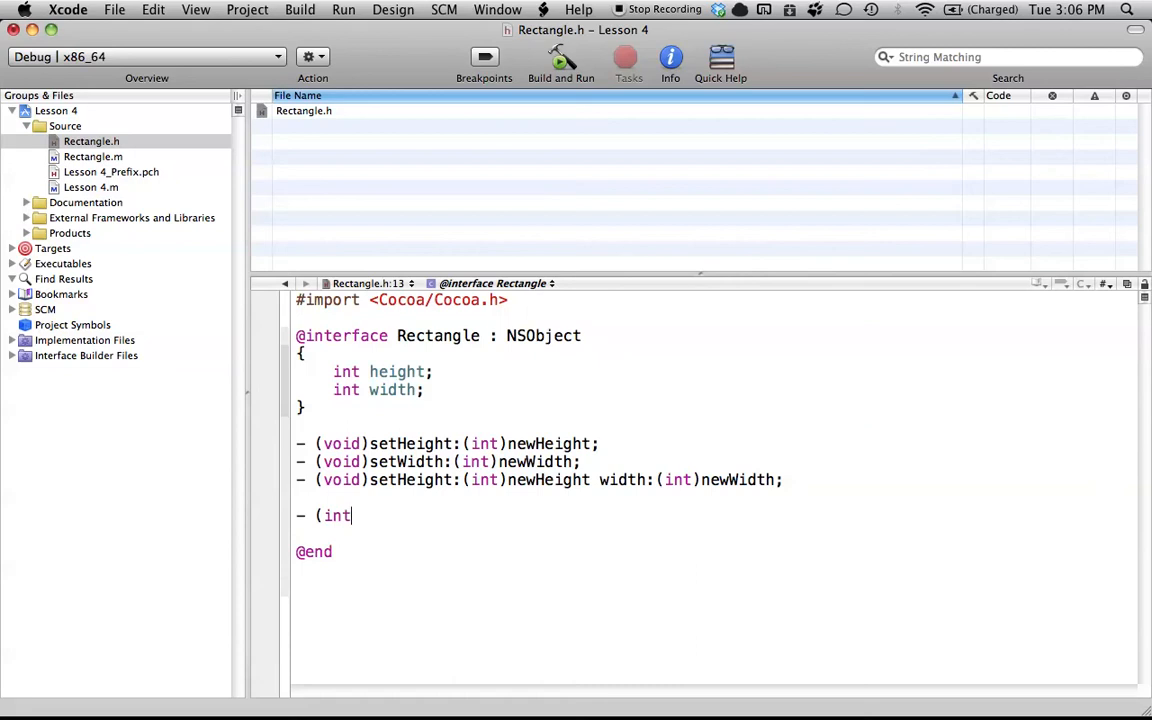
text())
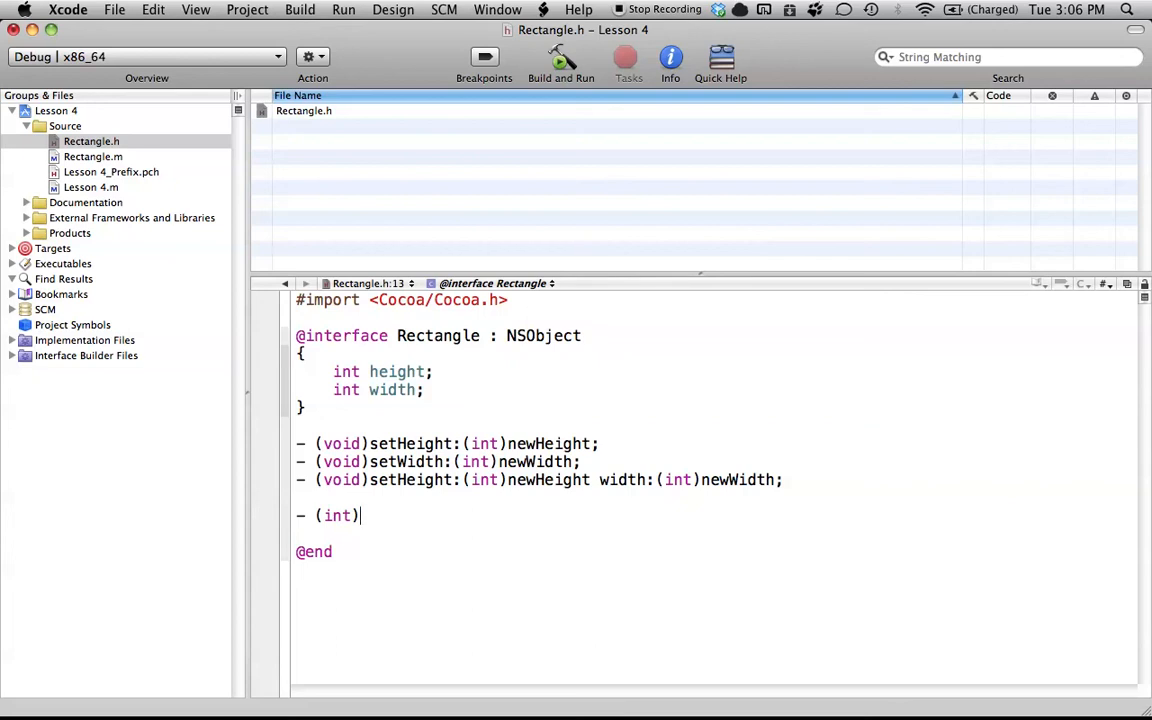
text(ha)
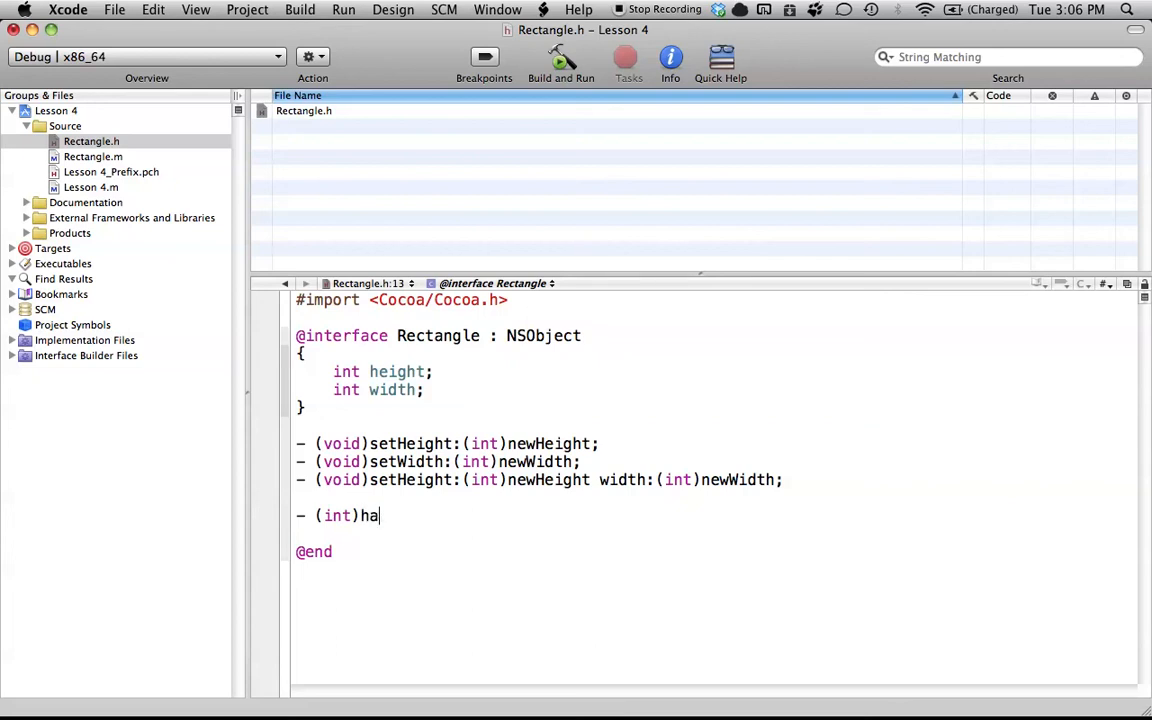
text(ight)
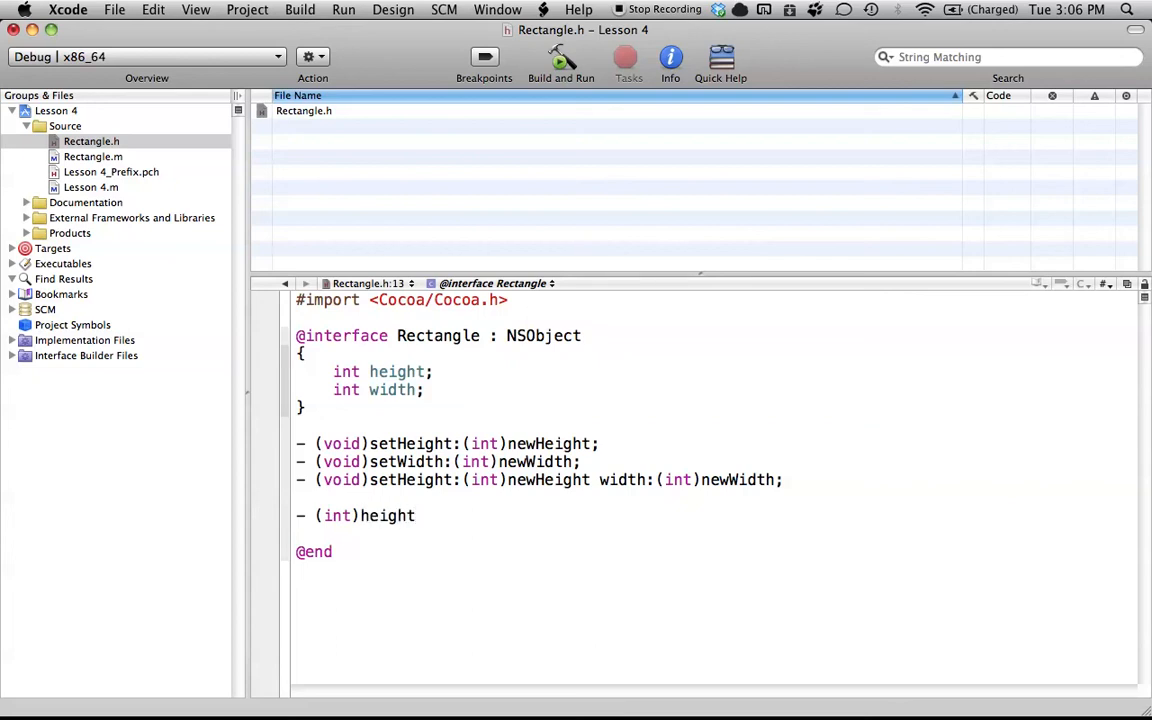
text(;)
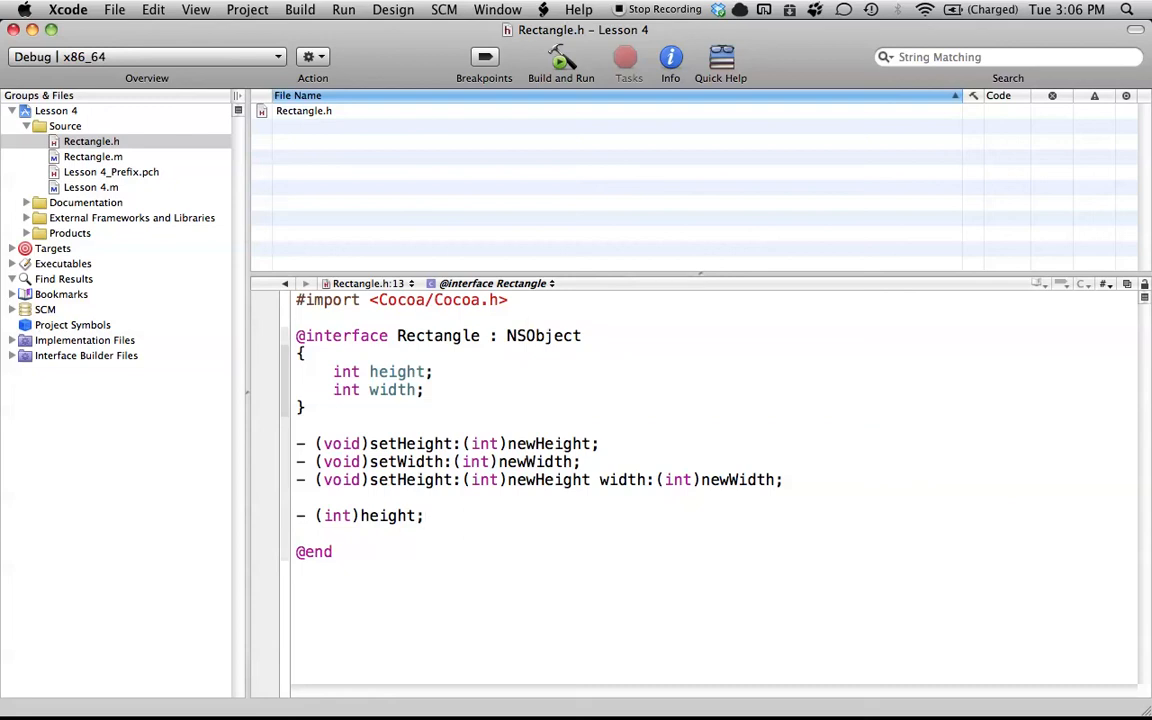
Step: Adjust the height declaration and add the - (int)width; getter
click(358, 516)
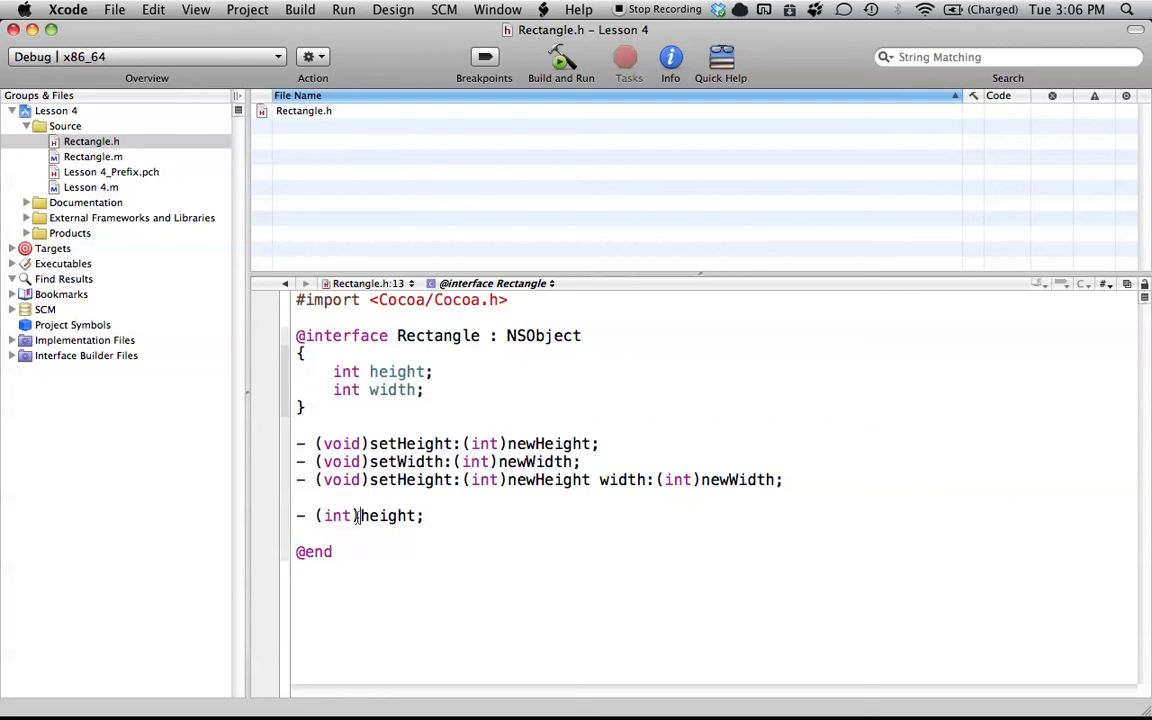
text(getH)
text(- (int)
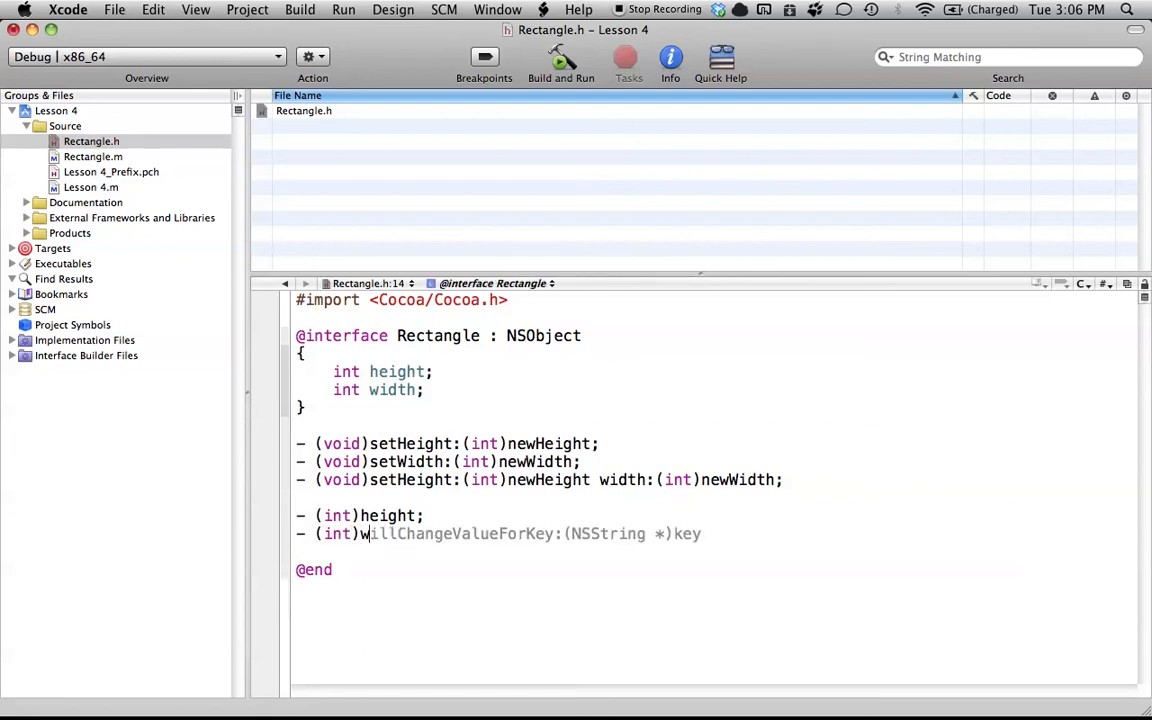
text(width)
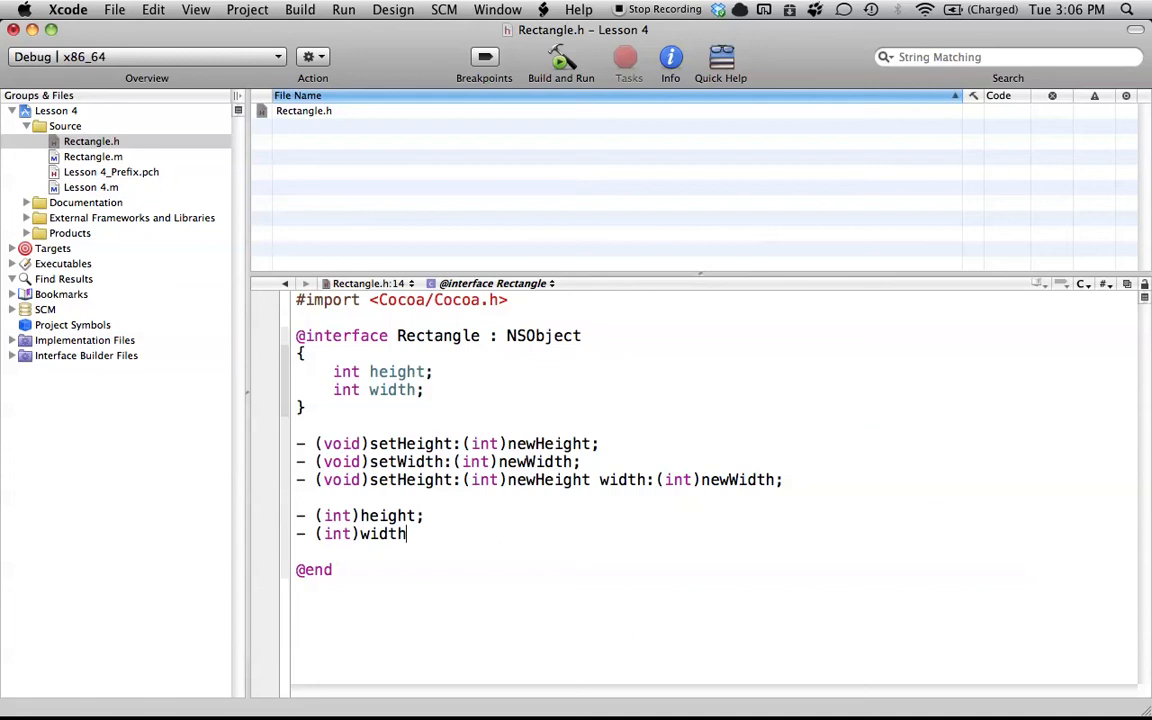
text(;)
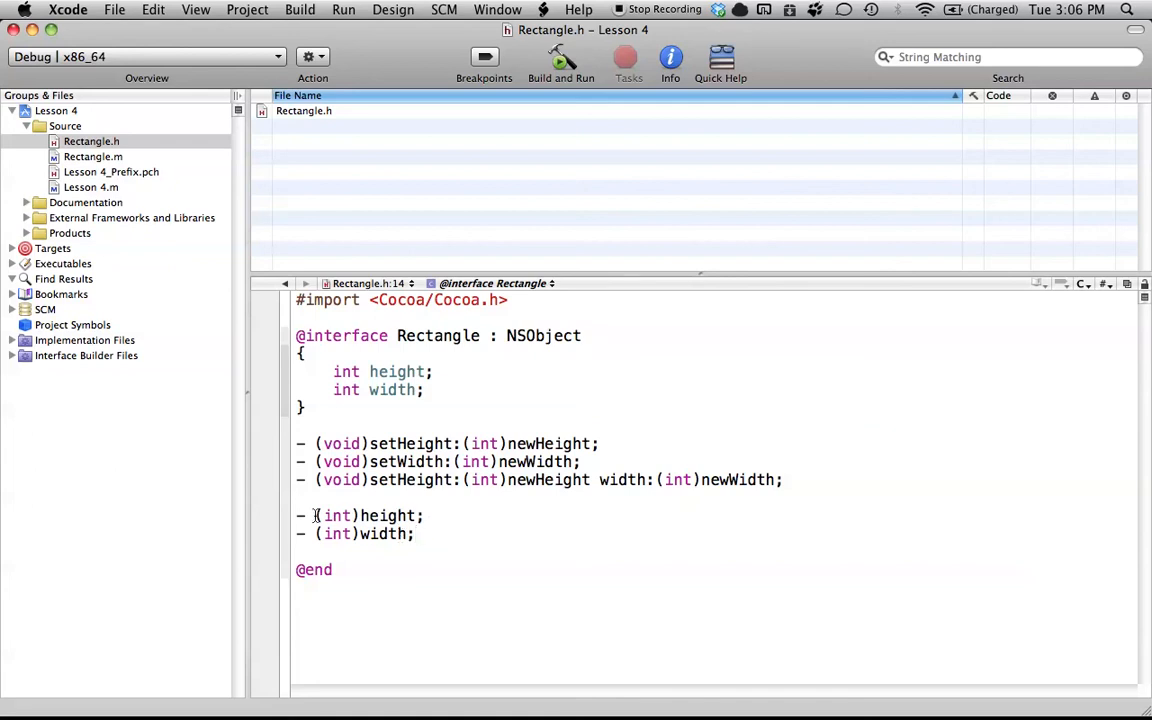
mouse_move(408, 340)
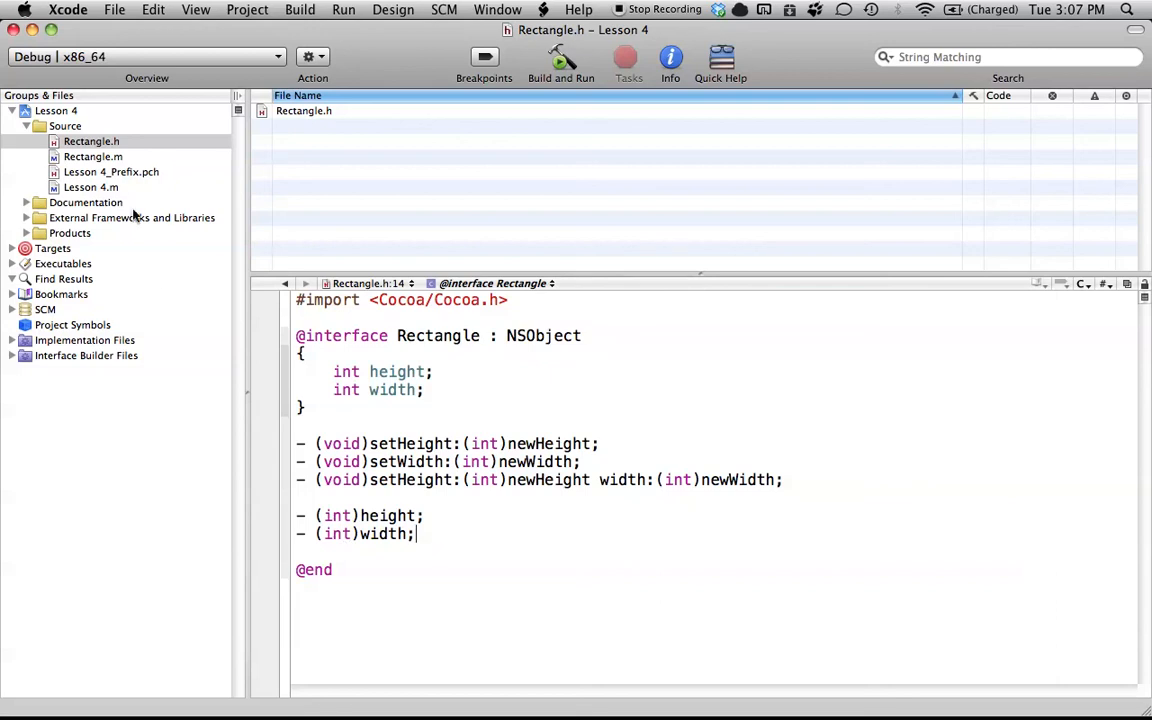
Step: In Rectangle.m, implement - (int)height returning height
click(92, 156)
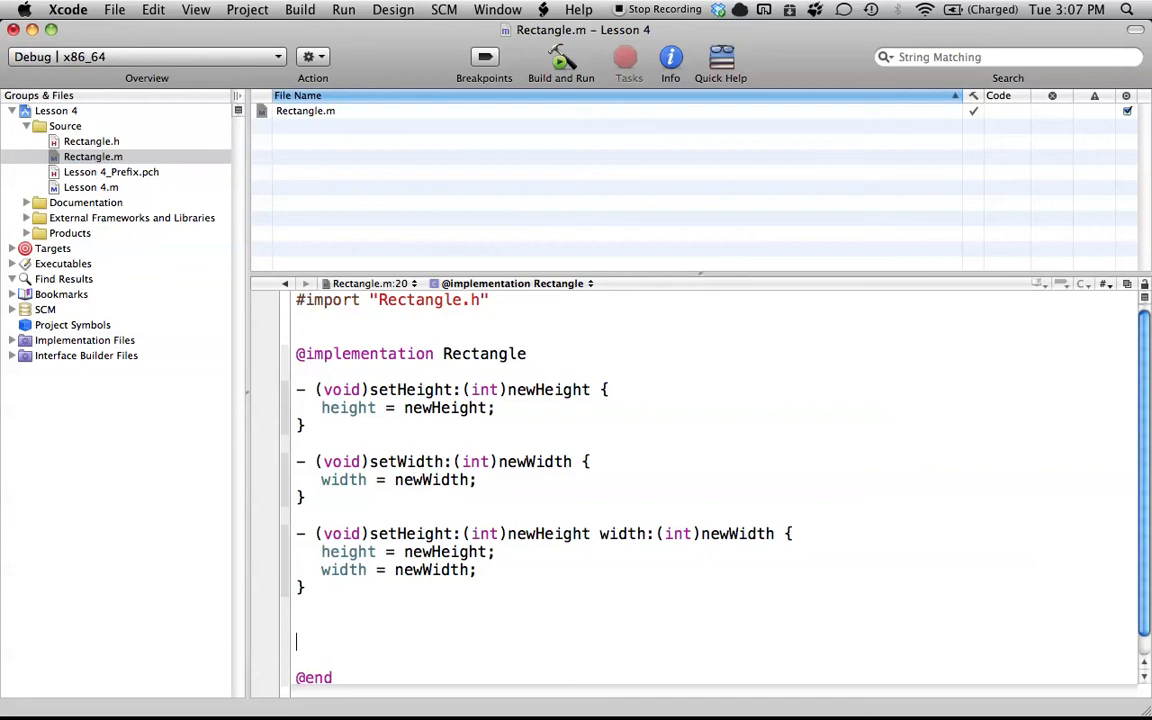
text(- (int)height {)
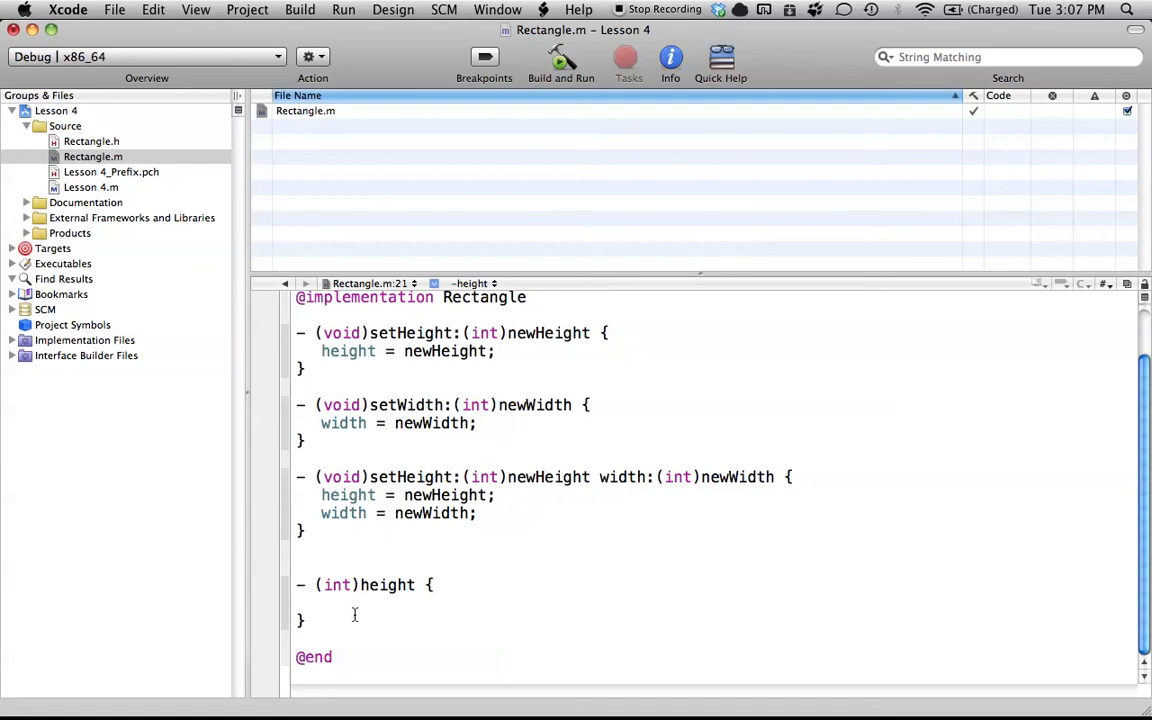
click(320, 604)
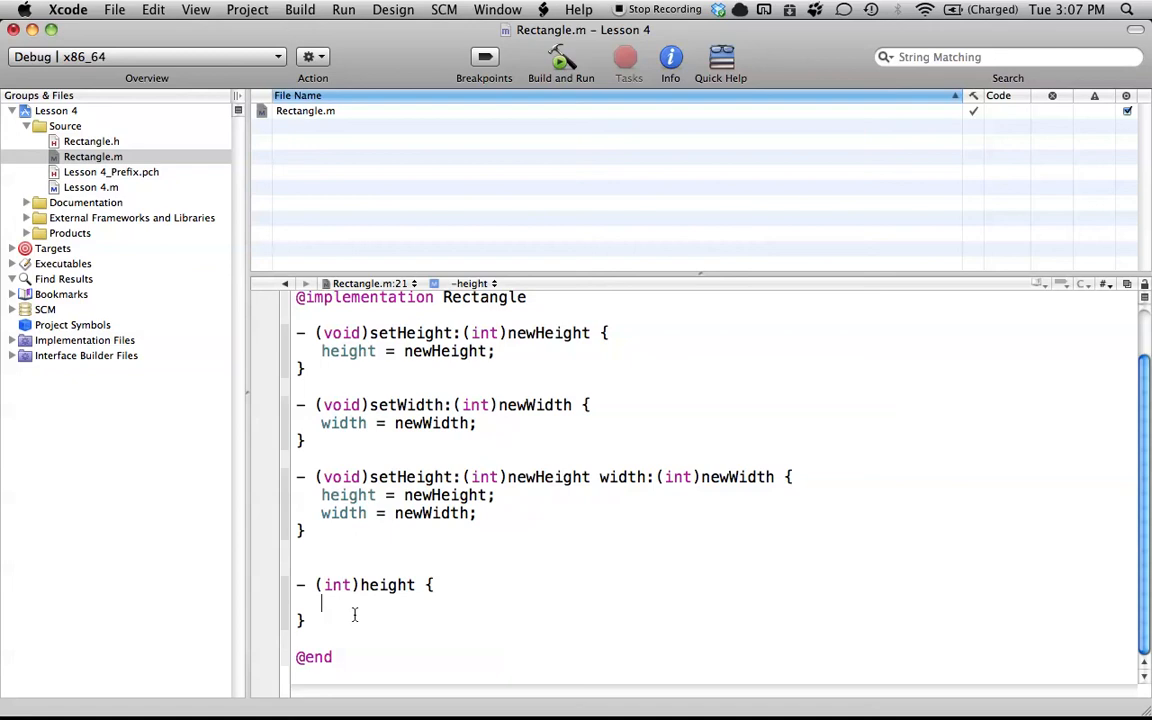
text(return)
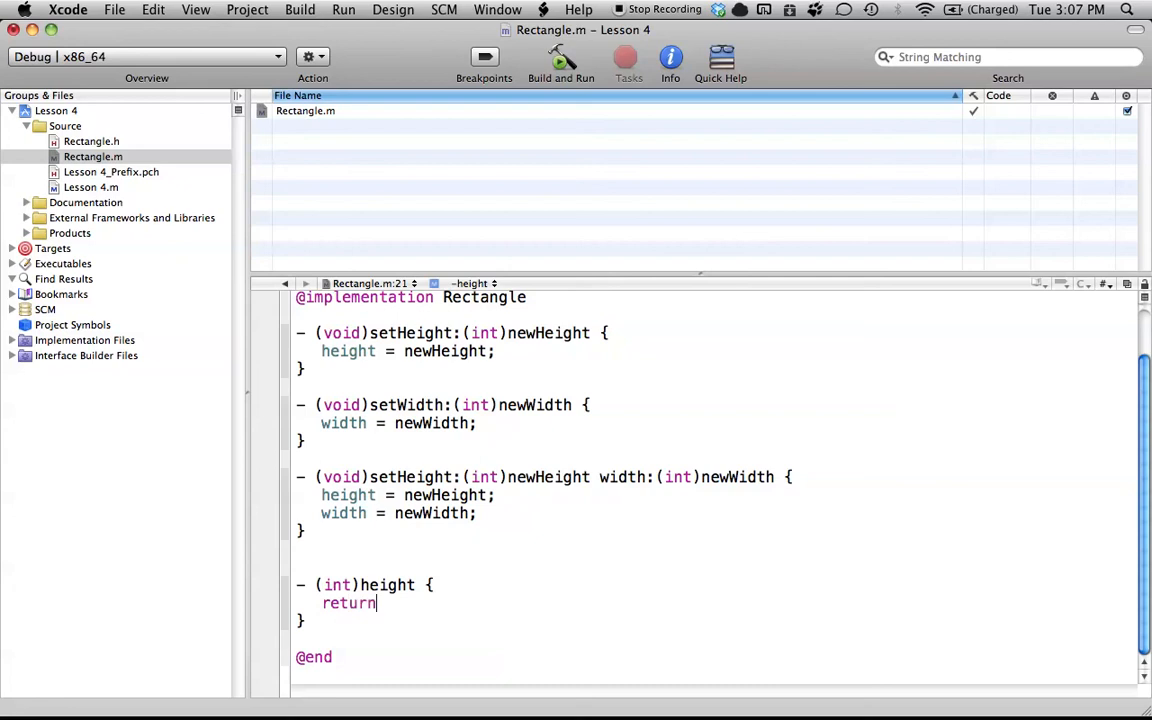
text(height;)
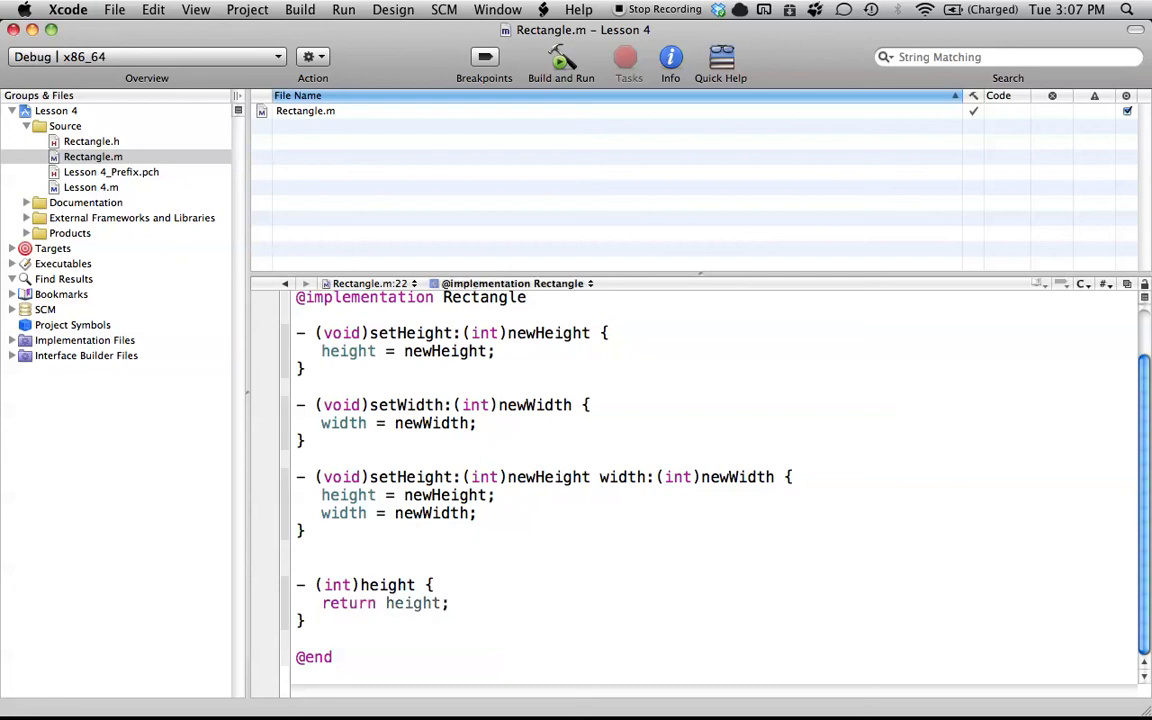
scroll(down, 3)
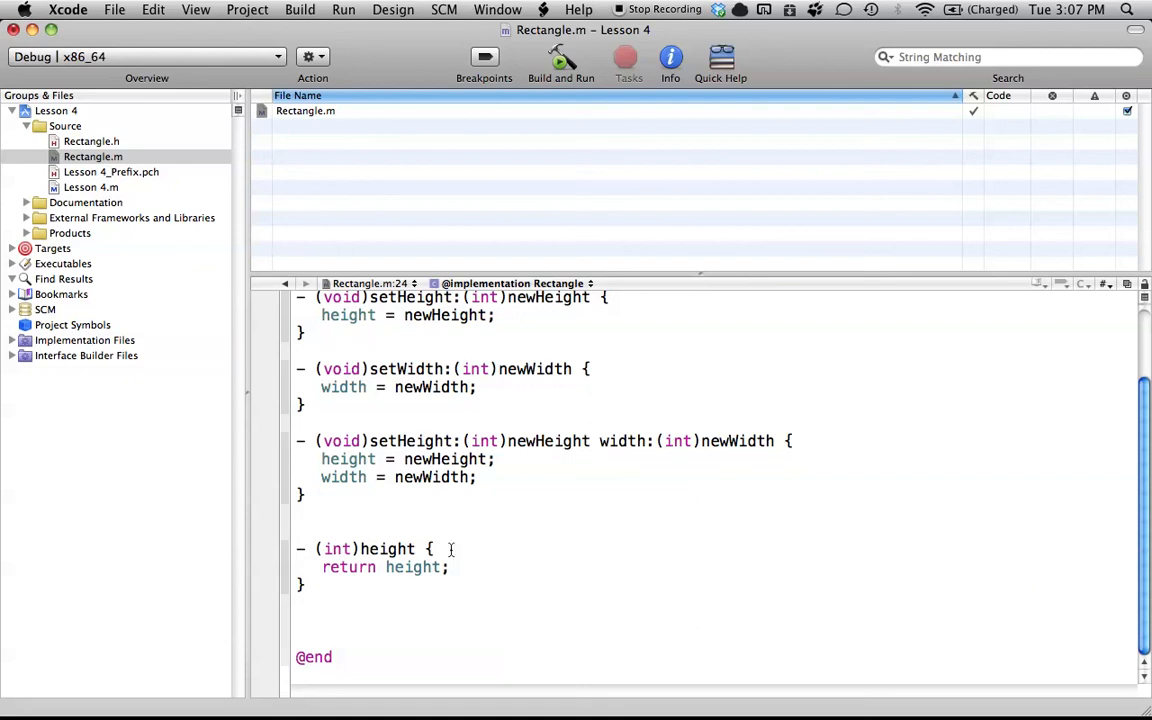
mouse_move(418, 584)
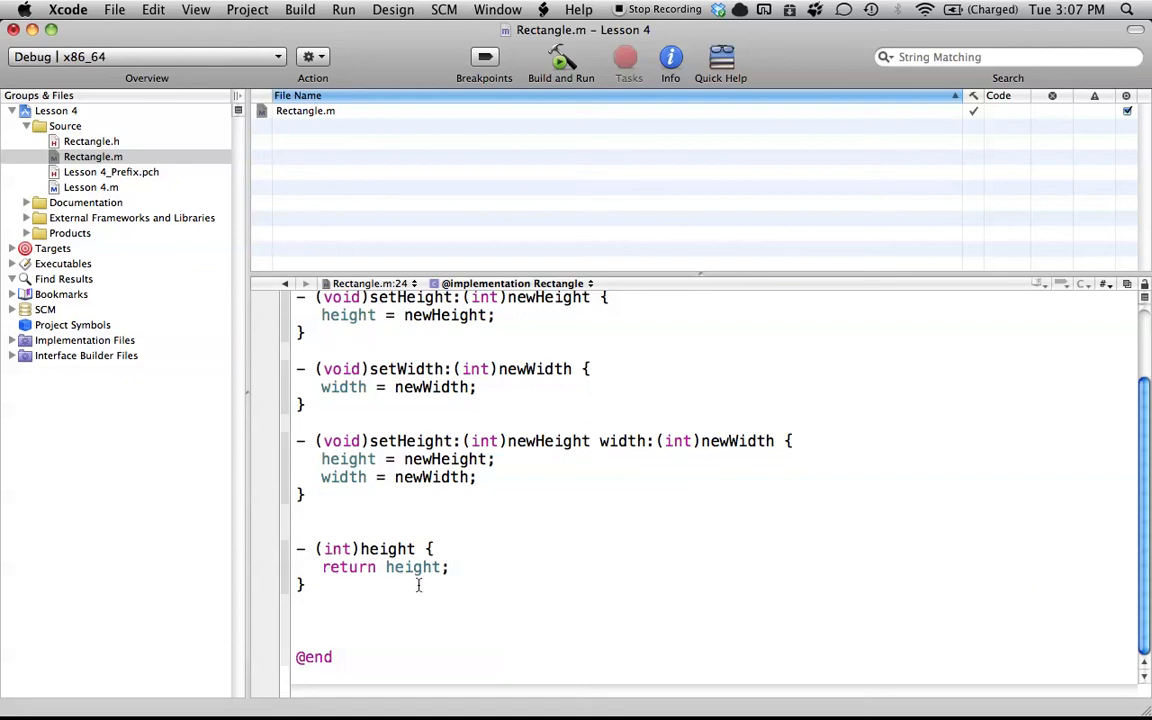
mouse_move(464, 596)
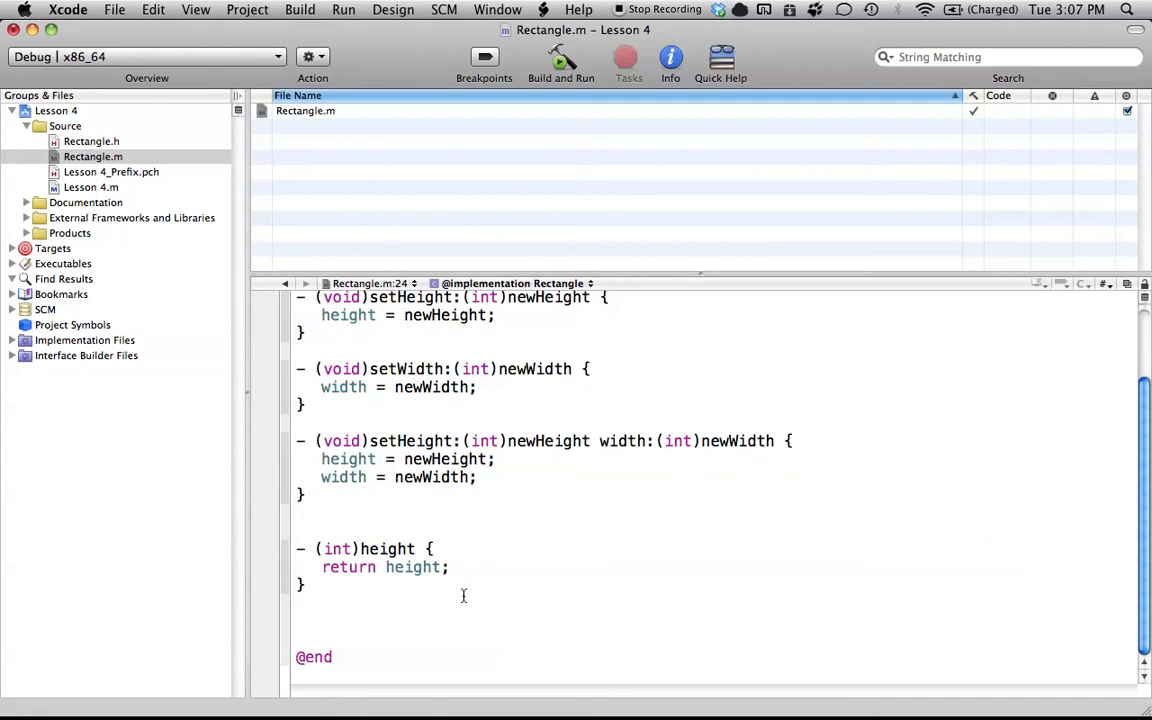
Step: Implement - (int)width { return width; } below the height getter
click(298, 620)
text(- ()
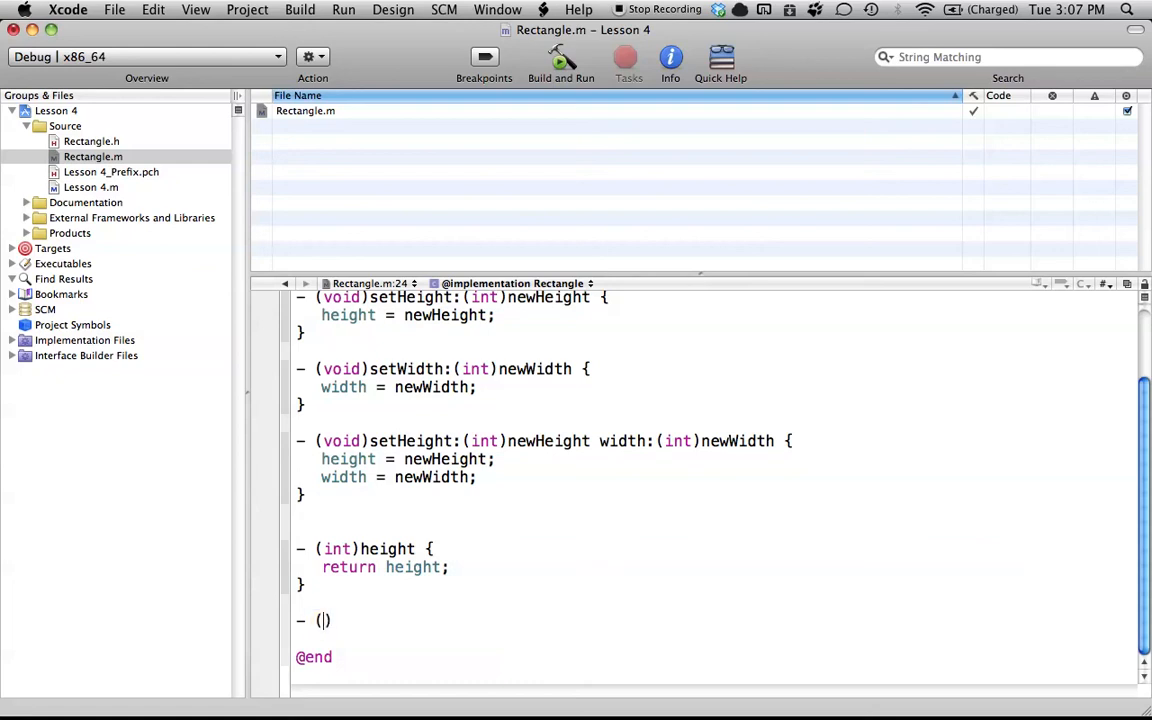
text(int))
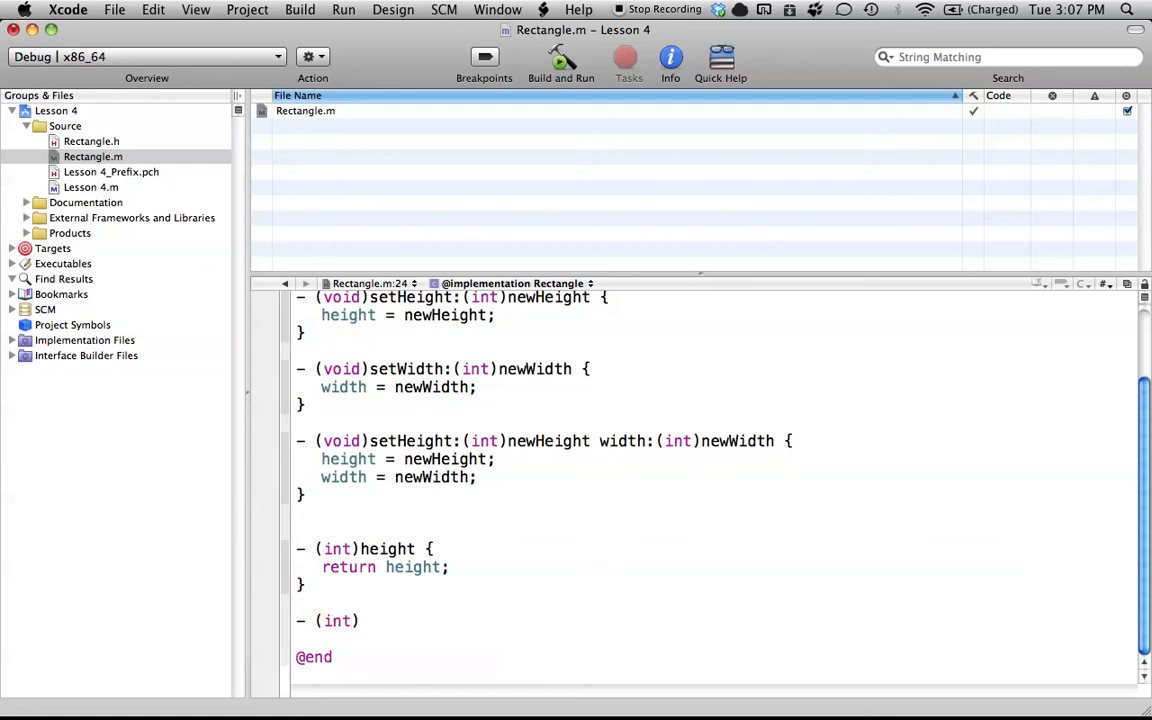
text(width {)
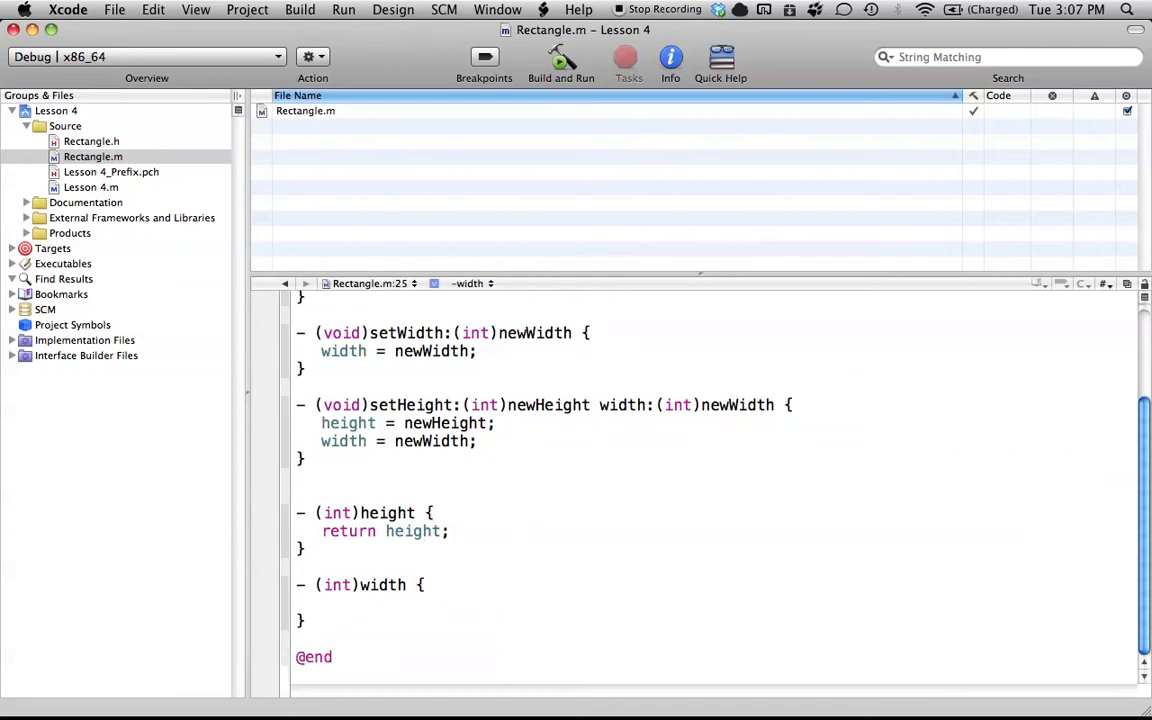
text(return w)
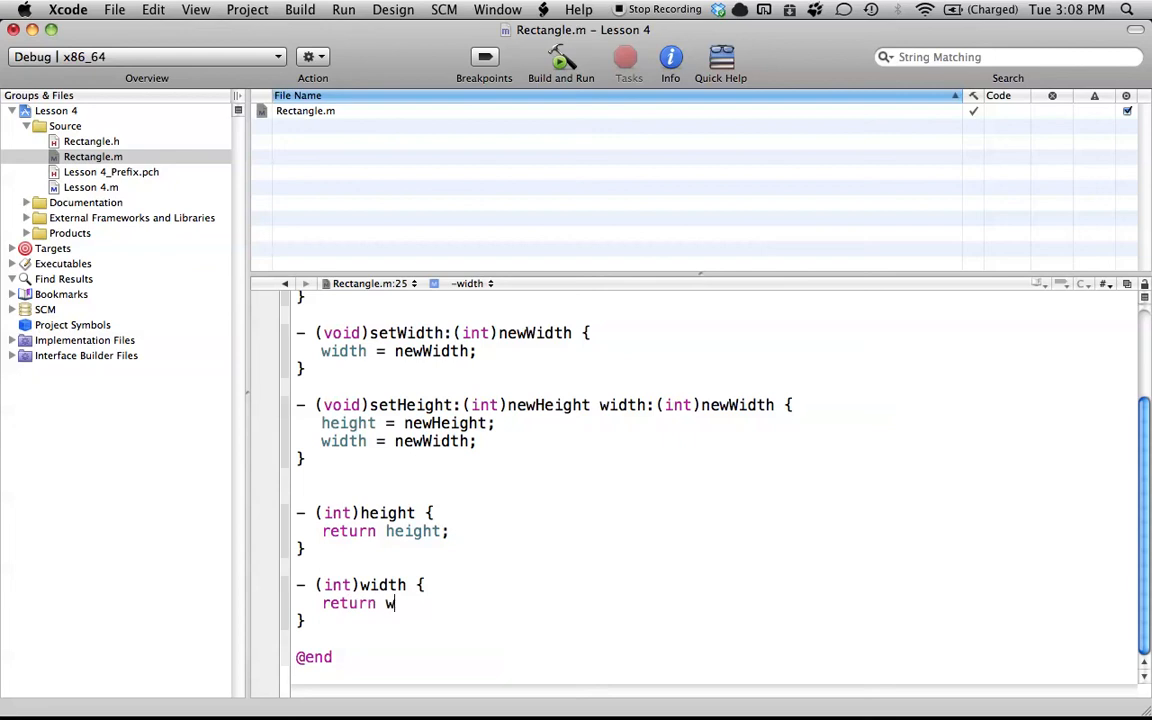
text(idth;)
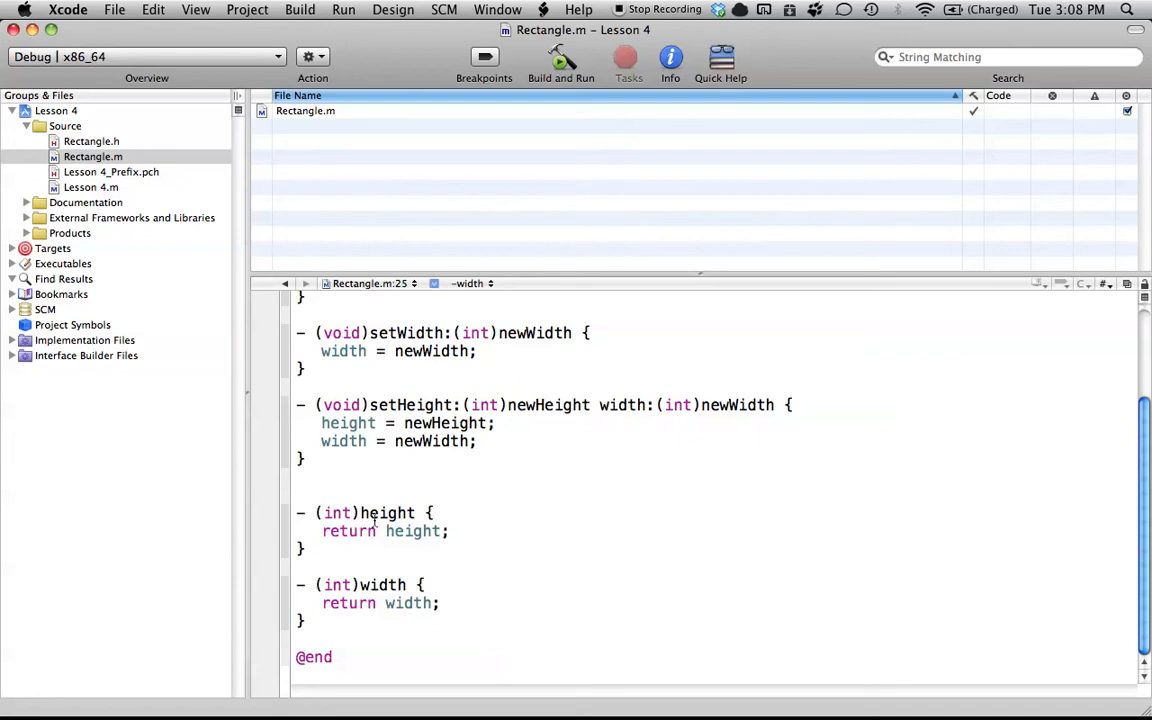
Step: Scroll through Rectangle.m's implementation and compare it against the Rectangle.h declarations
scroll(up, 3)
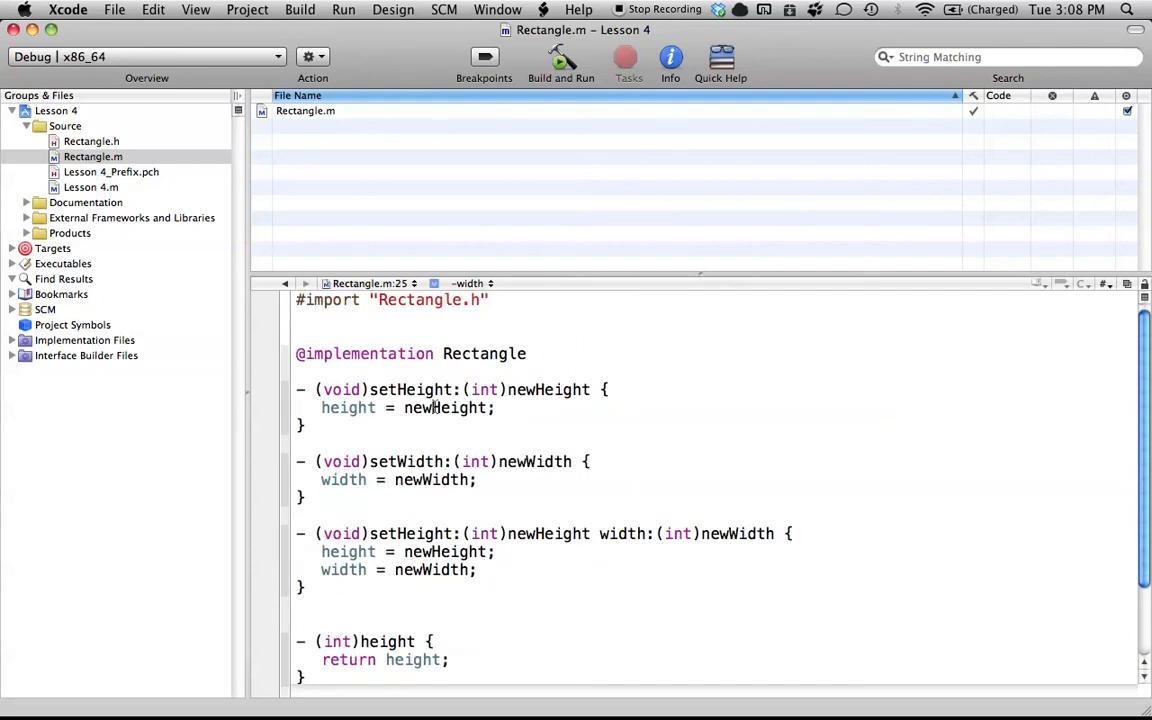
click(92, 140)
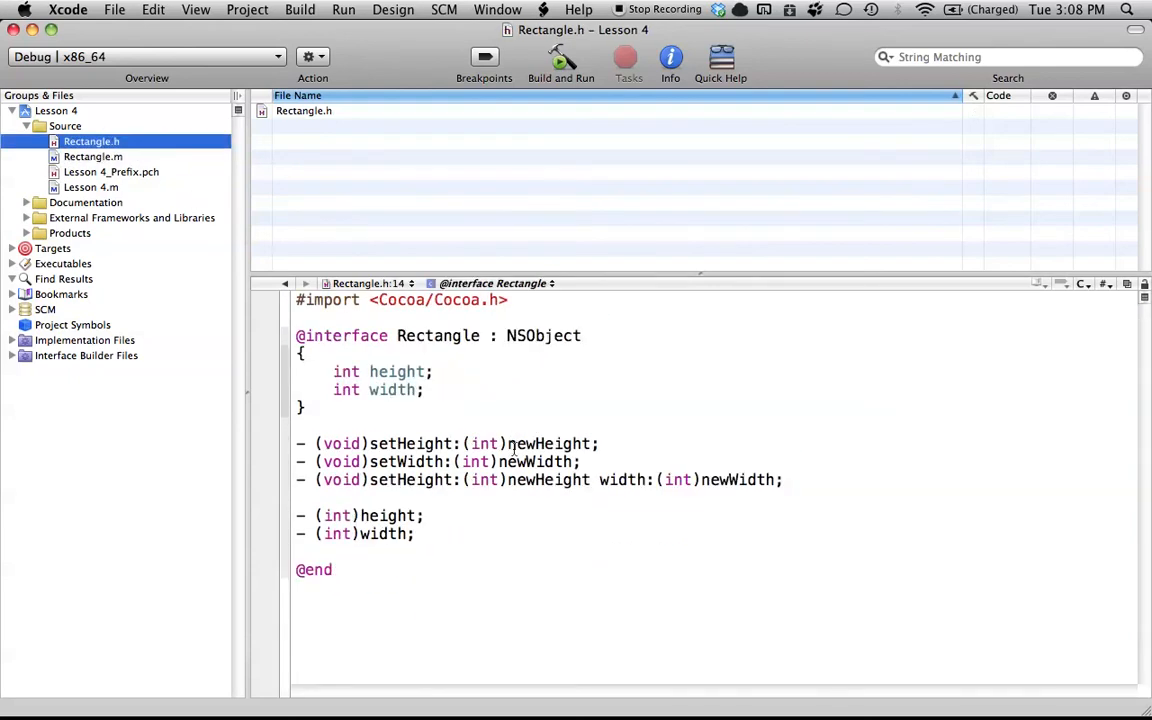
click(92, 156)
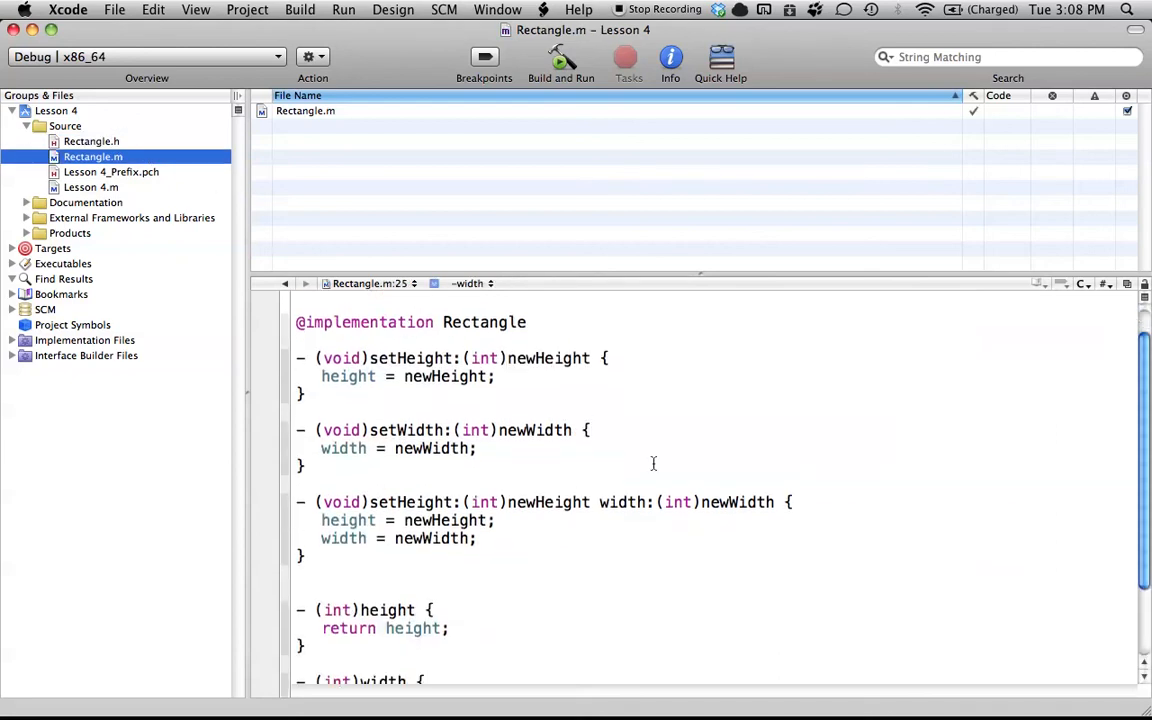
scroll(up, 3)
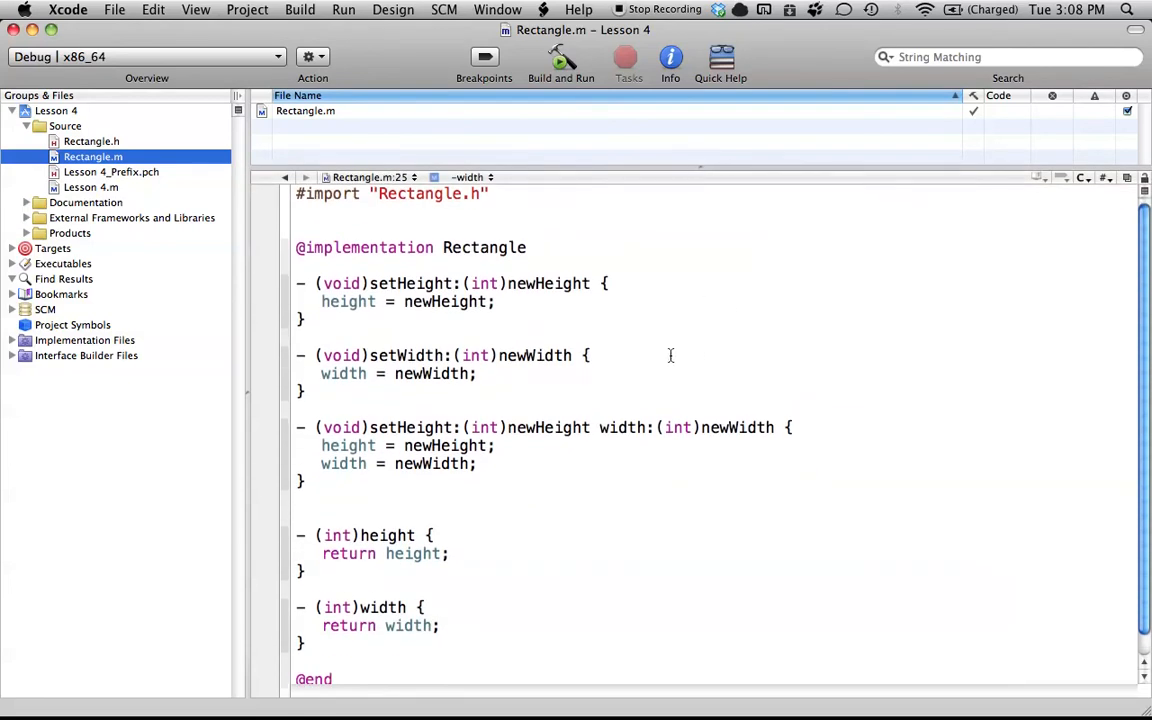
scroll(up, 3)
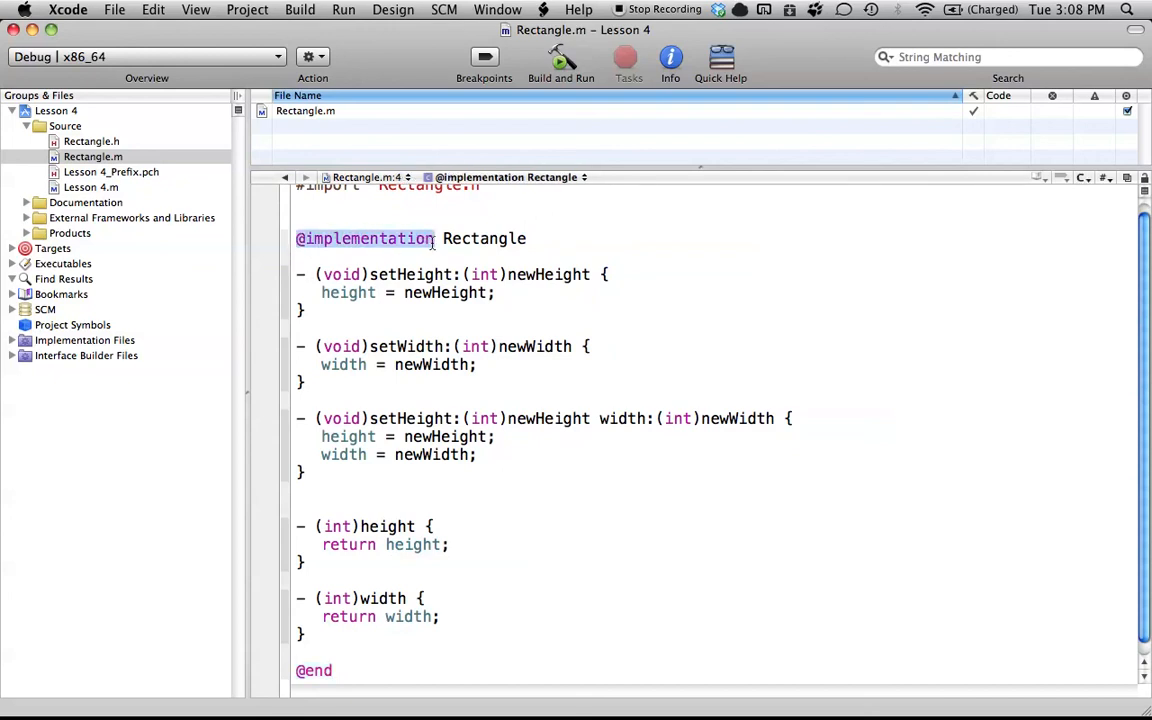
click(296, 490)
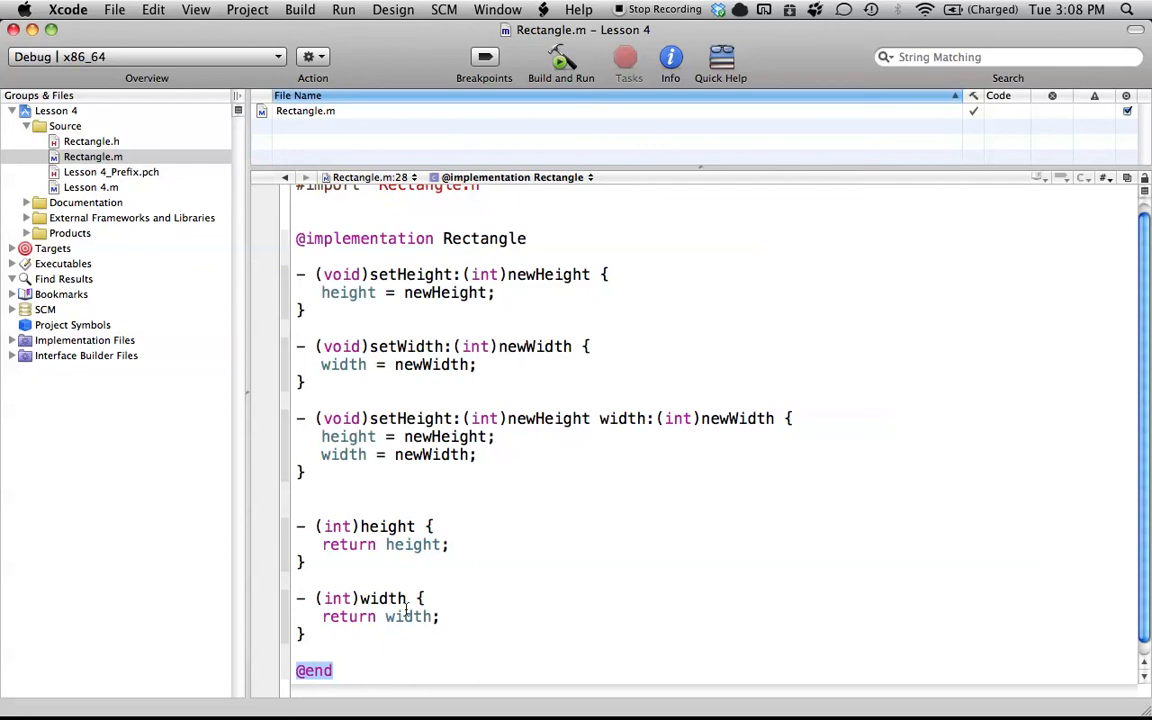
mouse_move(376, 650)
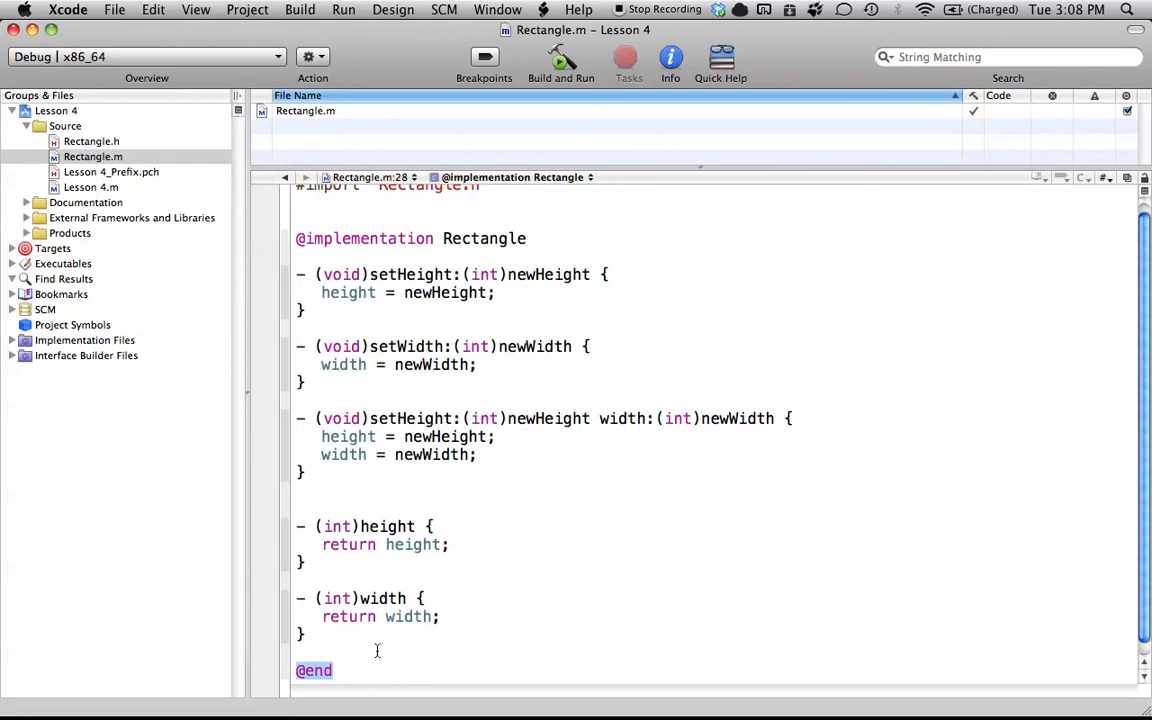
click(460, 616)
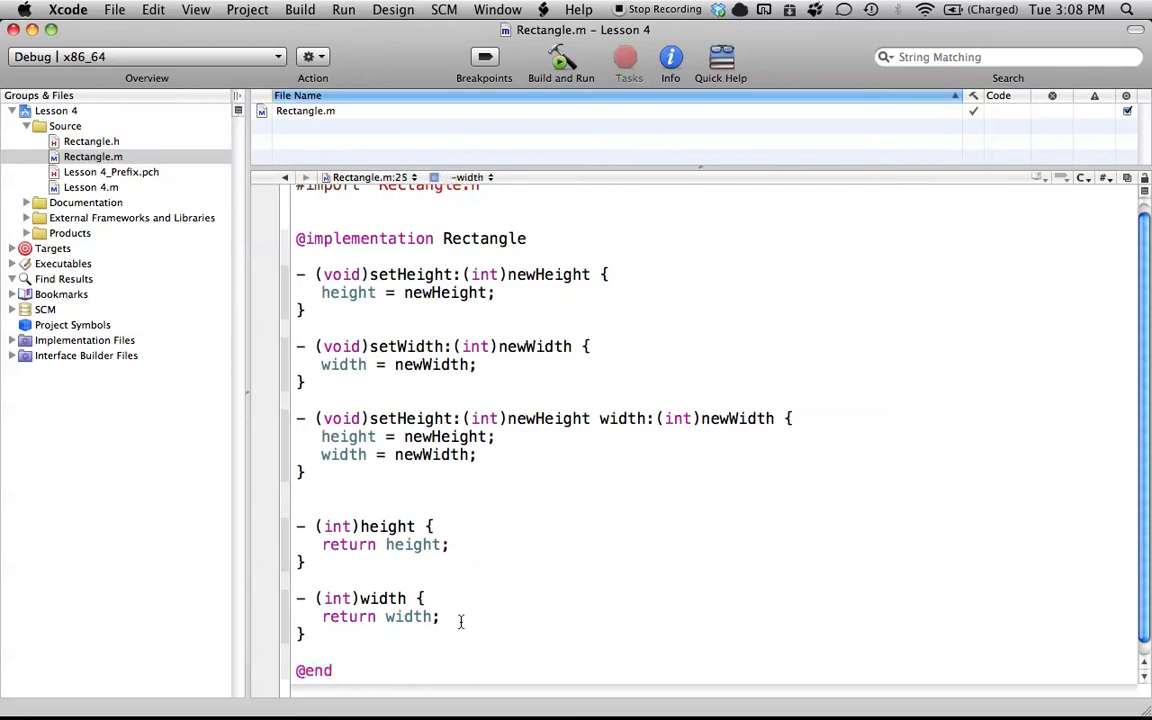
mouse_move(344, 676)
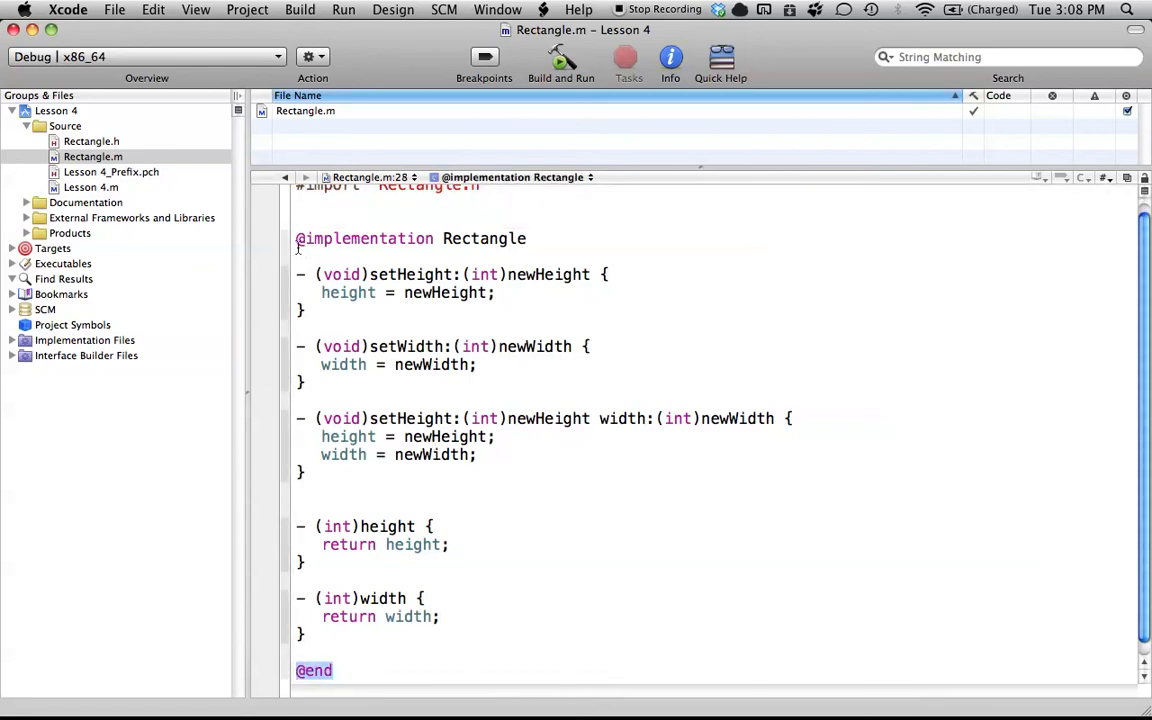
mouse_move(388, 624)
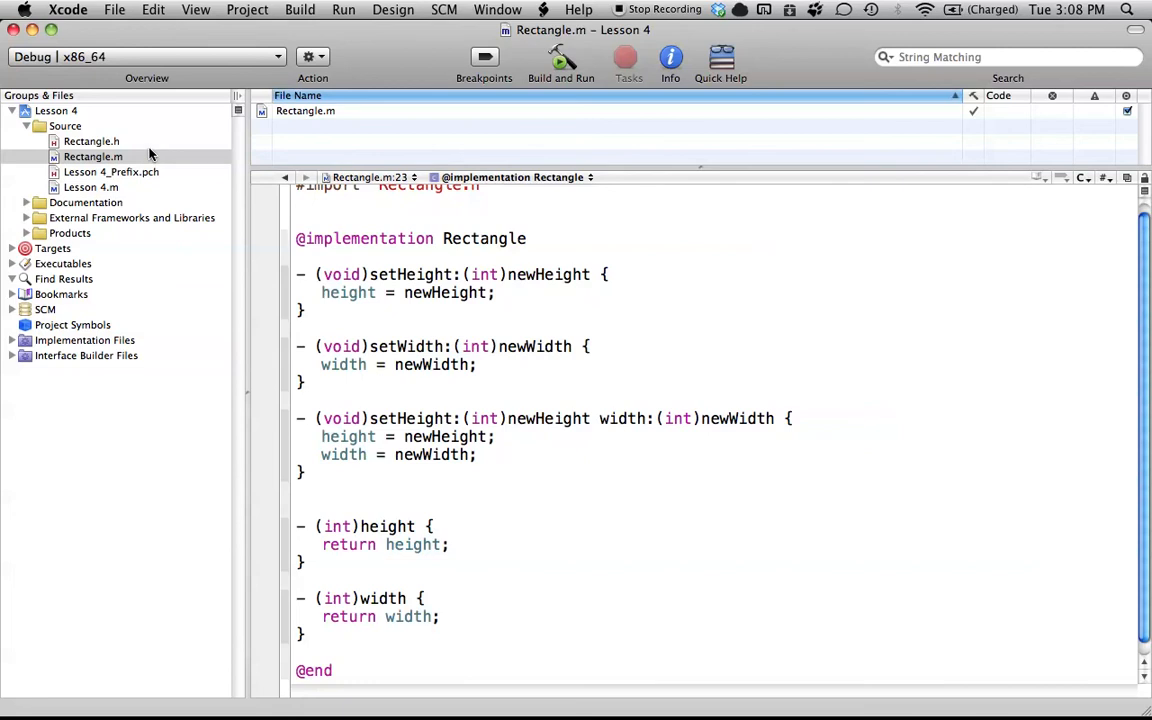
click(90, 140)
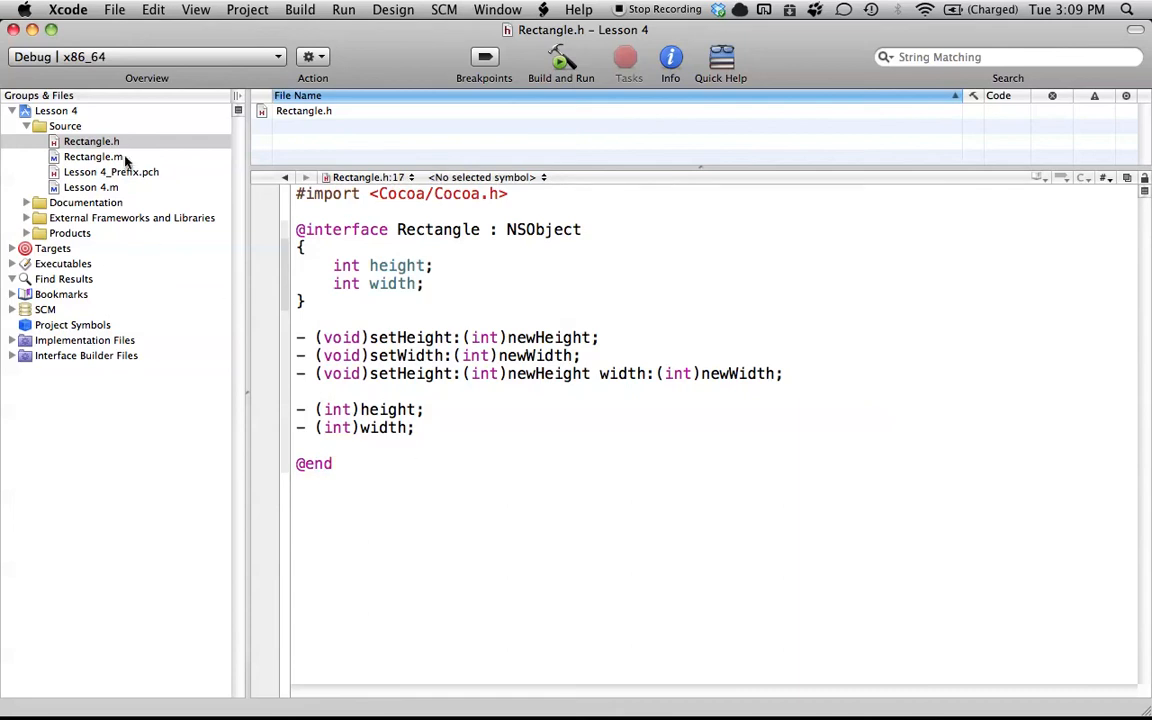
Step: Return to Rectangle.m showing all three setters and both getters implemented
click(92, 156)
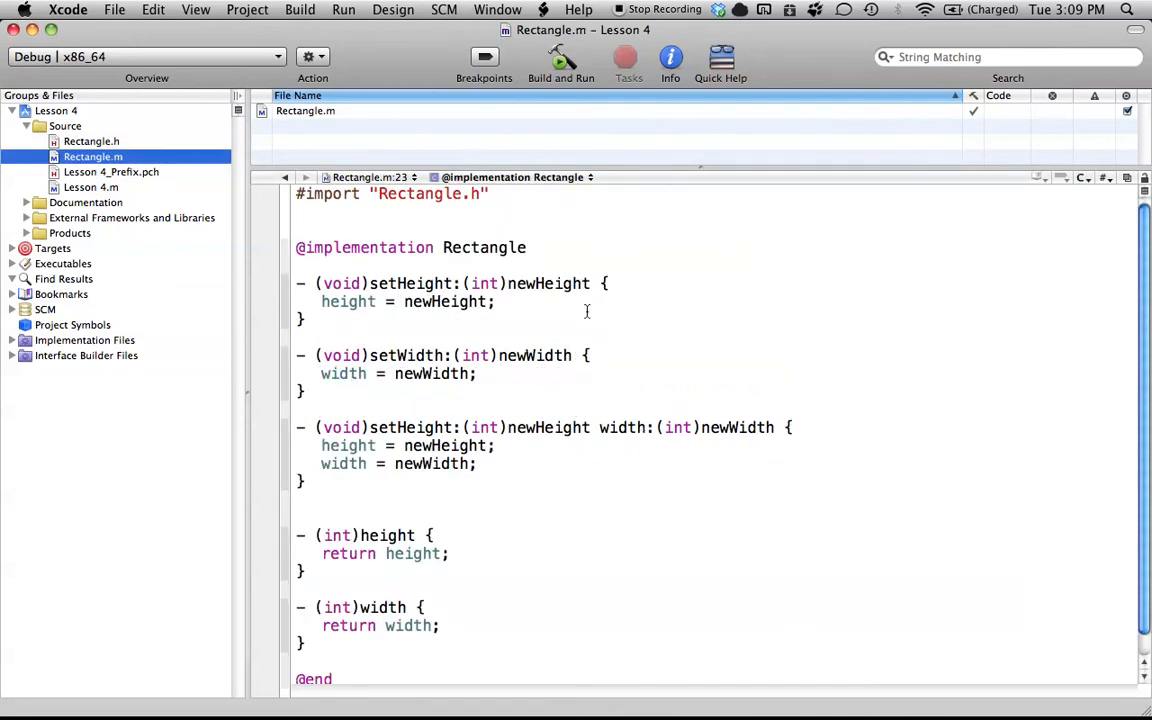
mouse_move(630, 332)
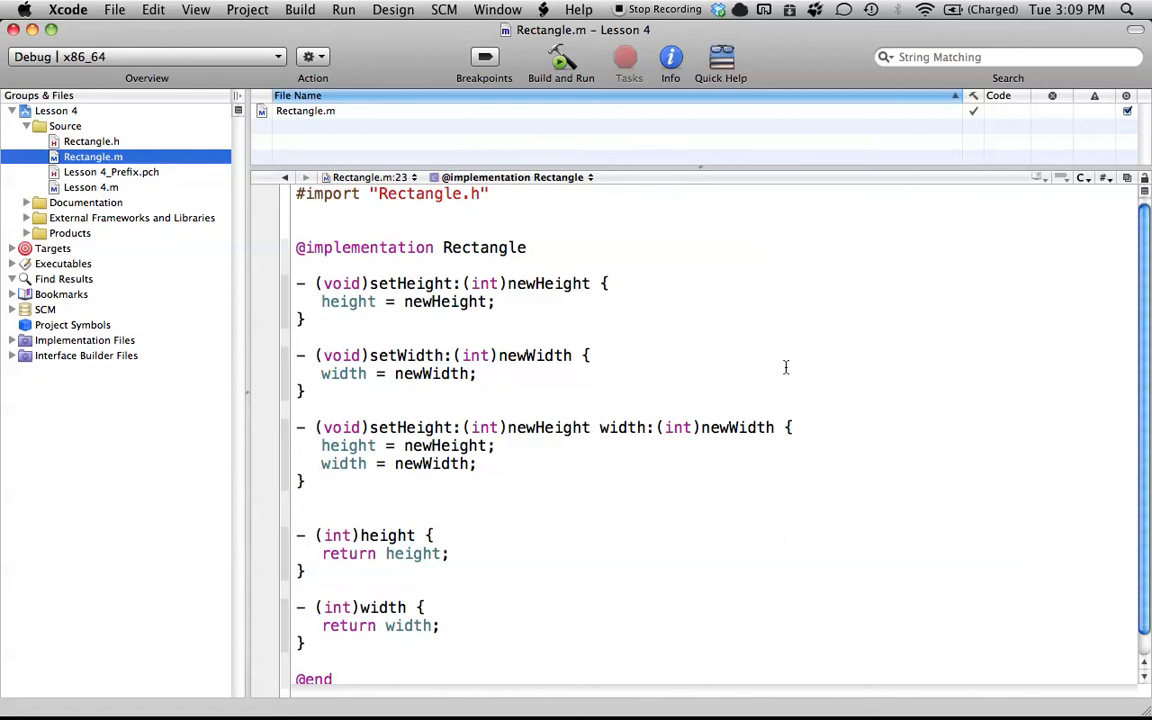
mouse_move(408, 244)
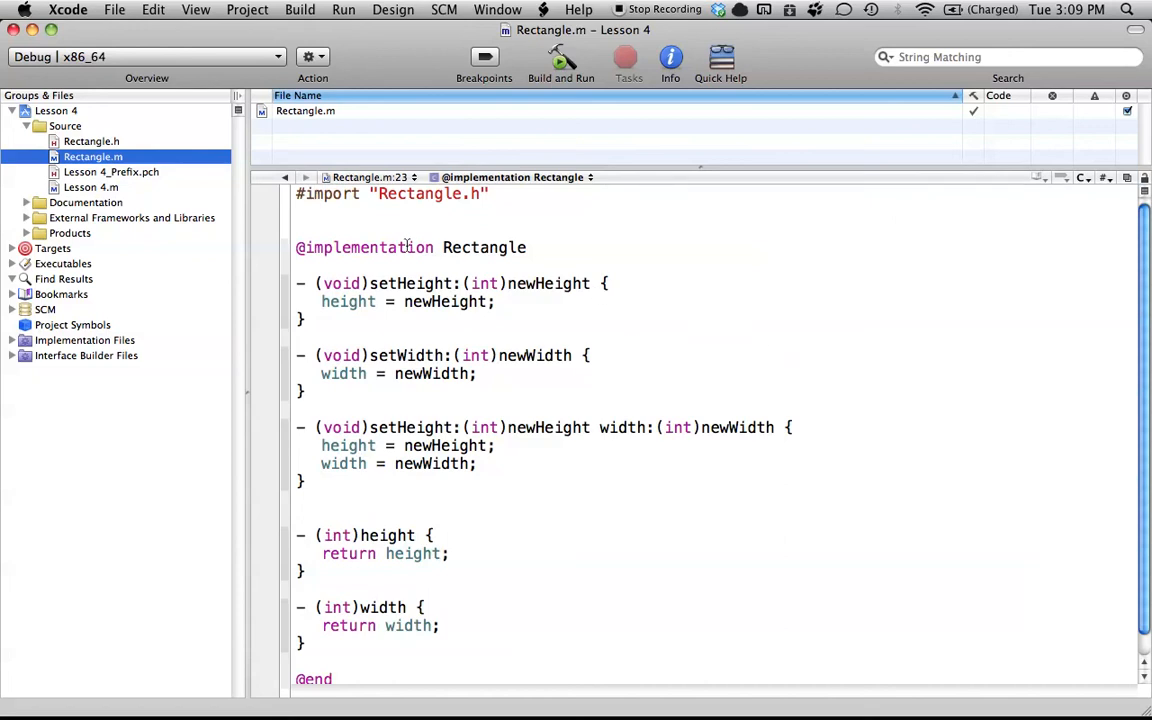
mouse_move(750, 478)
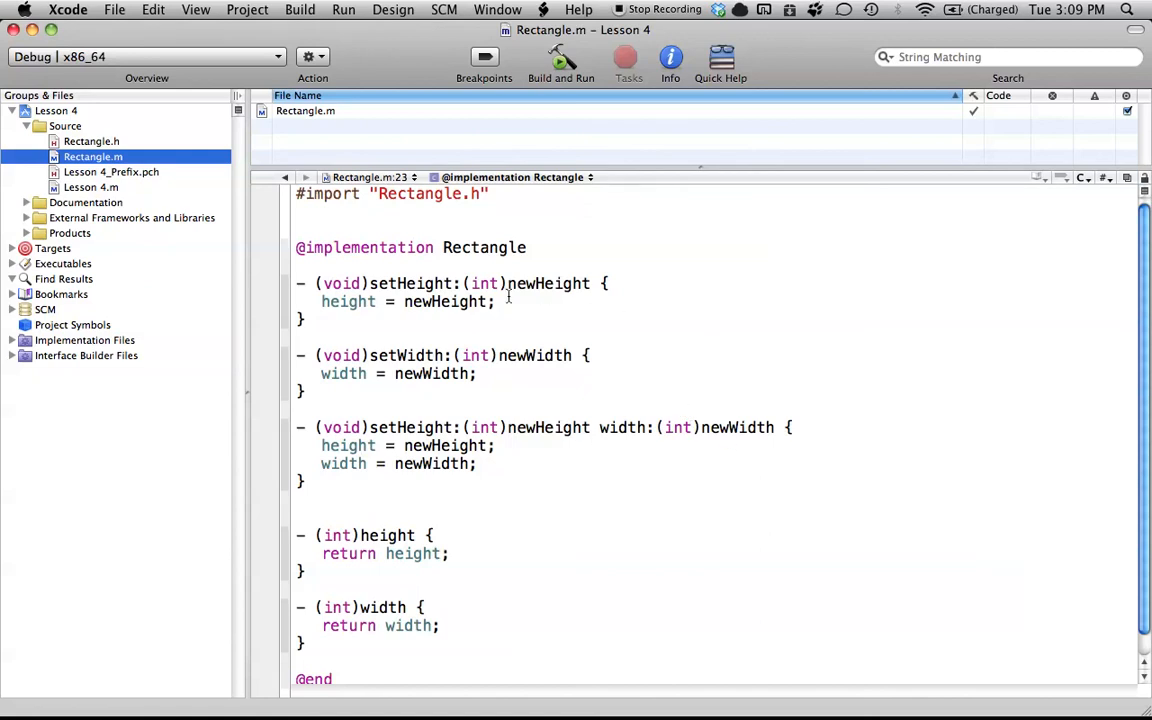
mouse_move(808, 474)
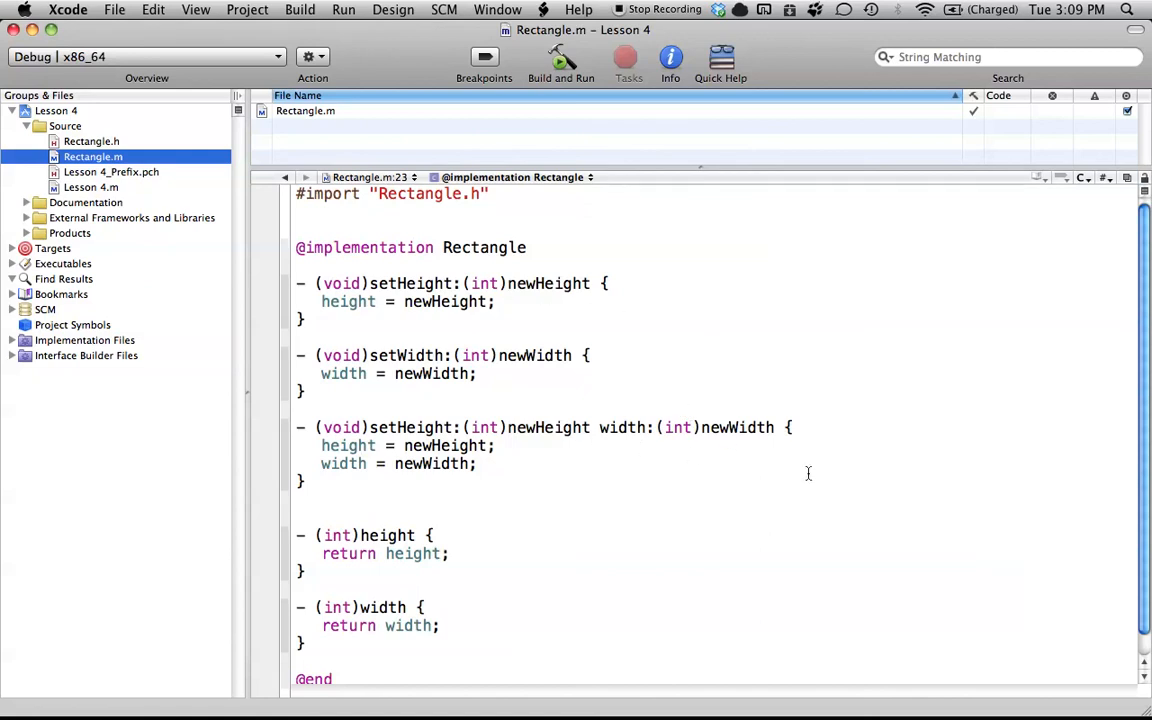
mouse_move(728, 344)
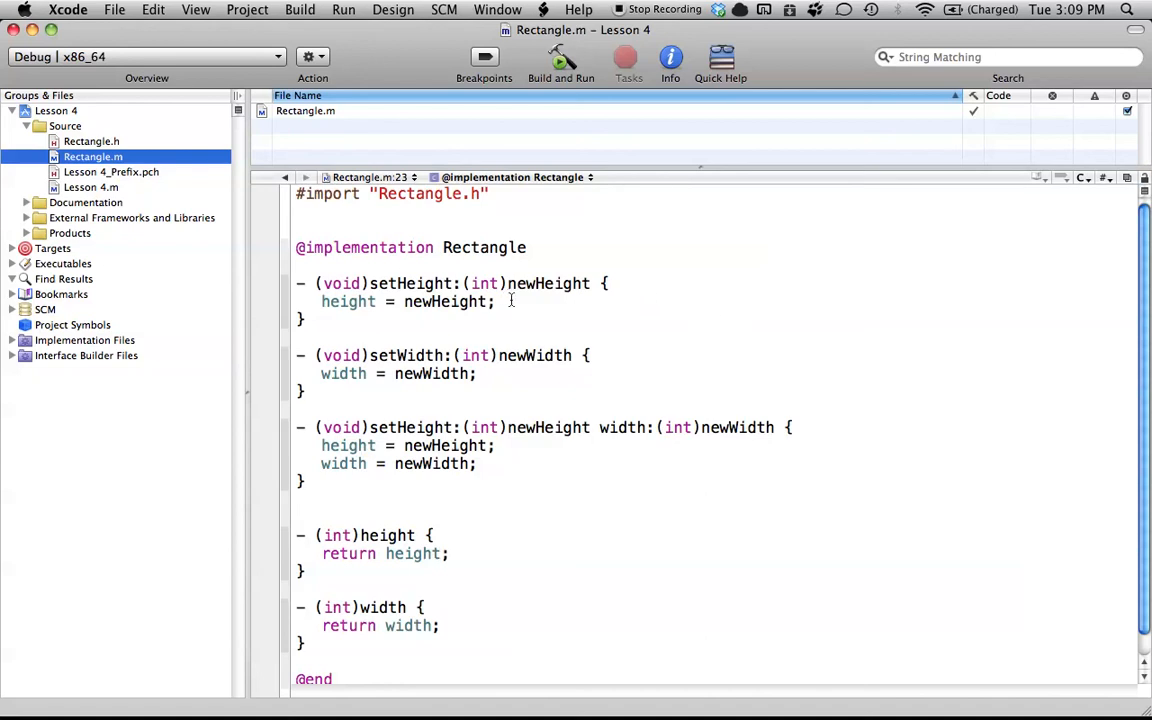
mouse_move(780, 414)
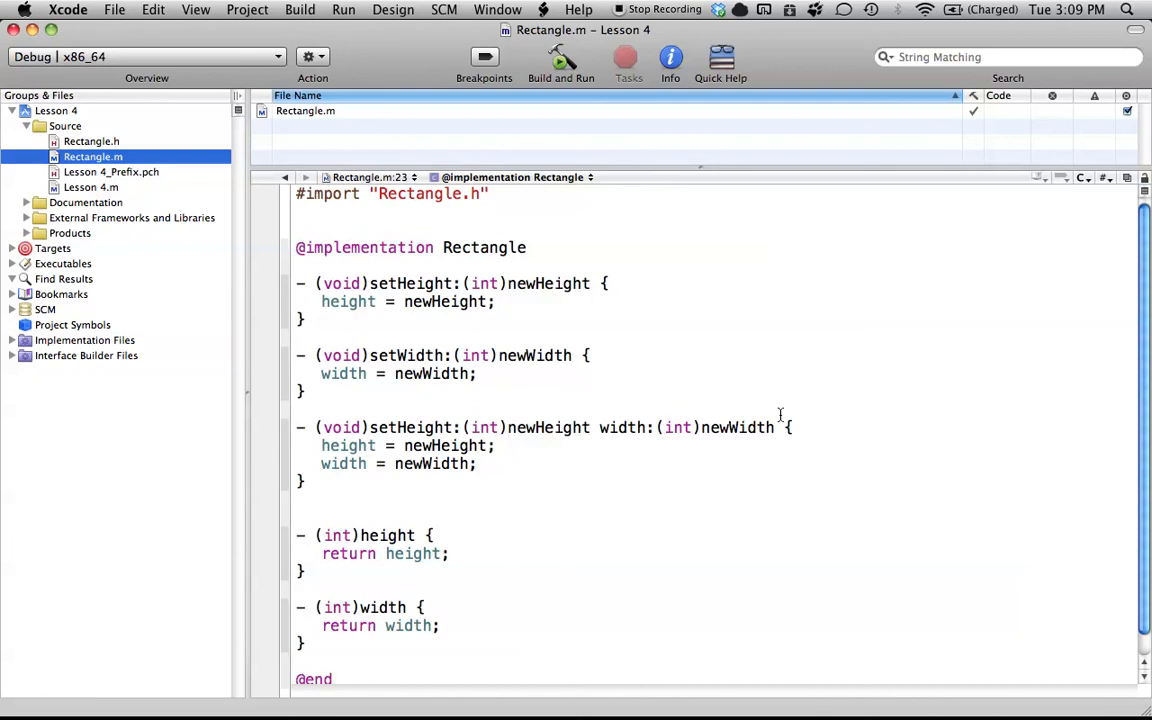
mouse_move(628, 368)
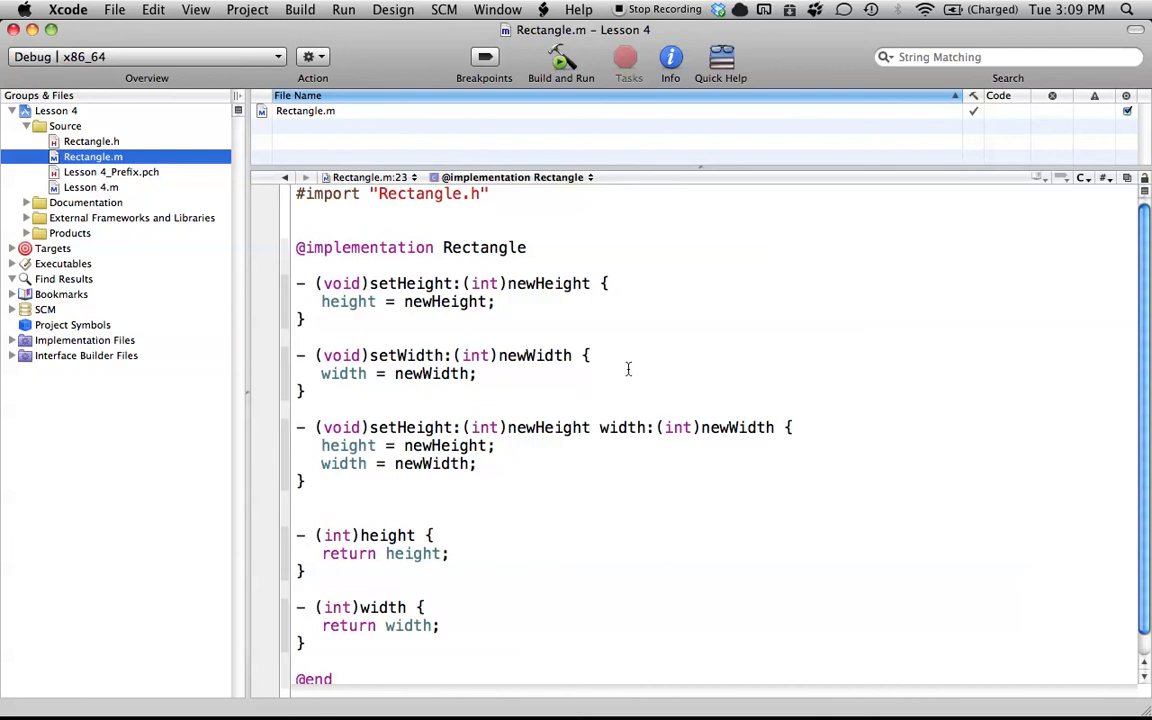
mouse_move(804, 352)
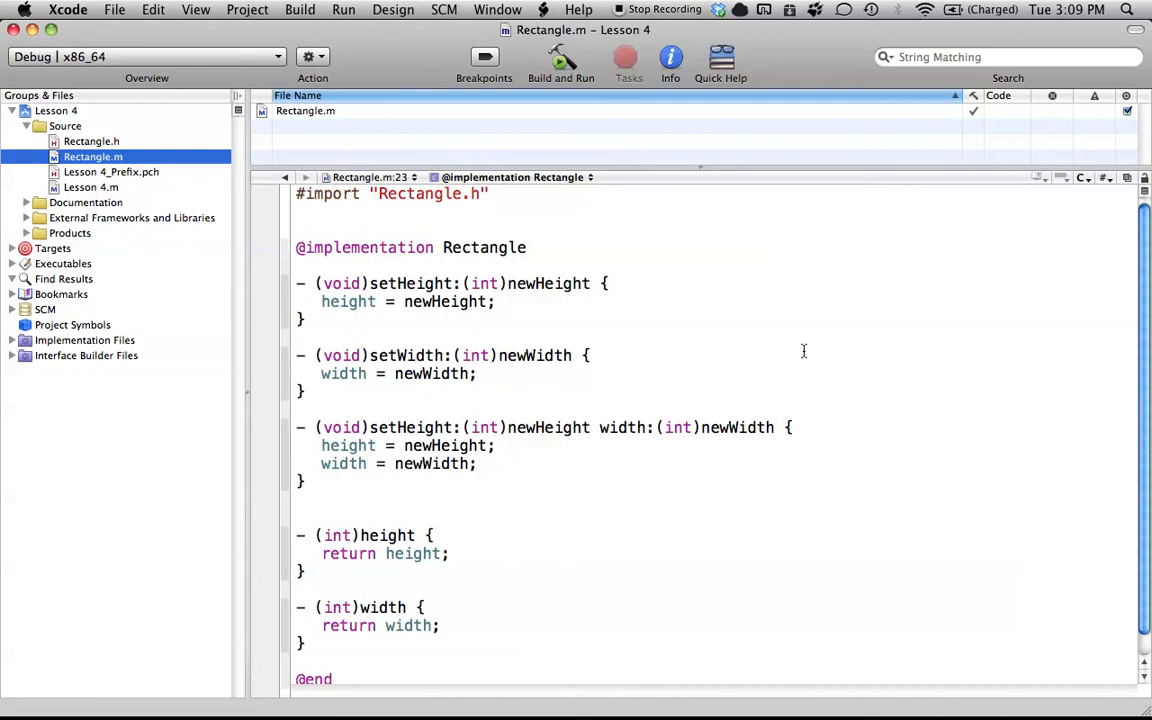
mouse_move(780, 376)
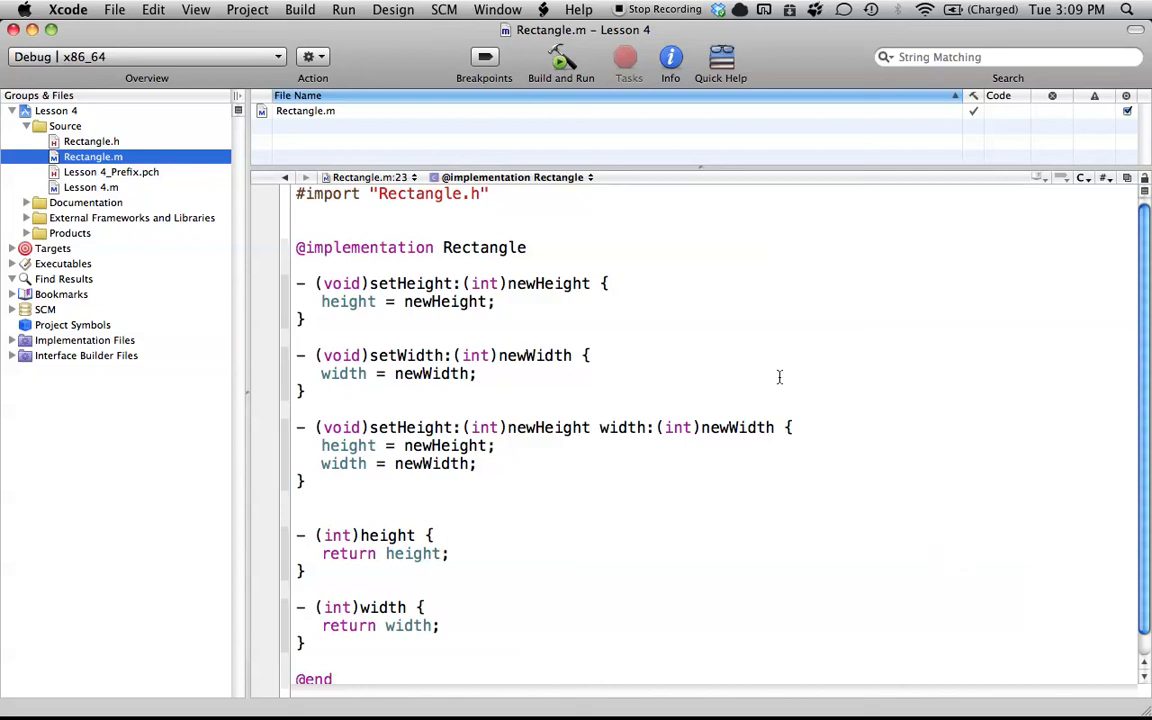
mouse_move(718, 356)
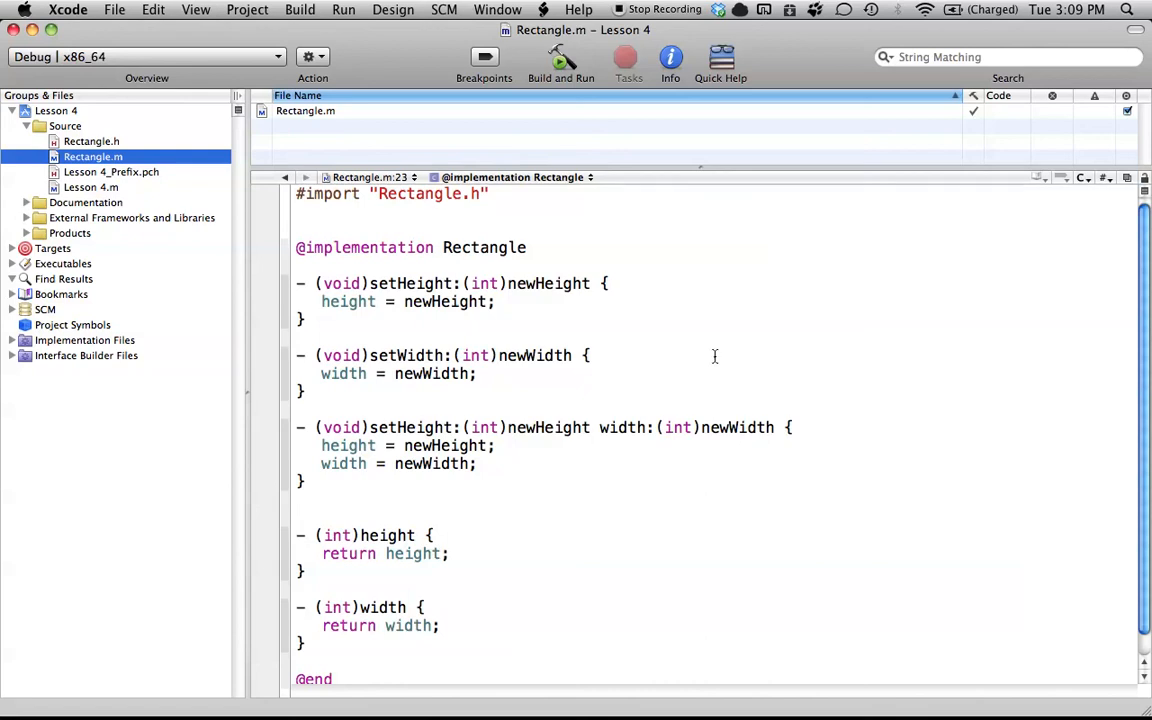
mouse_move(712, 470)
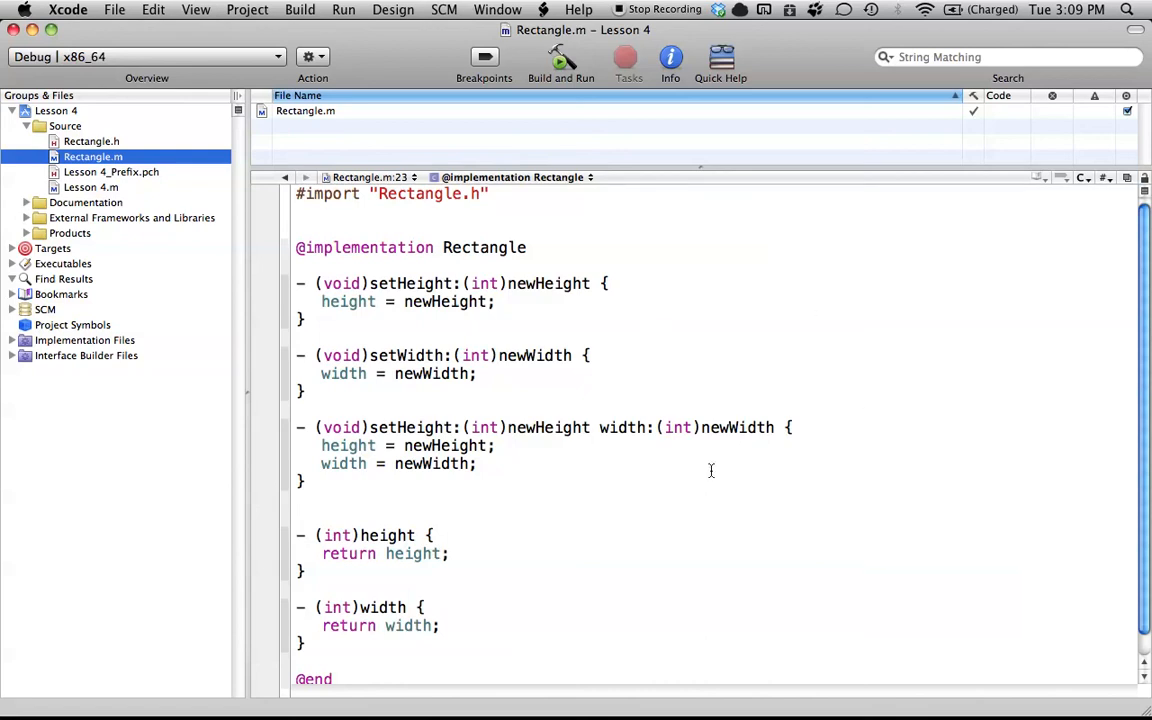